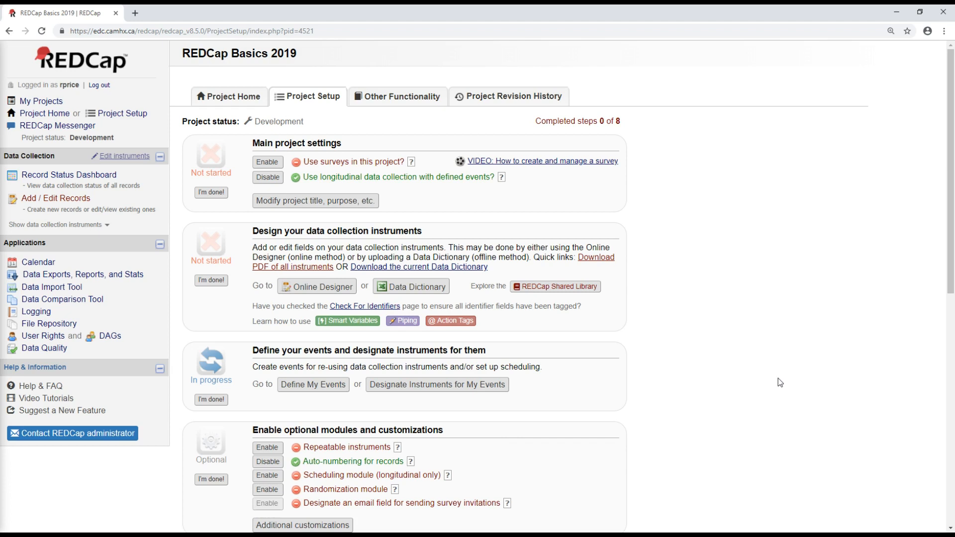
mouse_move(738, 263)
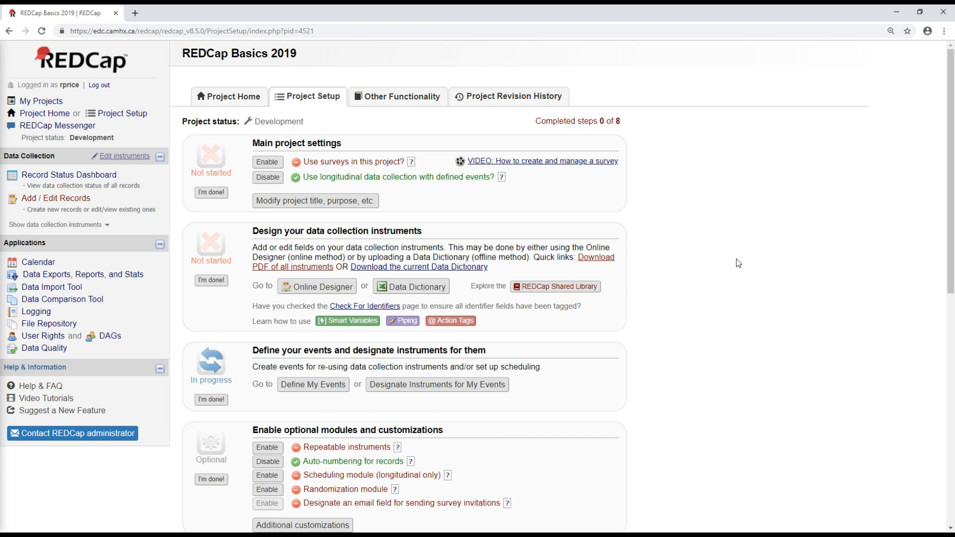
mouse_move(306, 101)
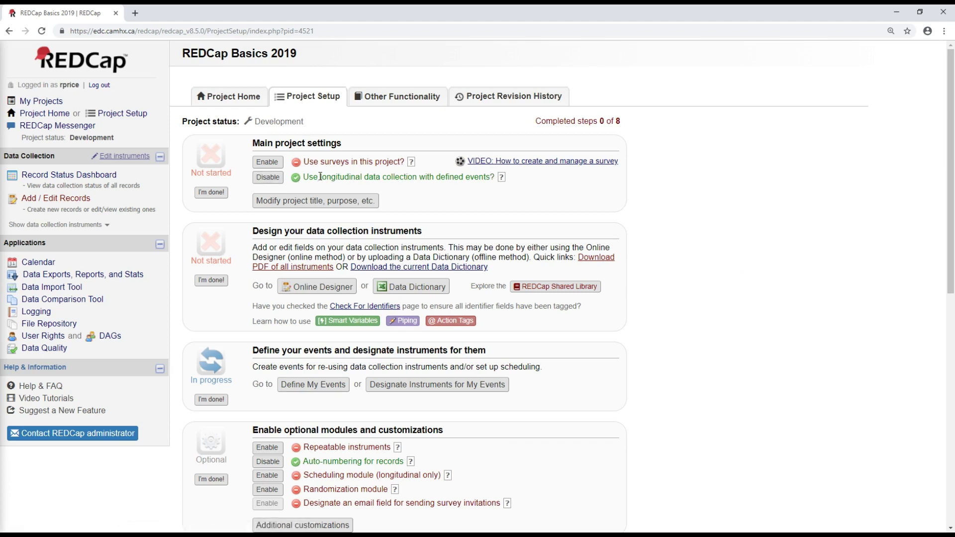
mouse_move(477, 185)
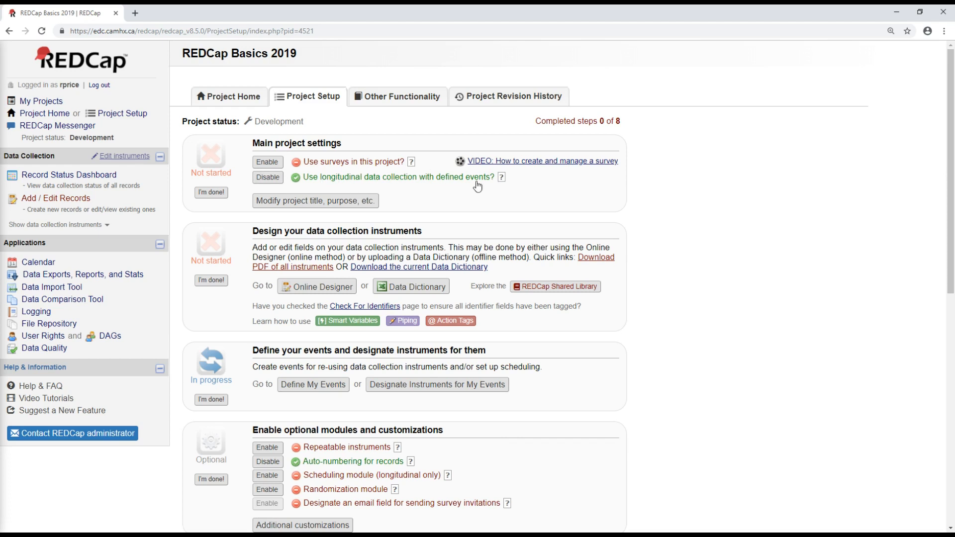
mouse_move(386, 191)
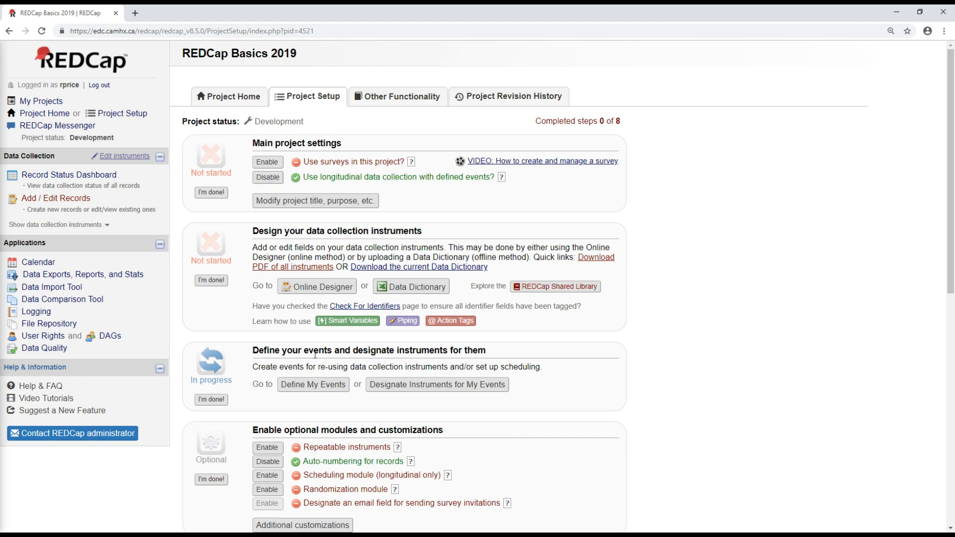
mouse_move(444, 354)
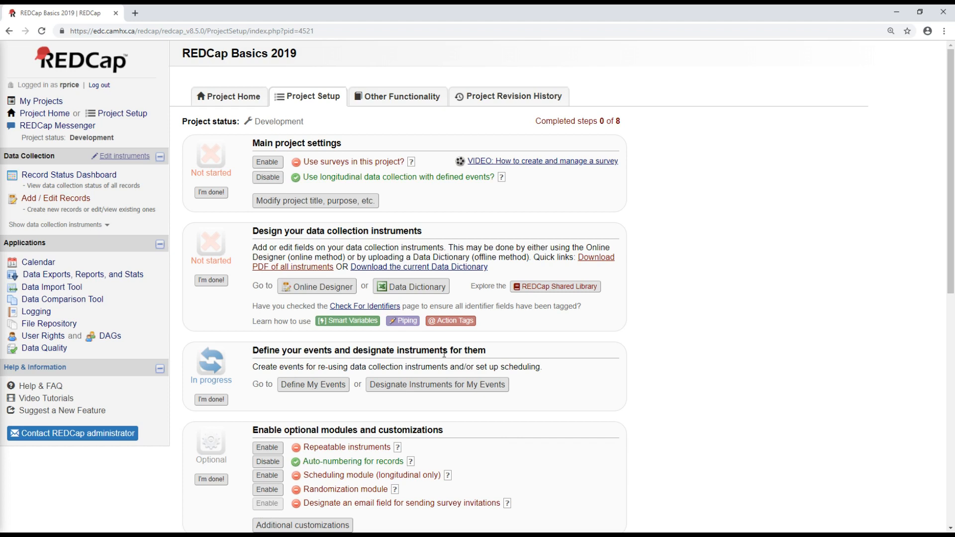
mouse_move(312, 392)
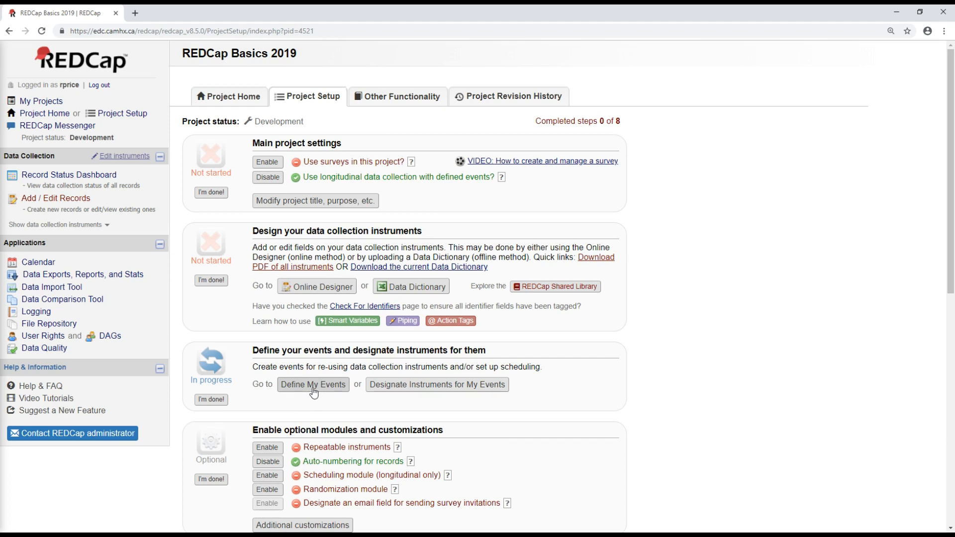
mouse_move(441, 394)
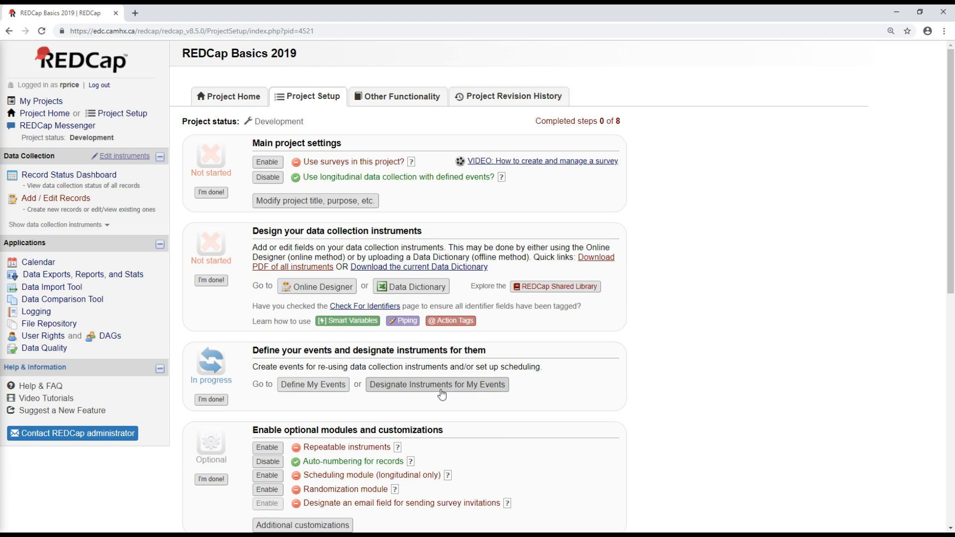
mouse_move(315, 390)
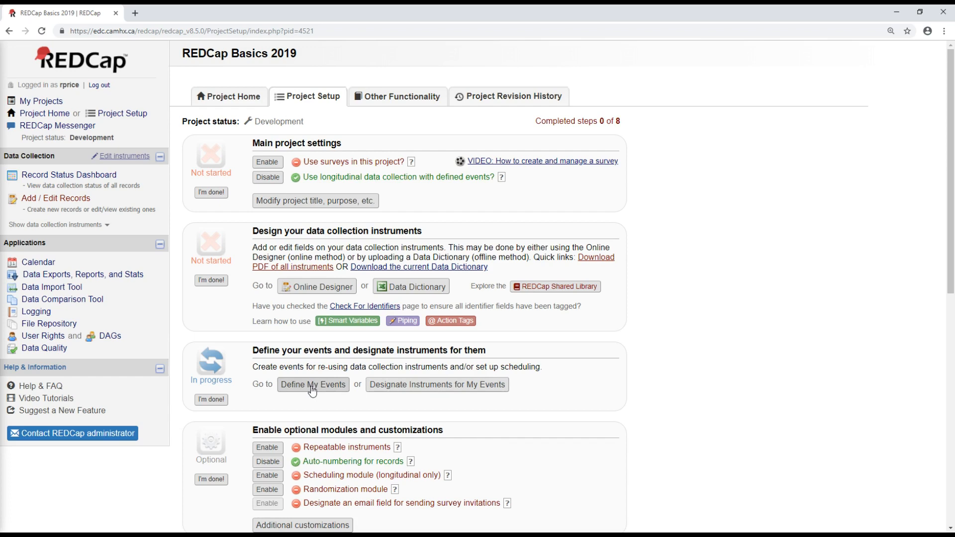
Go to Define My Events and bring the Arm 1 event table into view
left_click(312, 384)
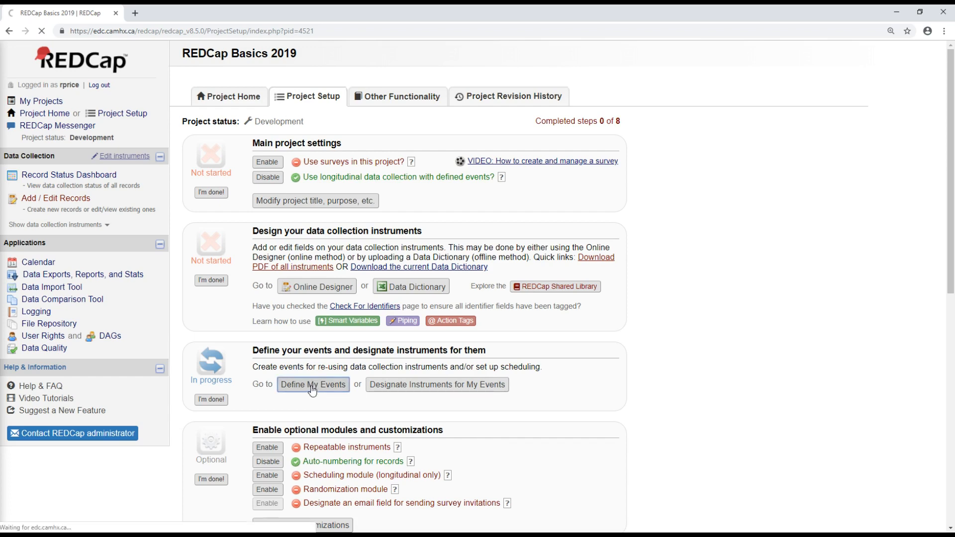
left_click(313, 384)
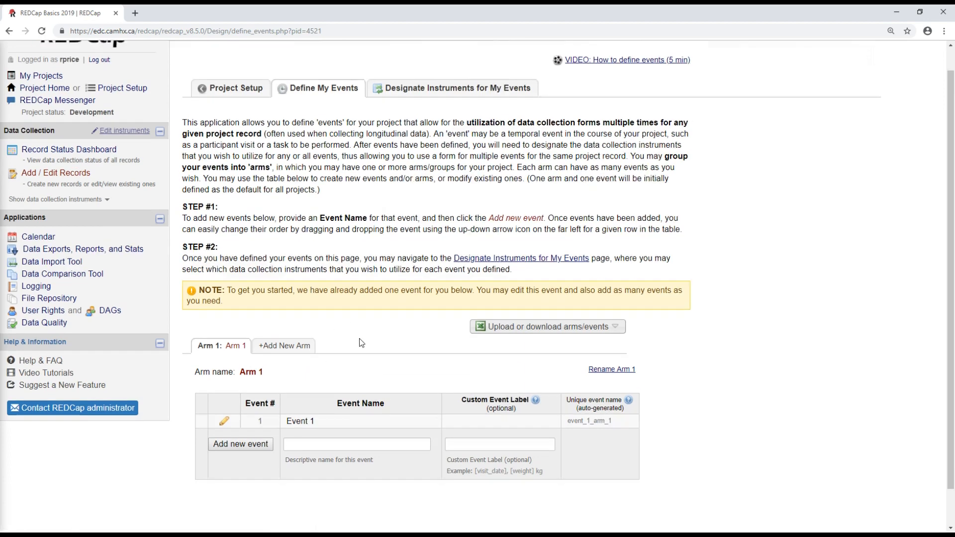
scroll("down", 3)
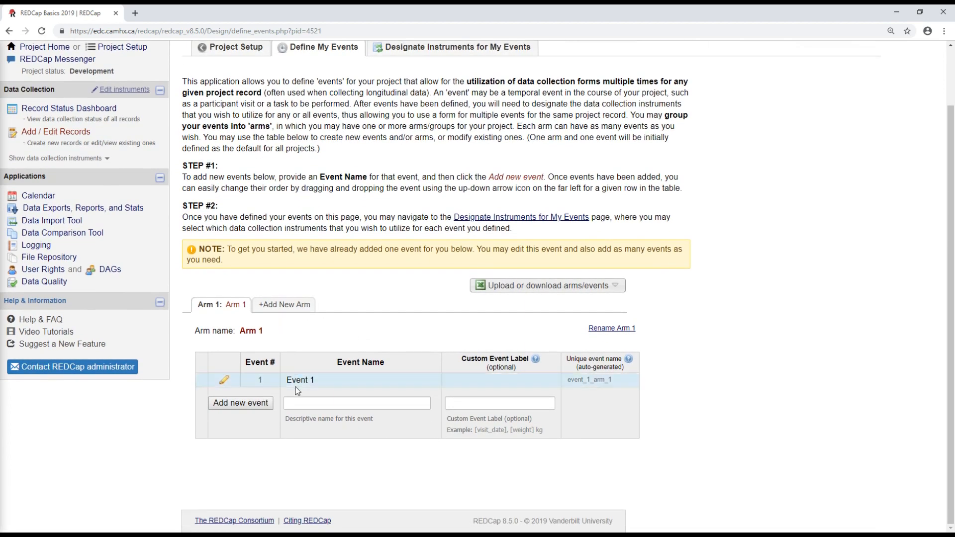
mouse_move(274, 382)
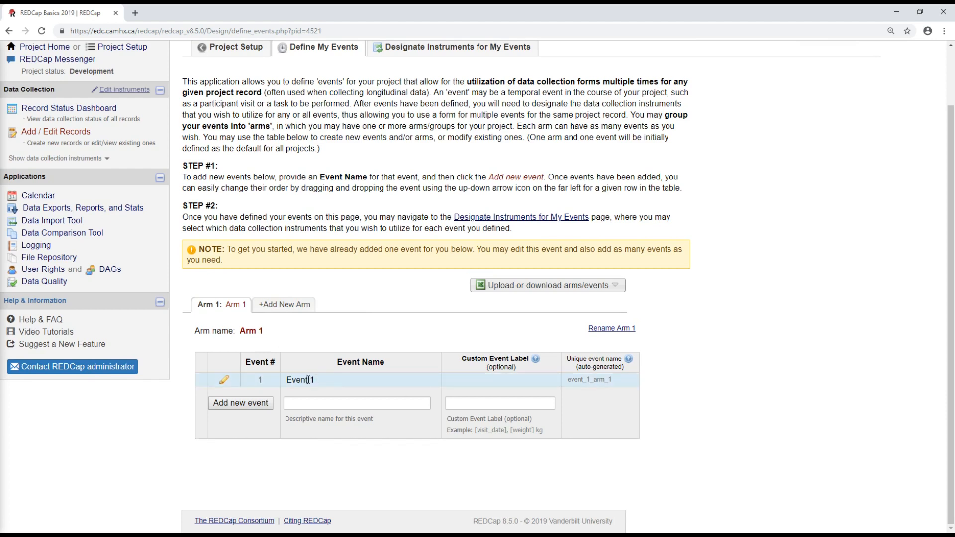
Rename Event 1 to Baseline and save it
left_click(225, 380)
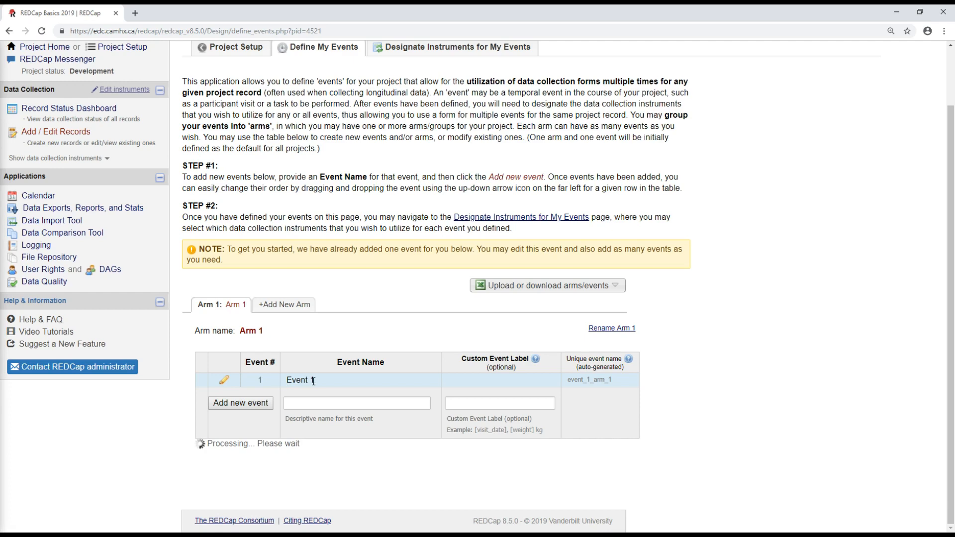
left_click(225, 380)
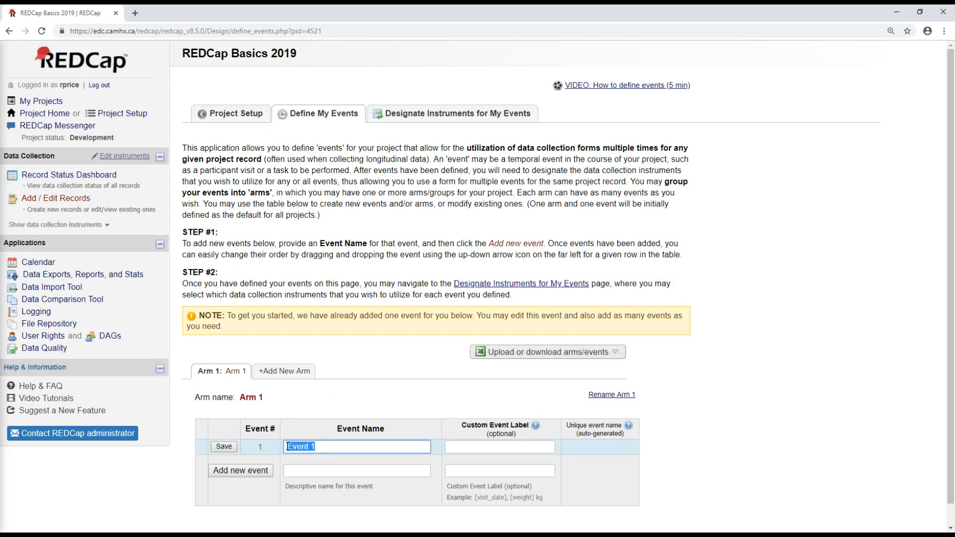
type("B")
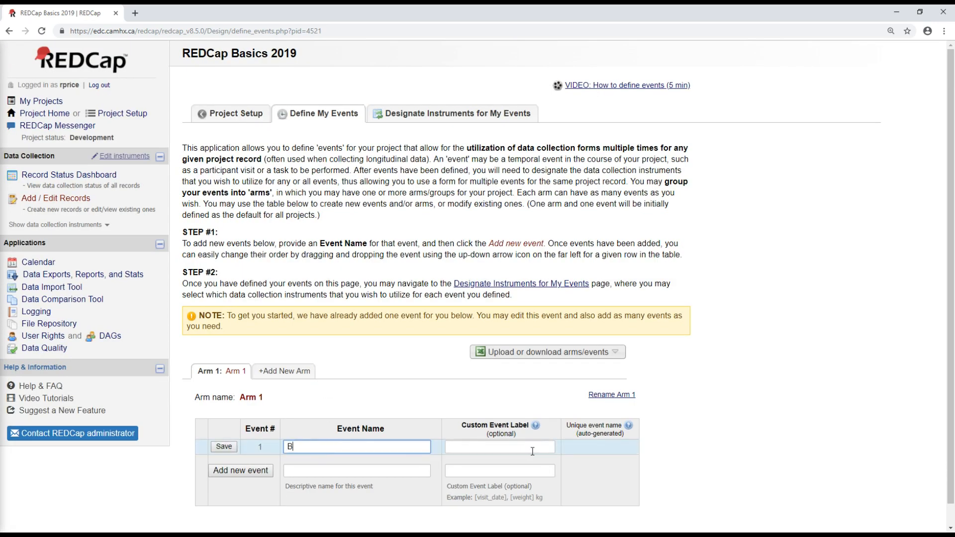
type("asee")
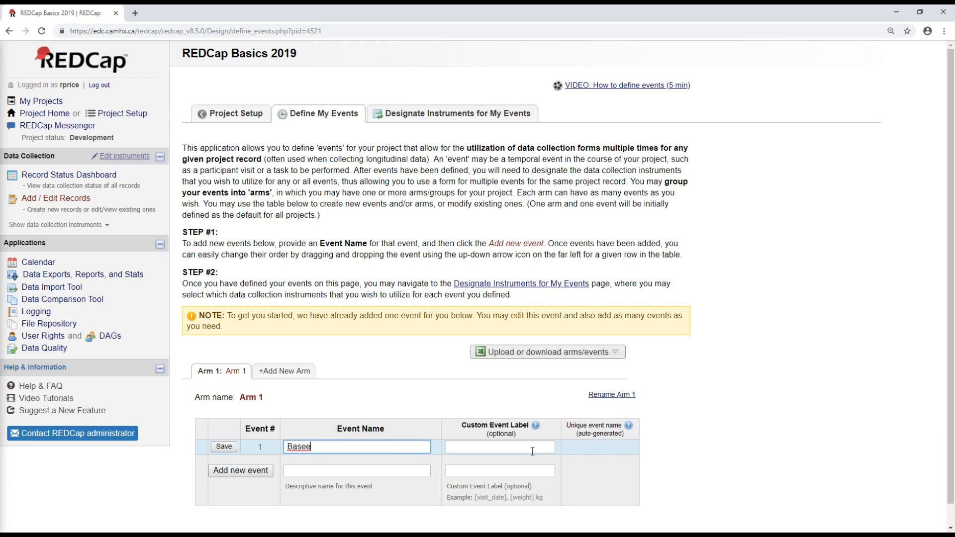
type("line")
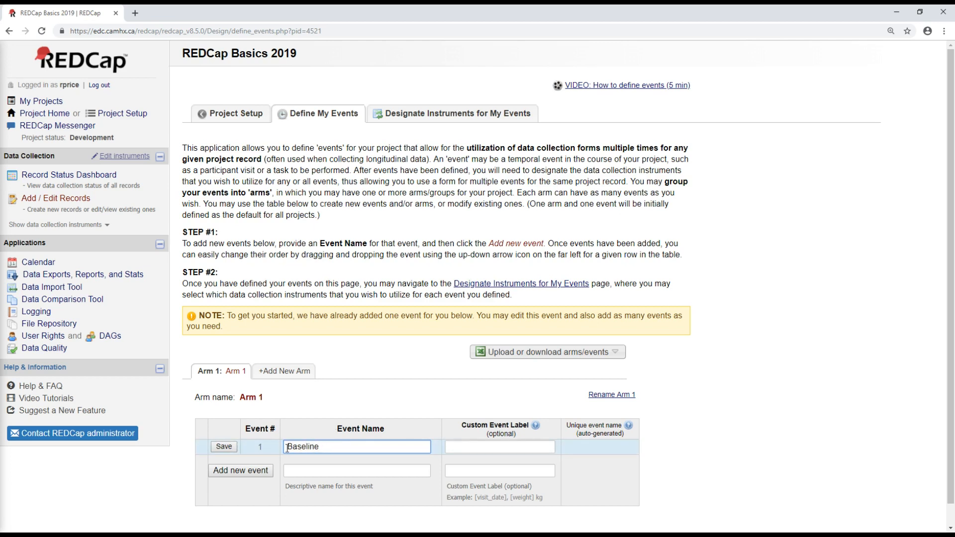
left_click(223, 447)
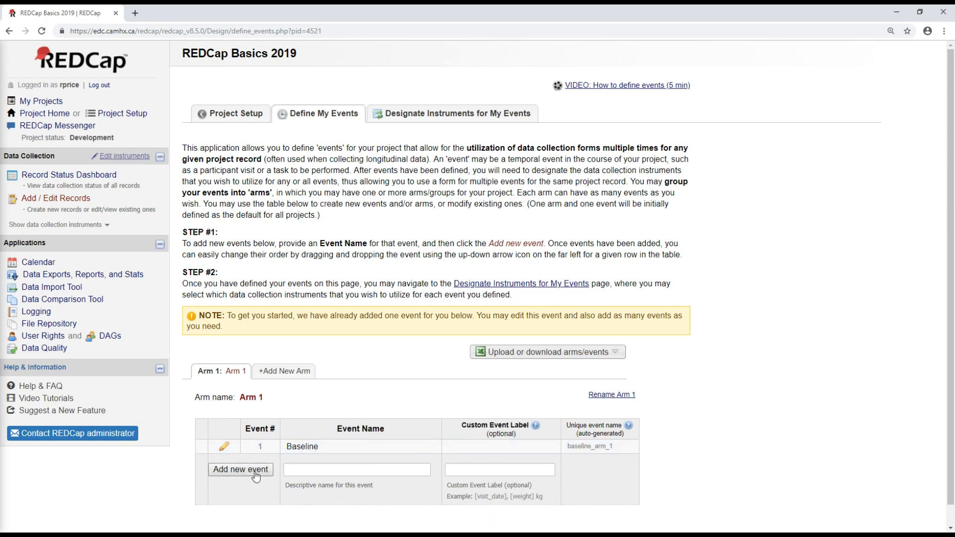
Add a second Arm 1 event named Follow-up
left_click(356, 470)
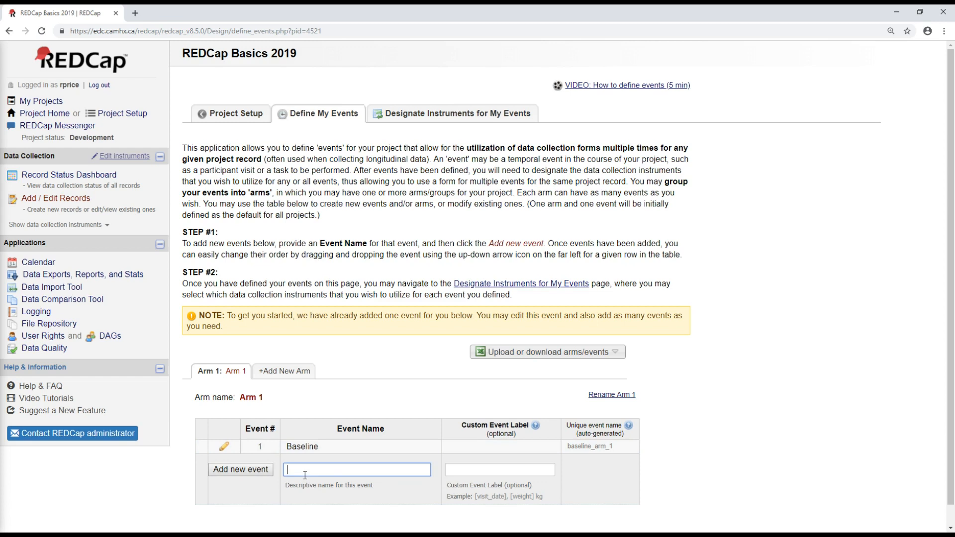
type("Follop")
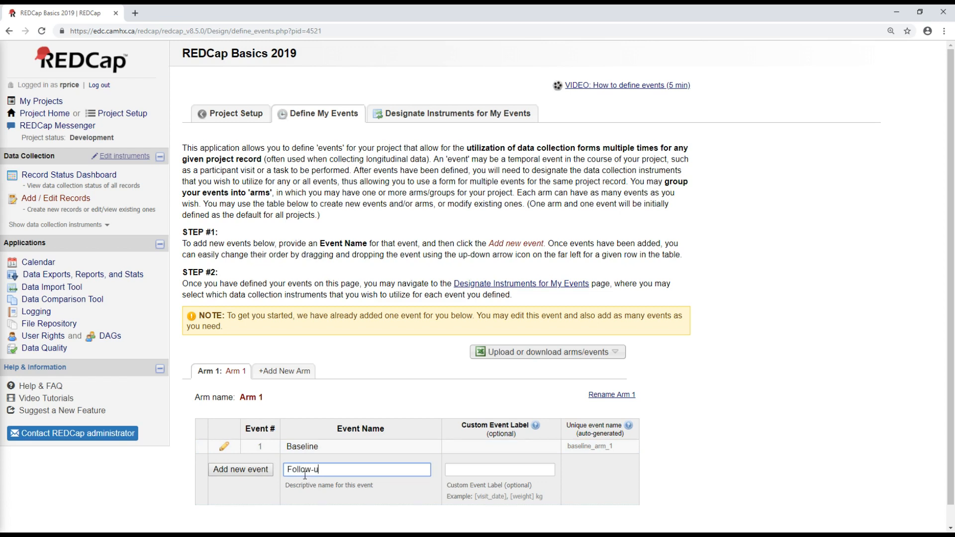
type("-p")
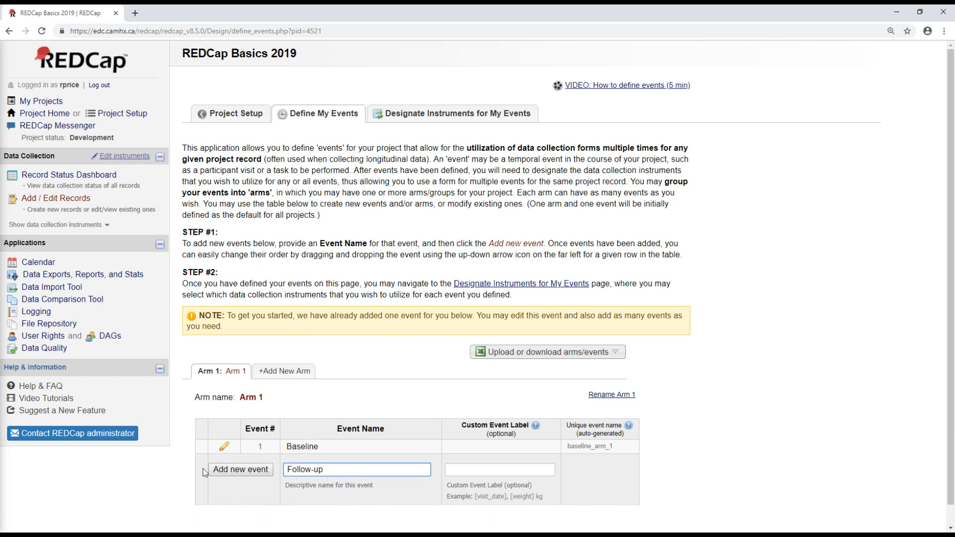
left_click(240, 470)
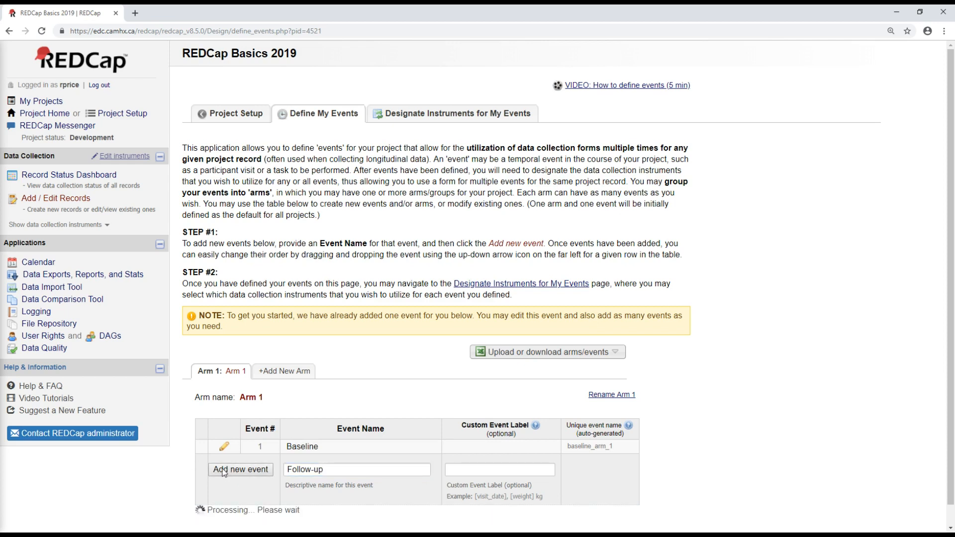
left_click(240, 469)
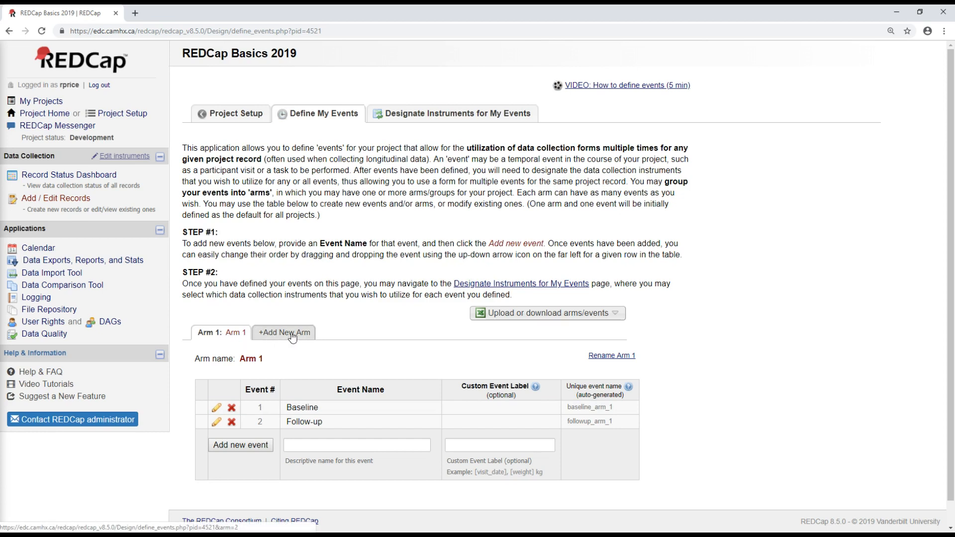
mouse_move(301, 339)
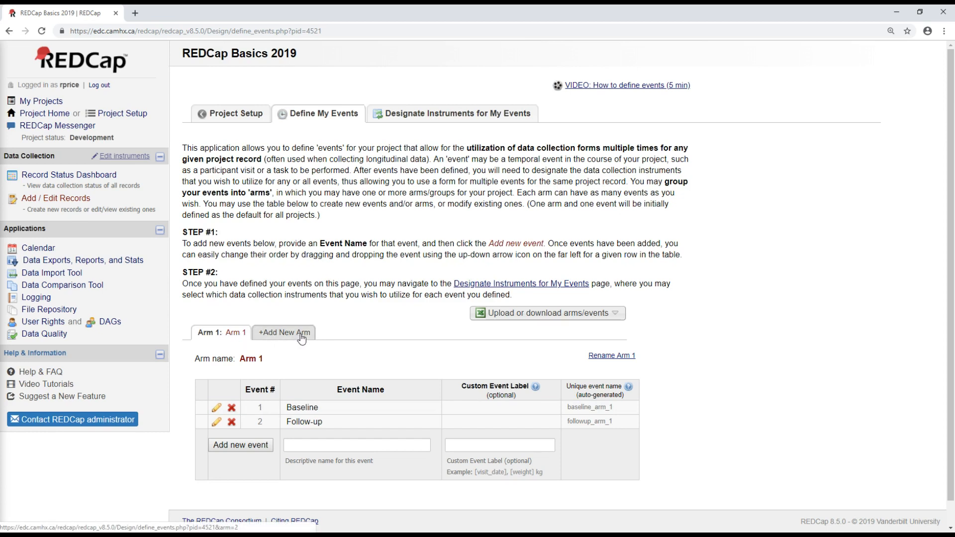
mouse_move(297, 340)
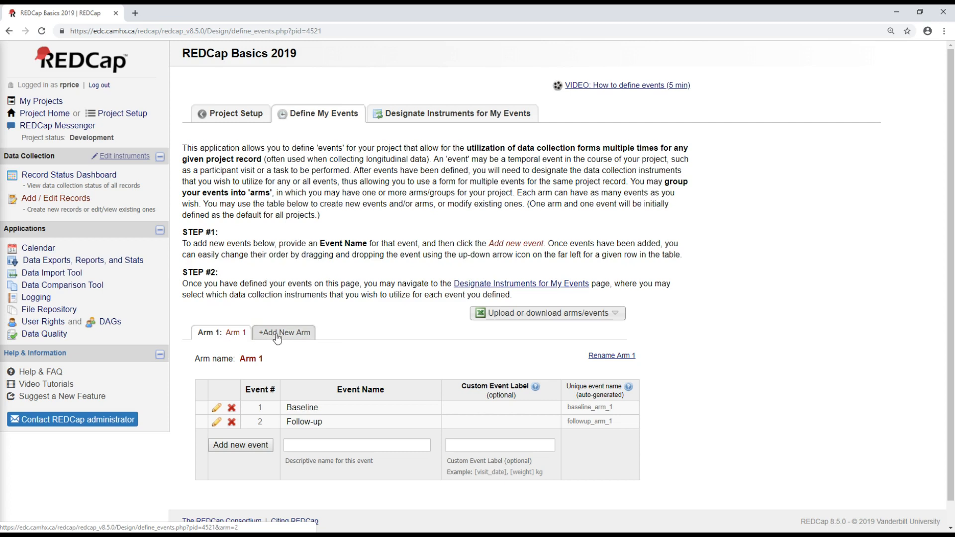
mouse_move(303, 339)
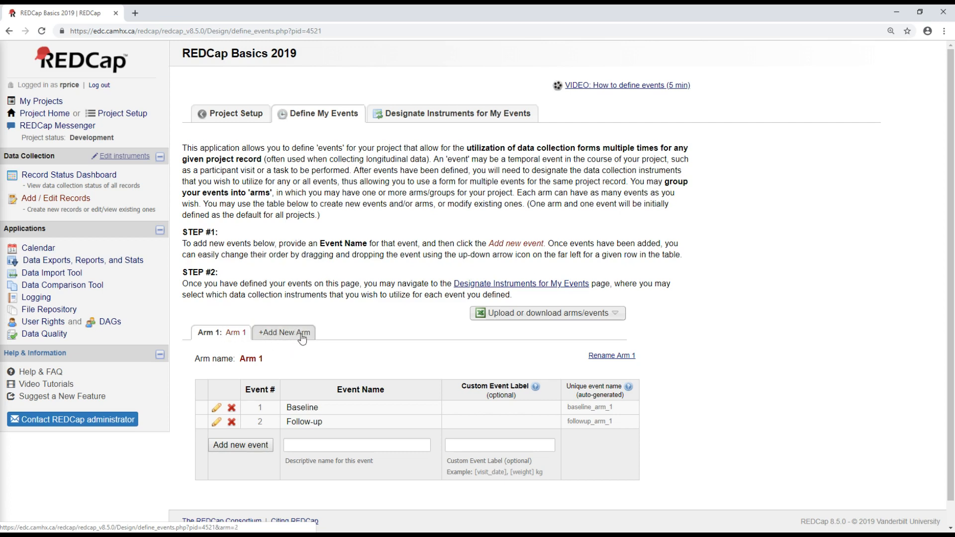
mouse_move(289, 334)
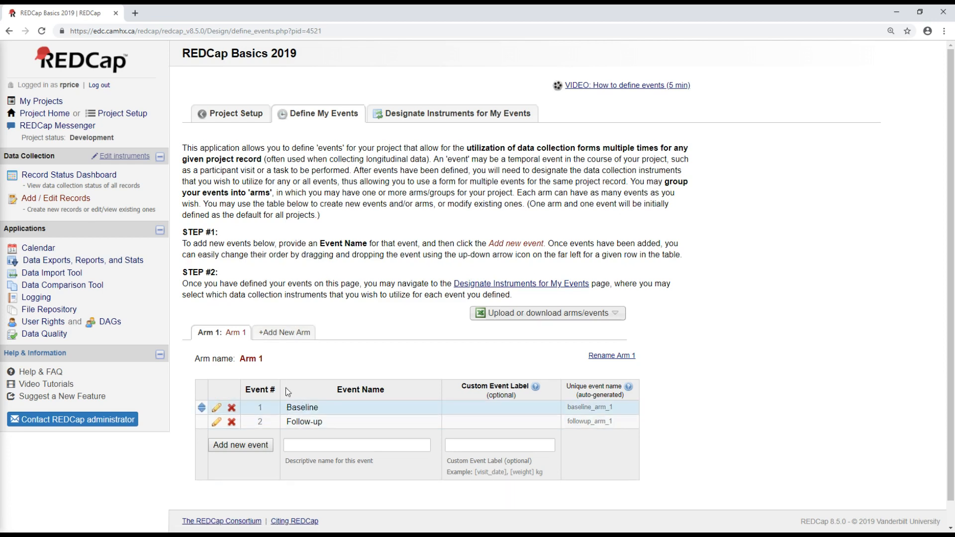
mouse_move(315, 404)
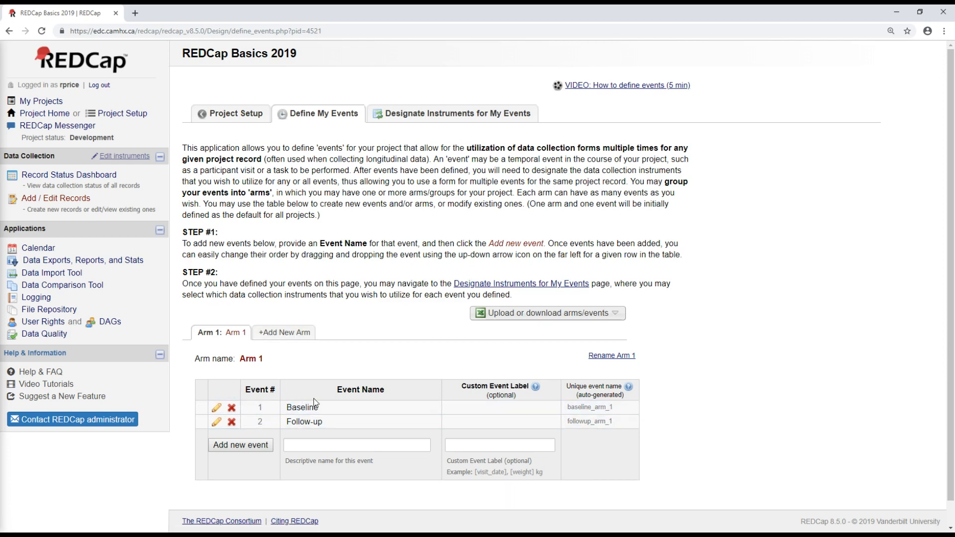
mouse_move(324, 416)
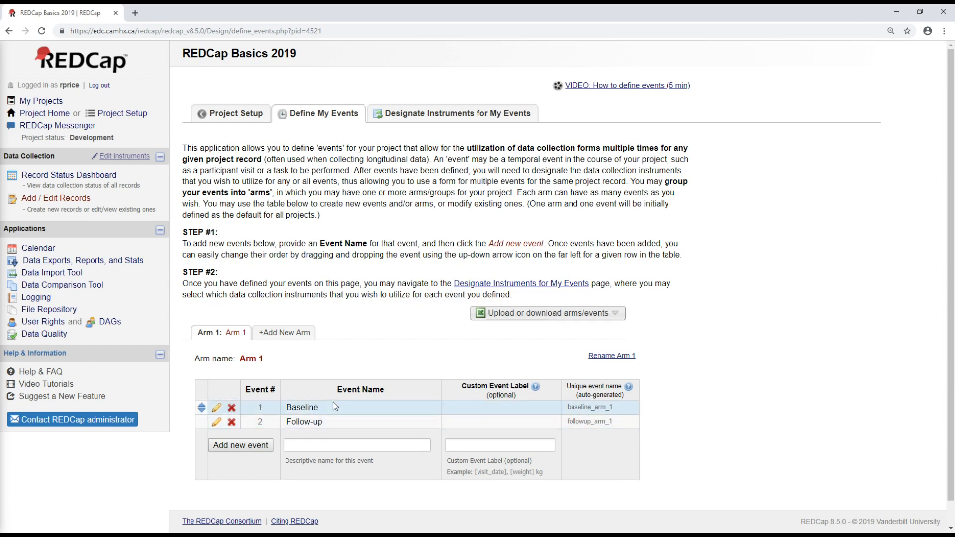
mouse_move(454, 230)
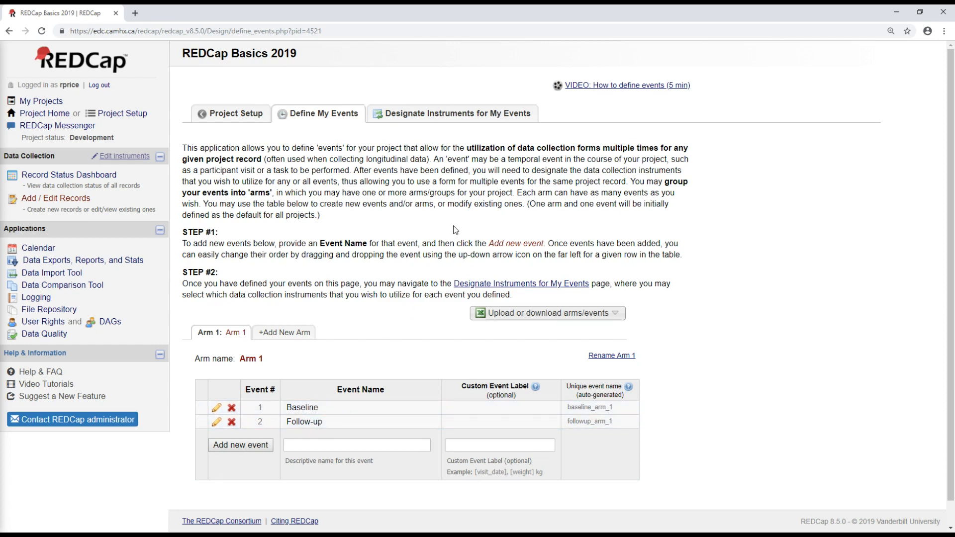
mouse_move(467, 120)
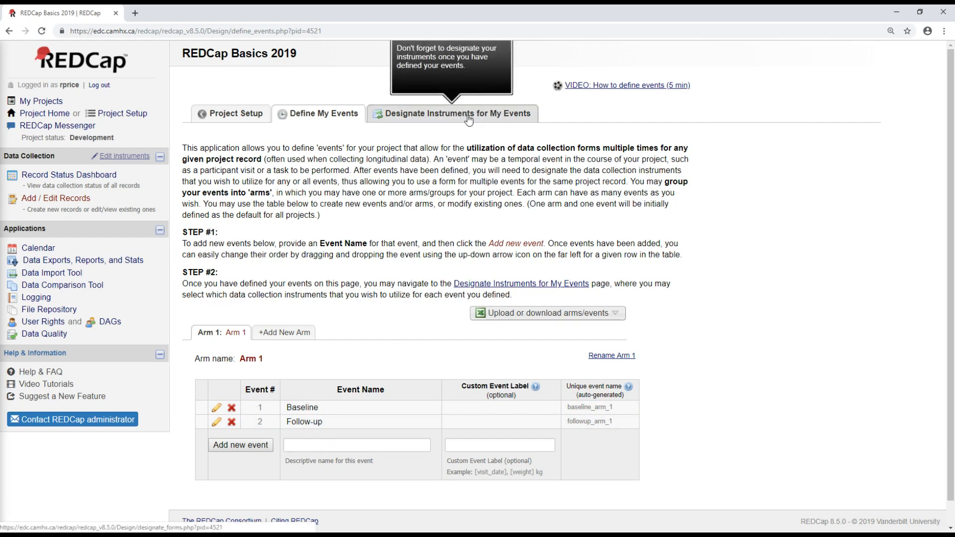
Designate all three instruments to Baseline, add Colour Appreciation Scale to Follow-up, and save
left_click(470, 113)
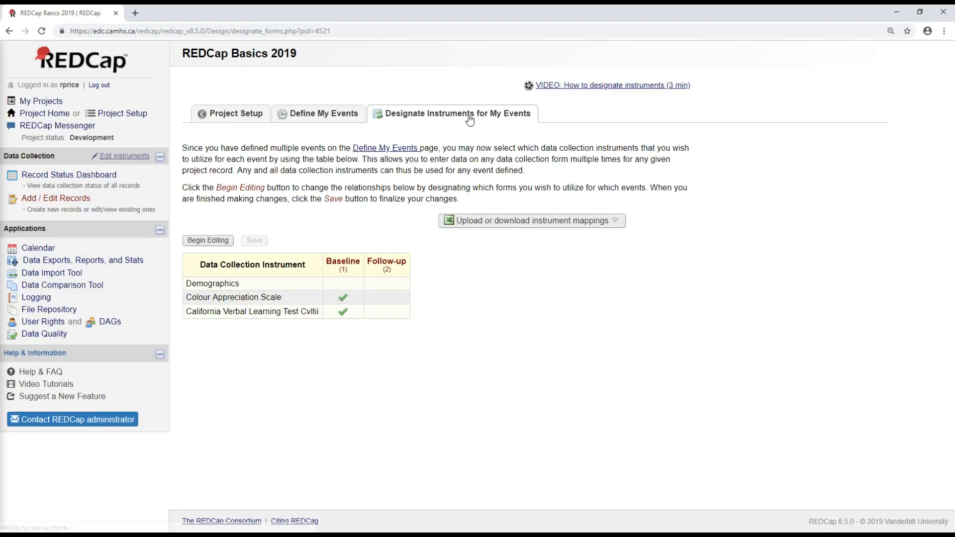
mouse_move(243, 217)
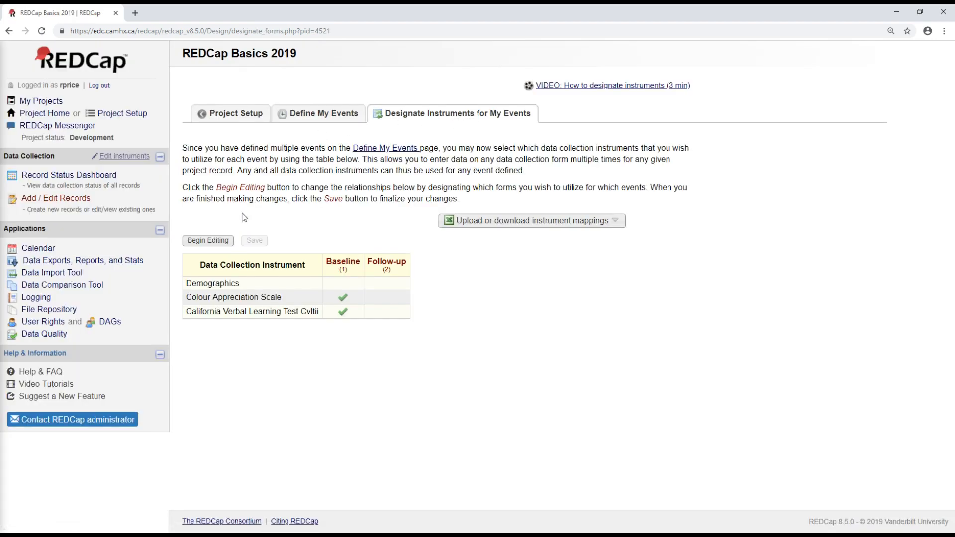
left_click(207, 240)
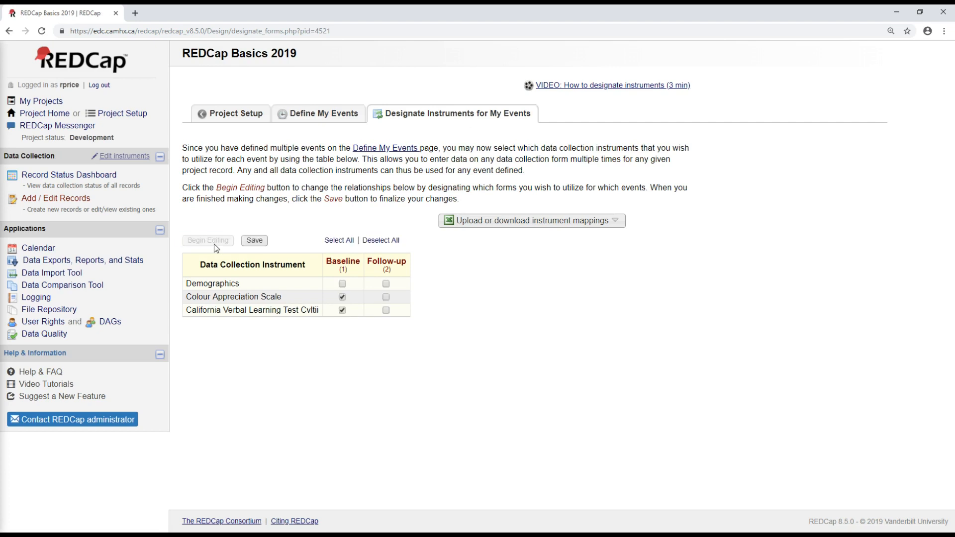
mouse_move(309, 289)
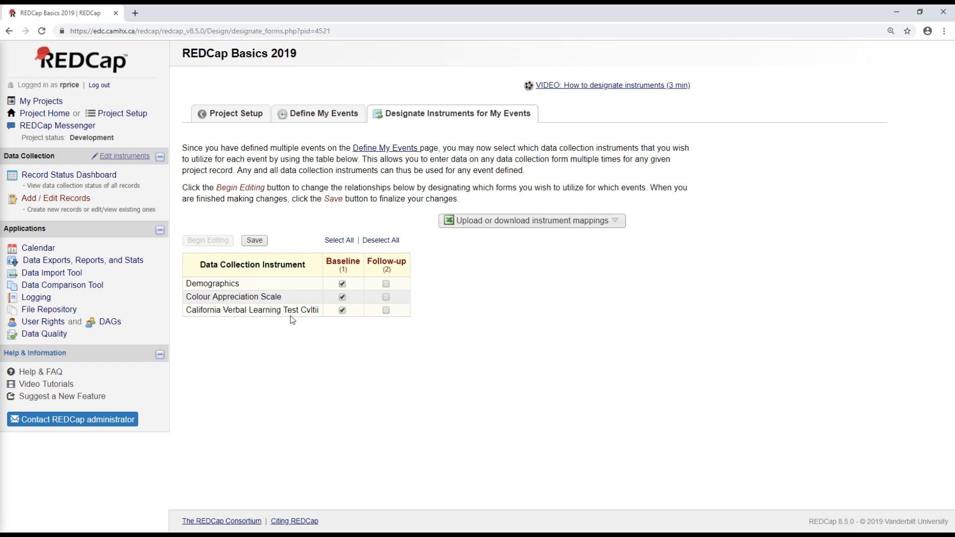
mouse_move(350, 321)
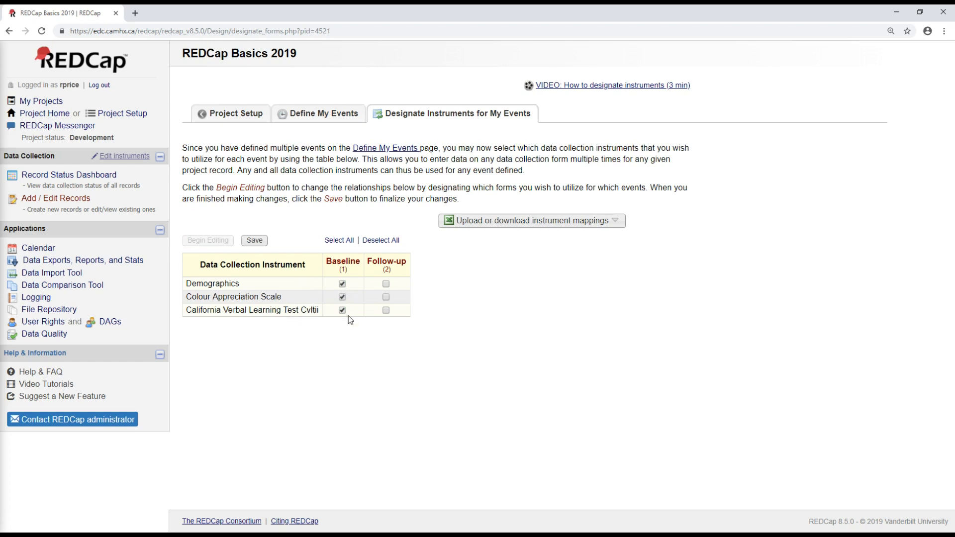
mouse_move(369, 292)
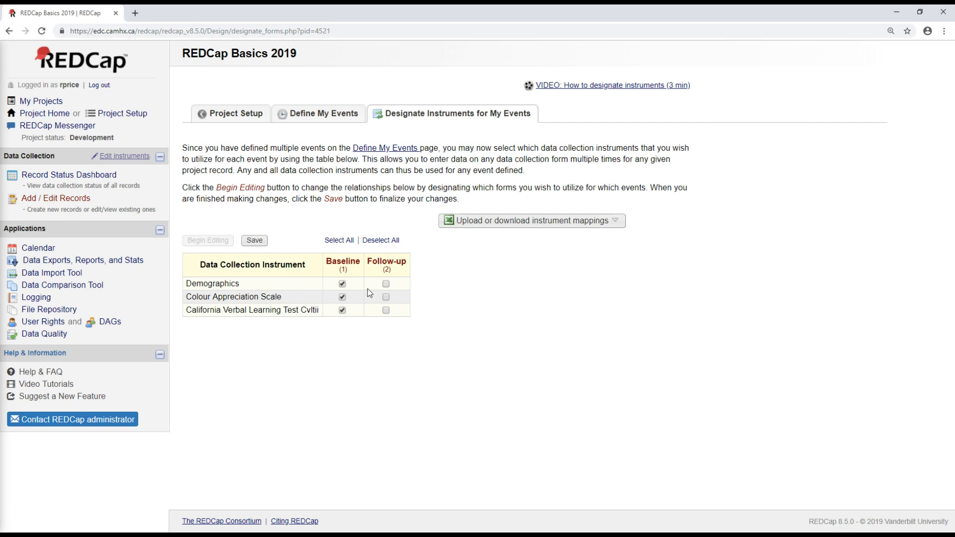
mouse_move(386, 284)
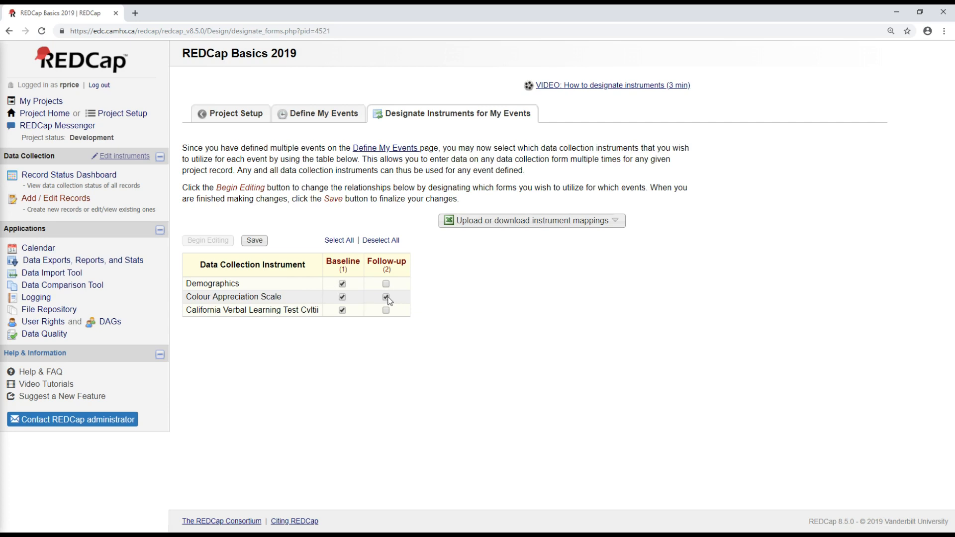
left_click(385, 310)
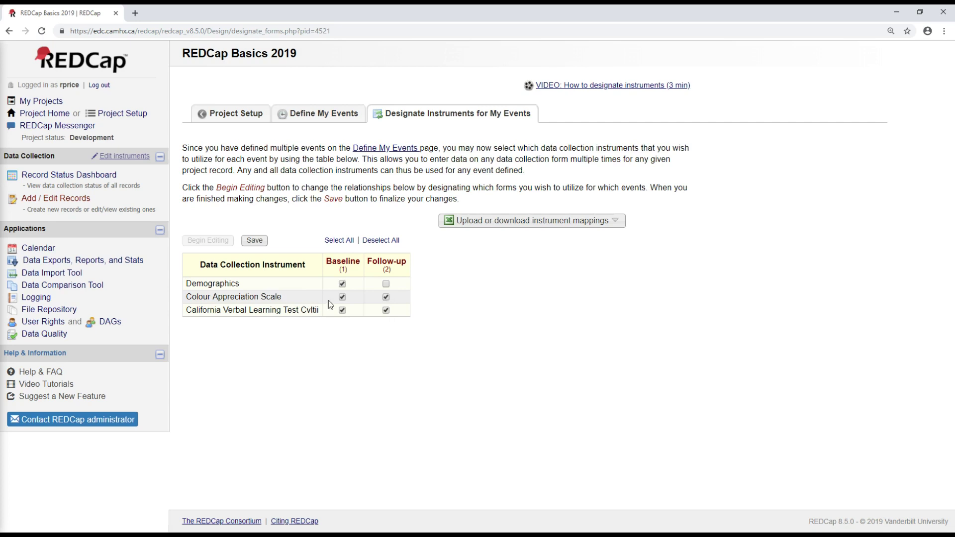
mouse_move(296, 309)
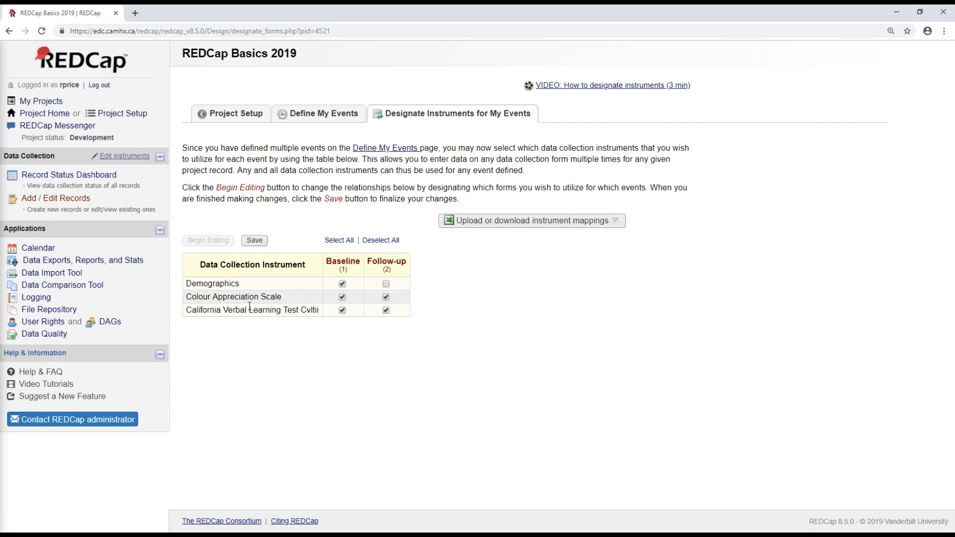
mouse_move(397, 310)
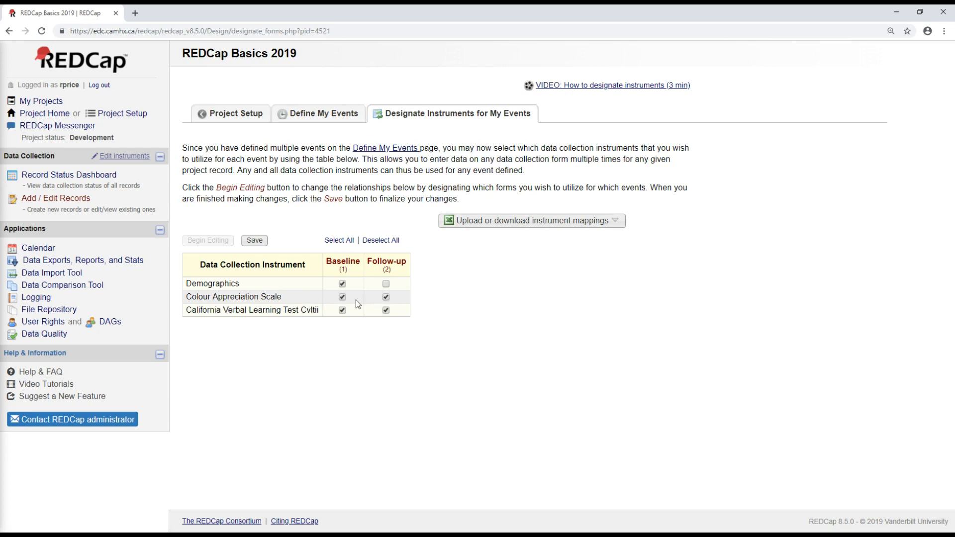
mouse_move(368, 307)
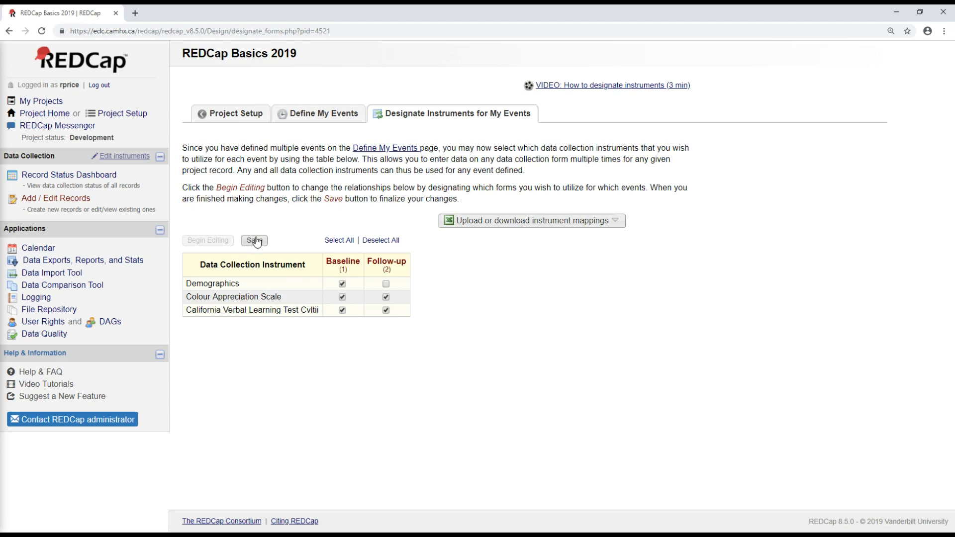
left_click(254, 240)
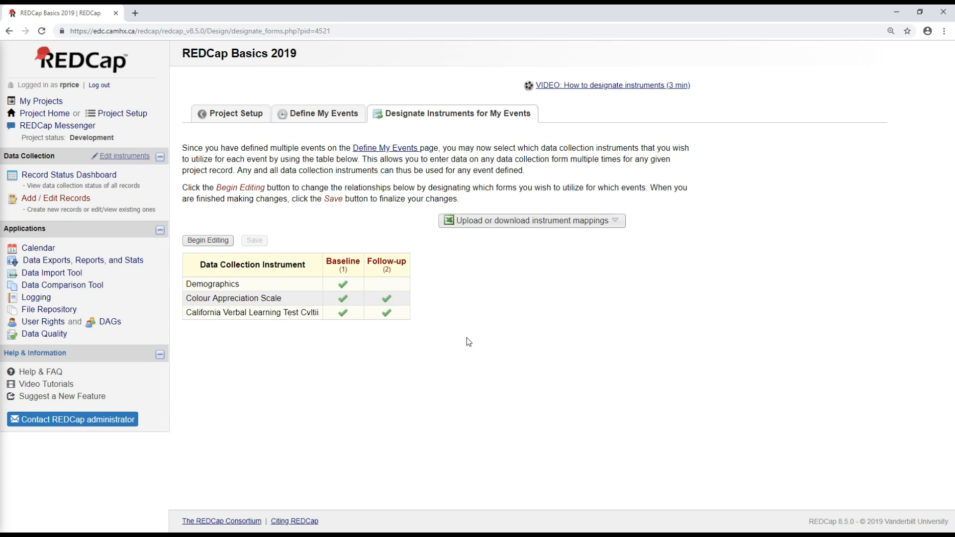
mouse_move(314, 130)
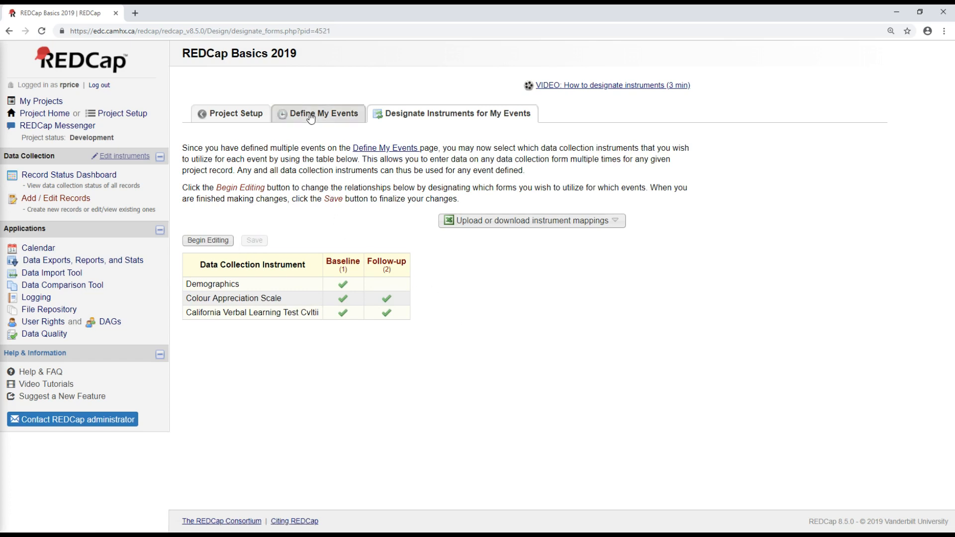
Download the project's events as REDCapBasics2019_Events_2019-06-03.csv from Define My Events
left_click(318, 113)
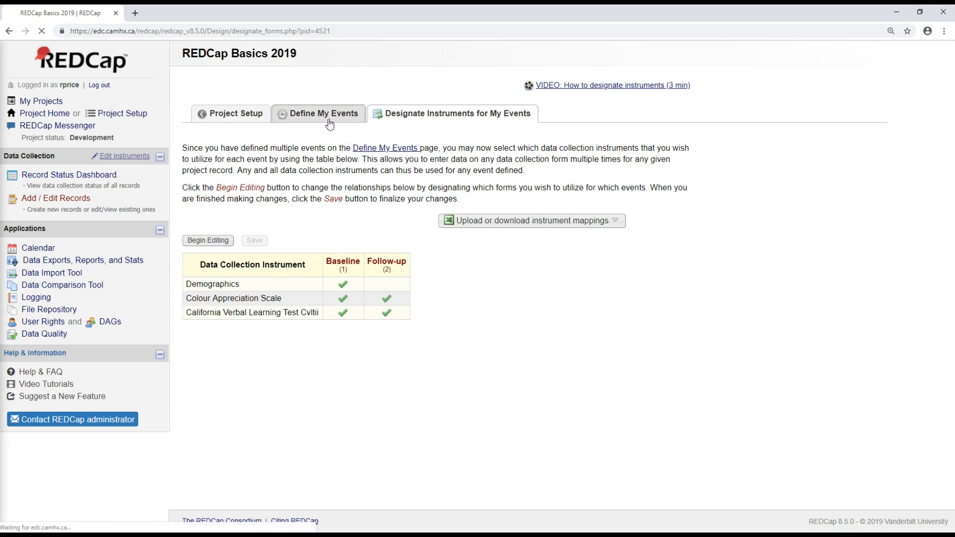
left_click(324, 113)
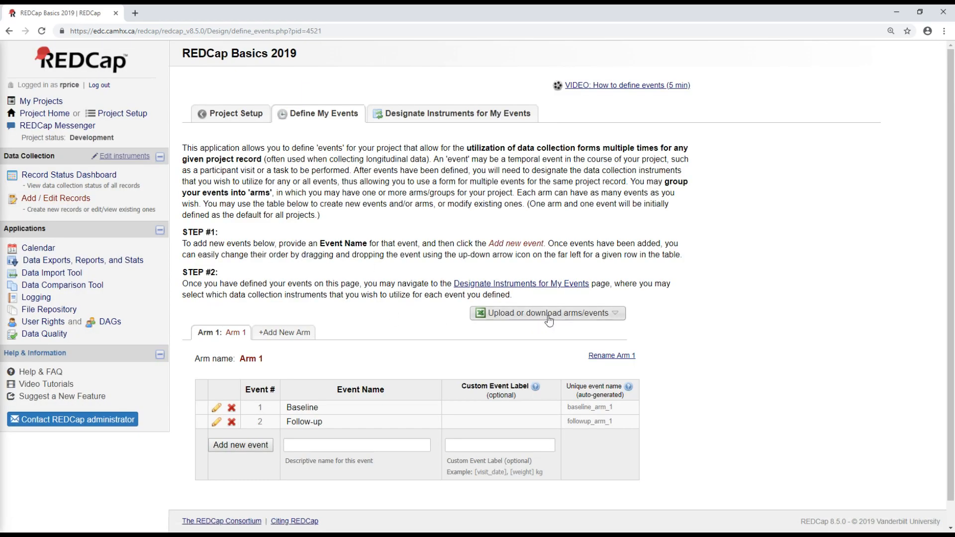
mouse_move(525, 318)
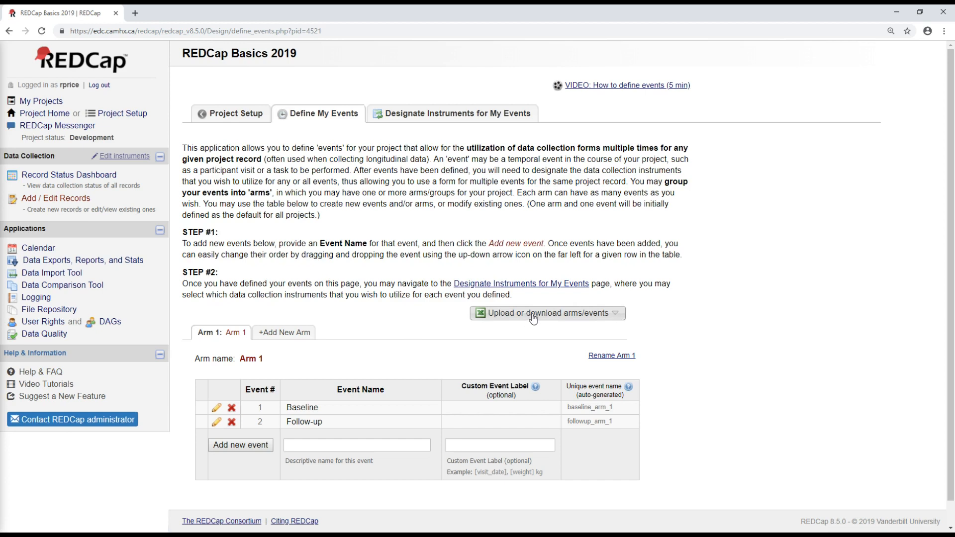
mouse_move(546, 330)
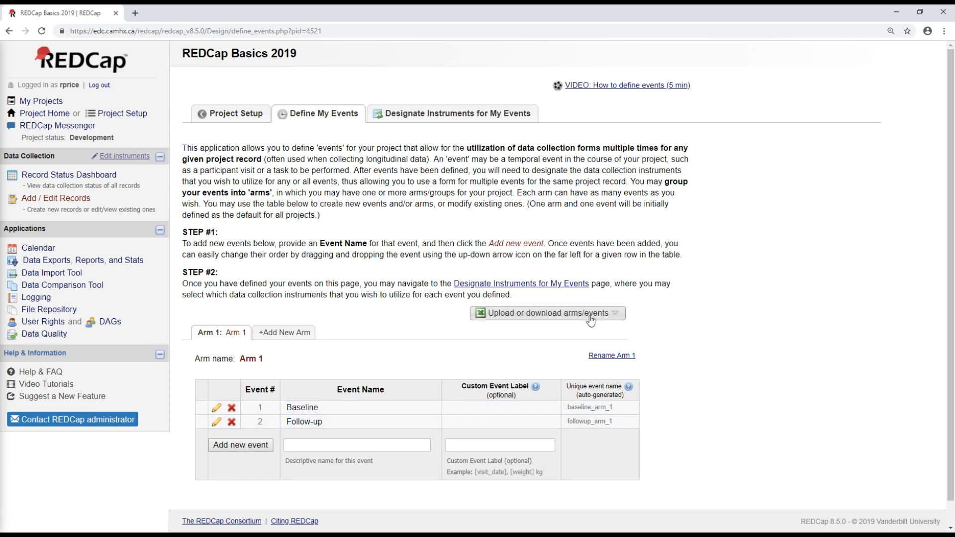
left_click(549, 312)
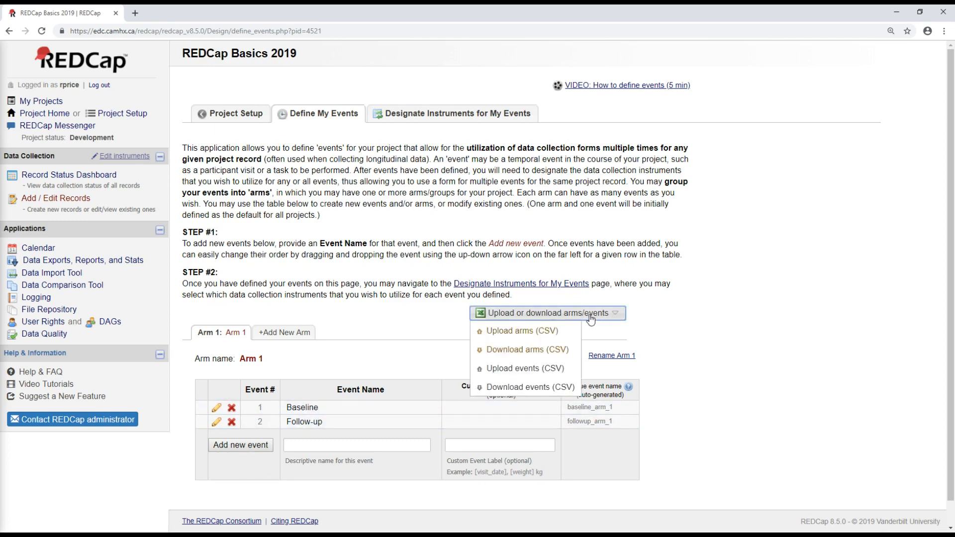
mouse_move(545, 334)
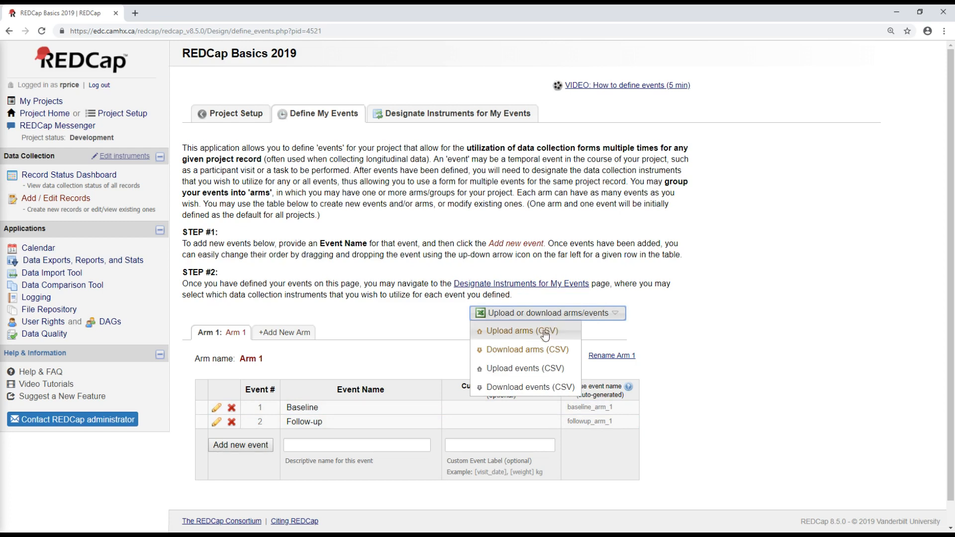
mouse_move(529, 391)
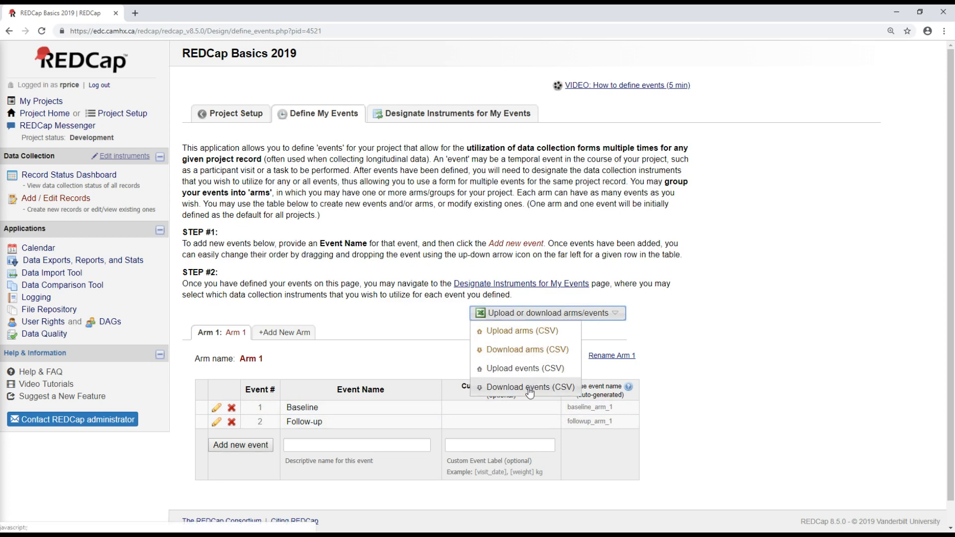
left_click(529, 387)
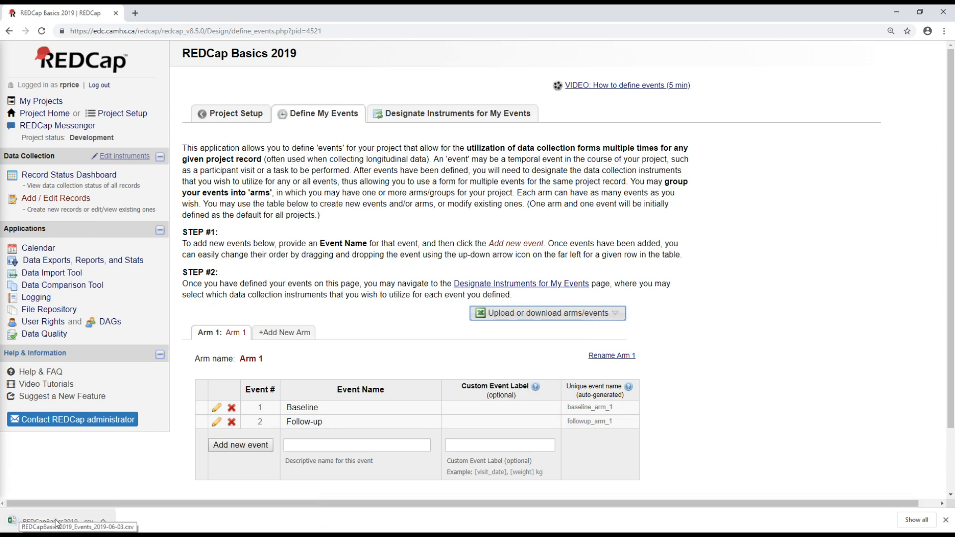
View the downloaded events CSV in Excel, listing Baseline and Follow-up in arm 1
left_click(38, 520)
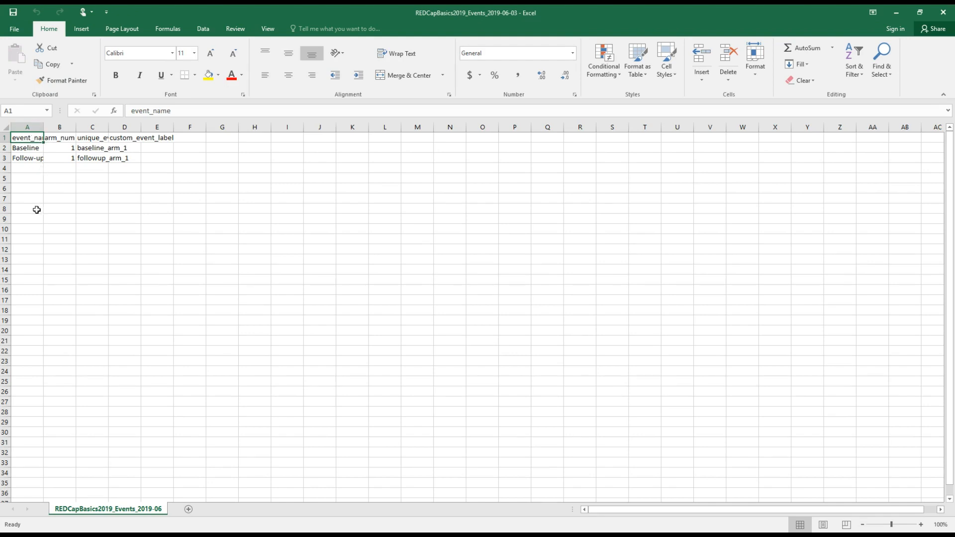
mouse_move(55, 221)
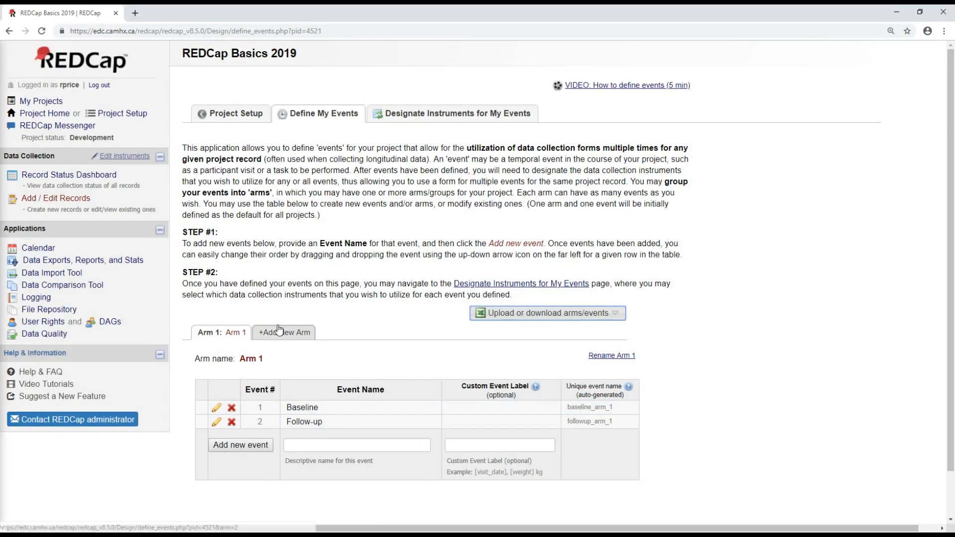
Download the instrument-event mappings as the instrument designations CSV
left_click(458, 113)
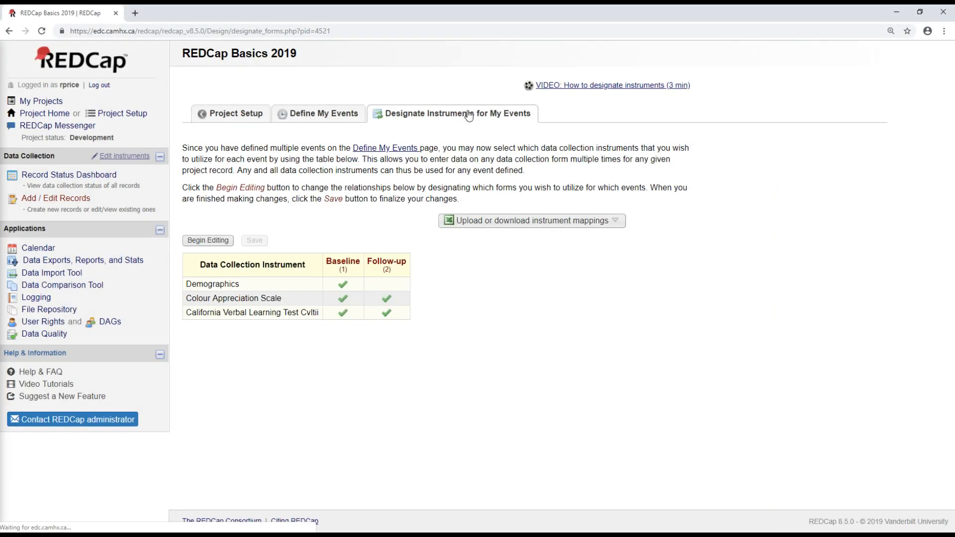
left_click(531, 220)
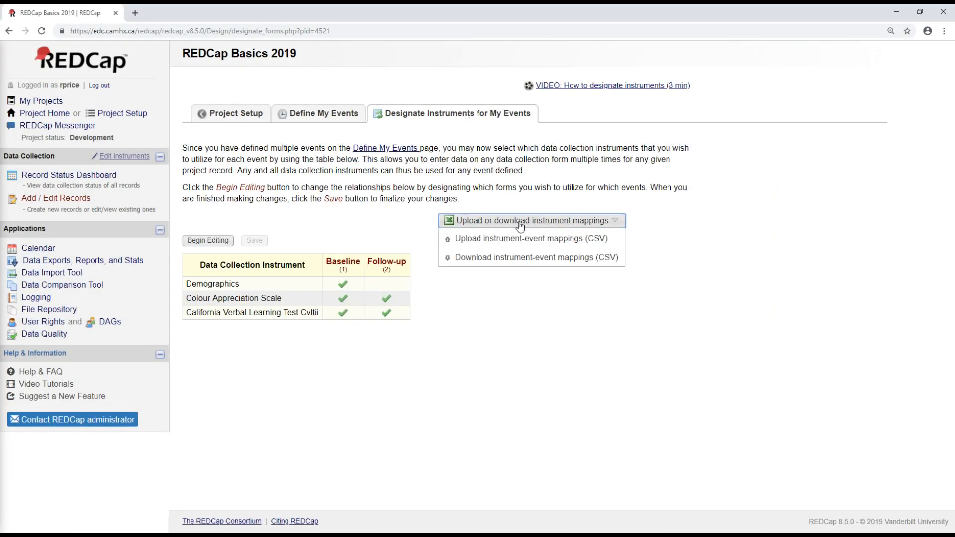
mouse_move(533, 247)
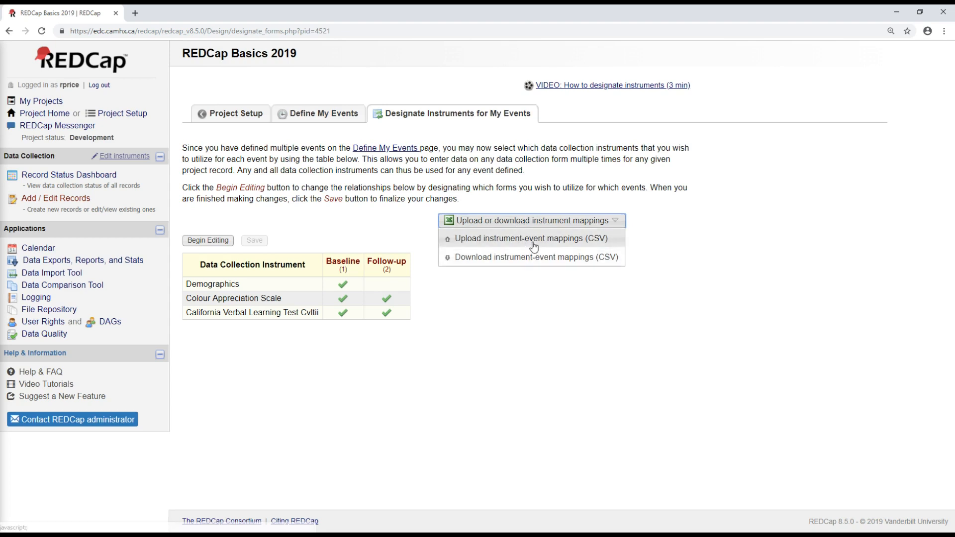
mouse_move(532, 260)
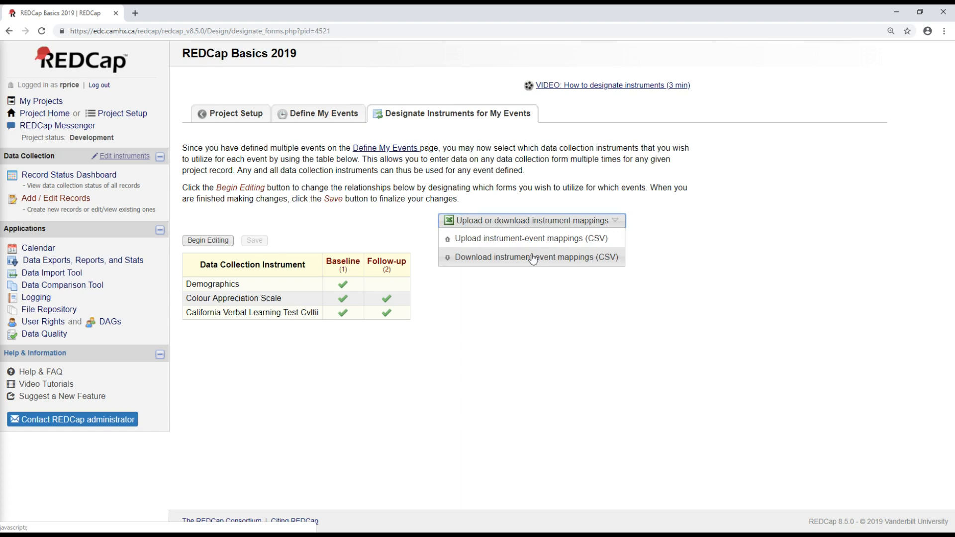
left_click(536, 257)
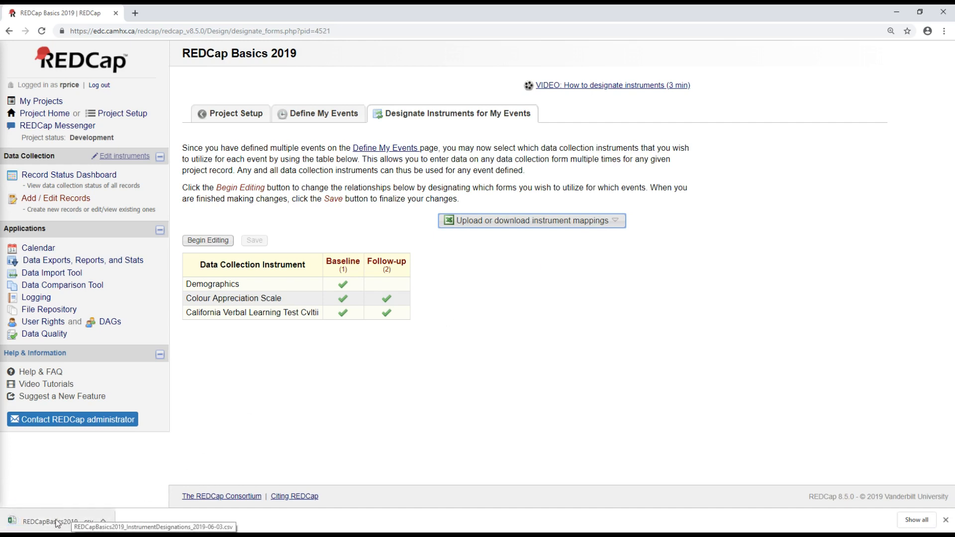
View the instrument designations CSV in Excel with columns B and C widened to show full names
left_click(49, 532)
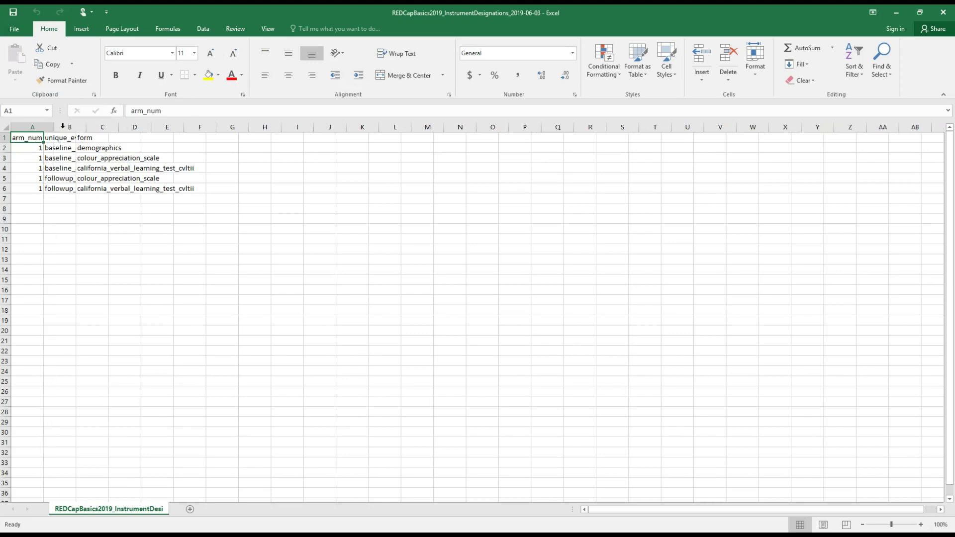
left_click(102, 128)
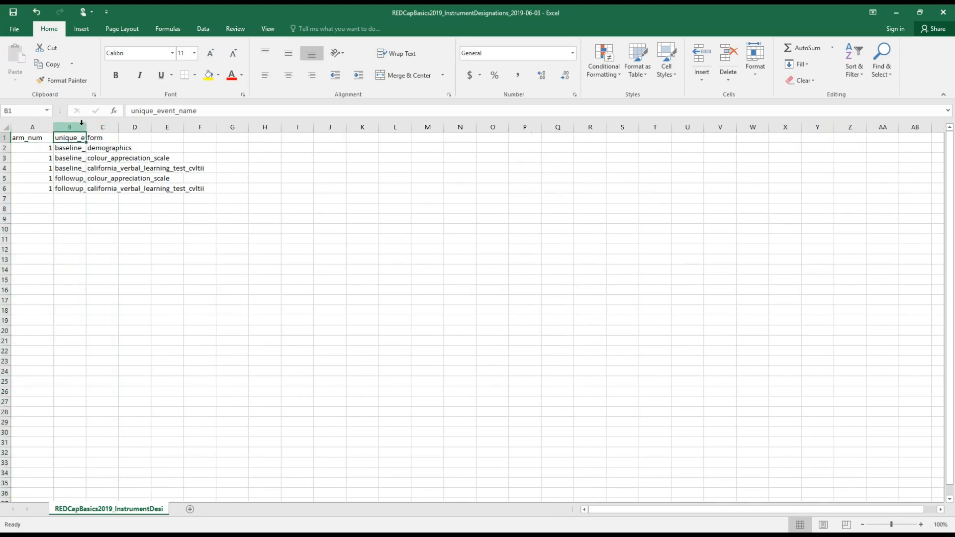
left_click_drag(87, 126, 126, 127)
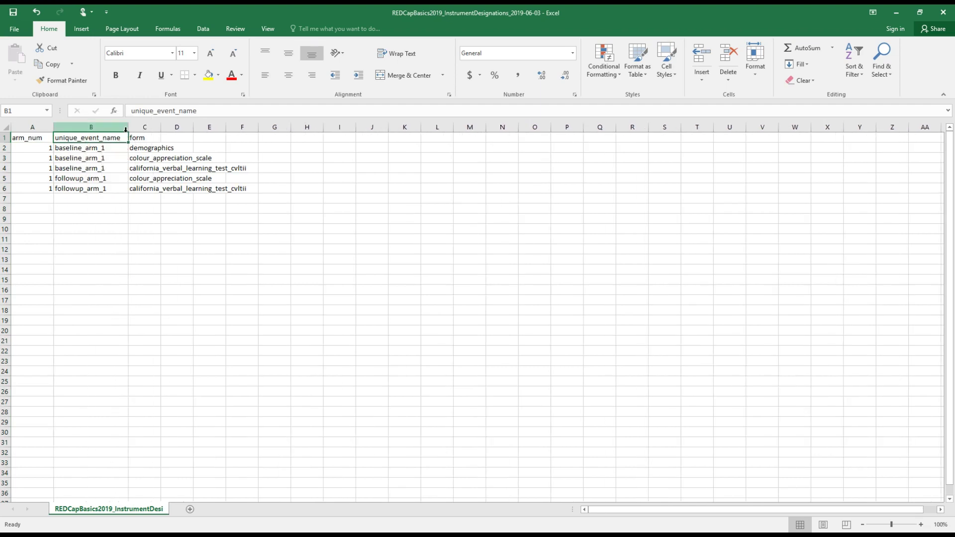
left_click(89, 147)
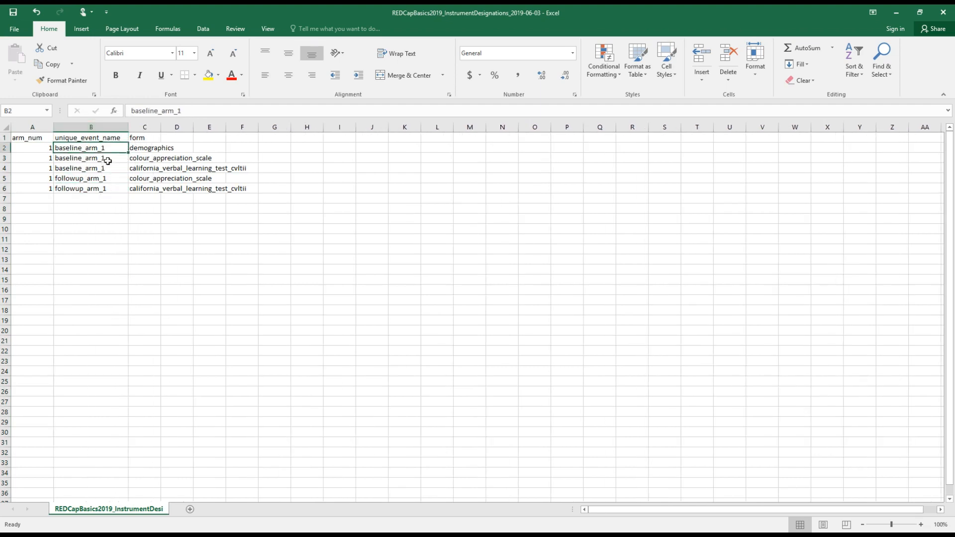
left_click_drag(90, 147, 90, 188)
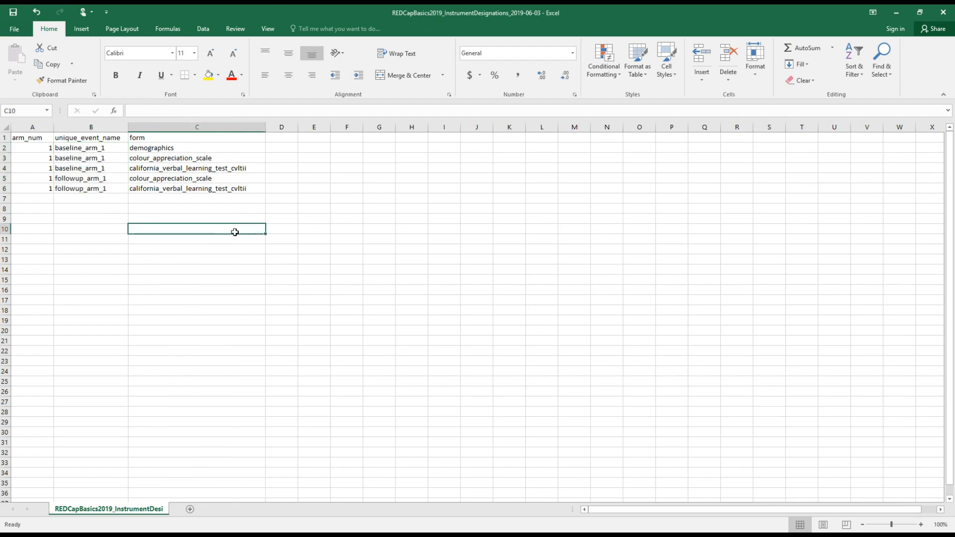
left_click(281, 178)
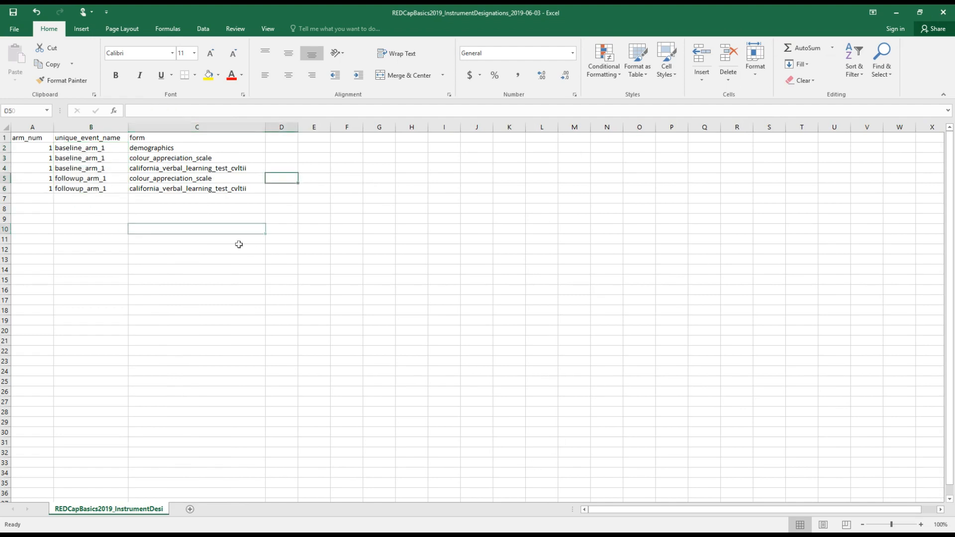
left_click(282, 177)
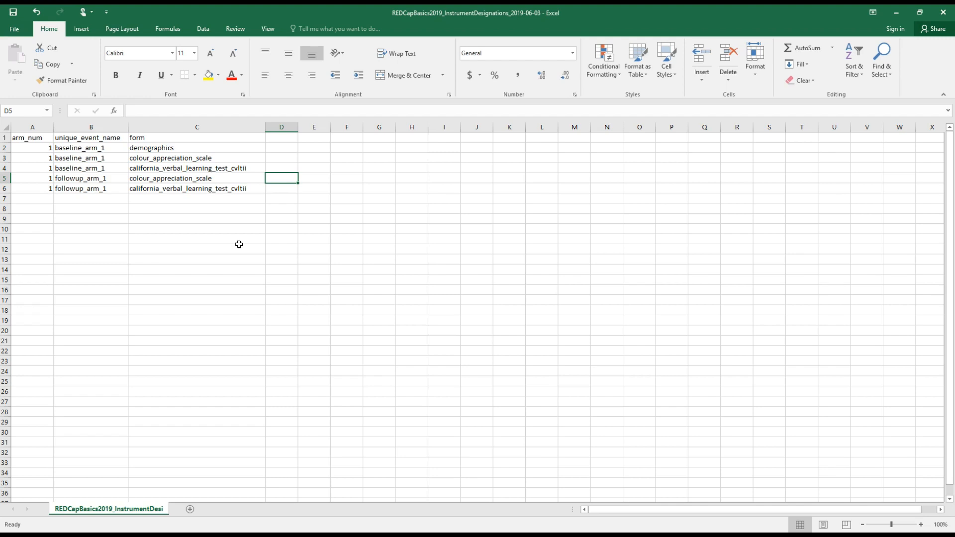
mouse_move(246, 239)
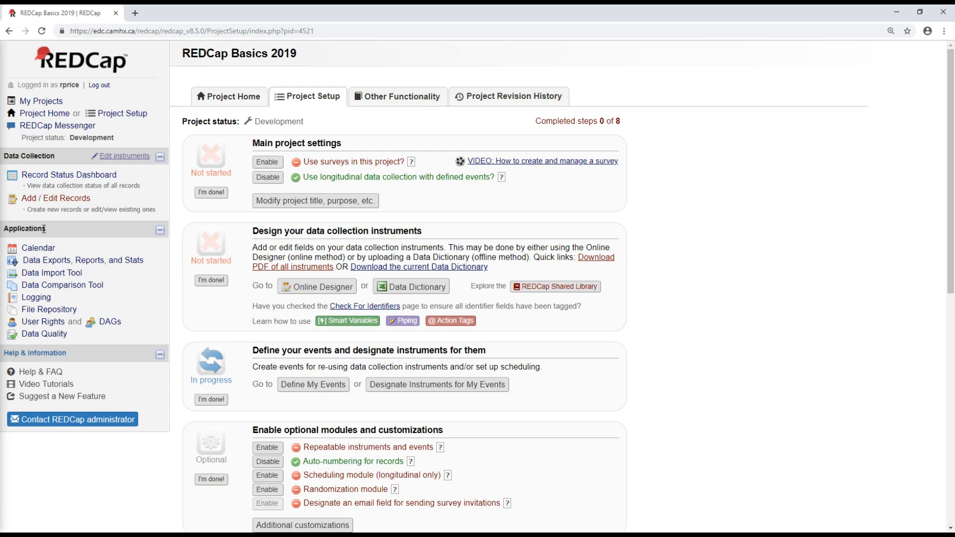
mouse_move(39, 322)
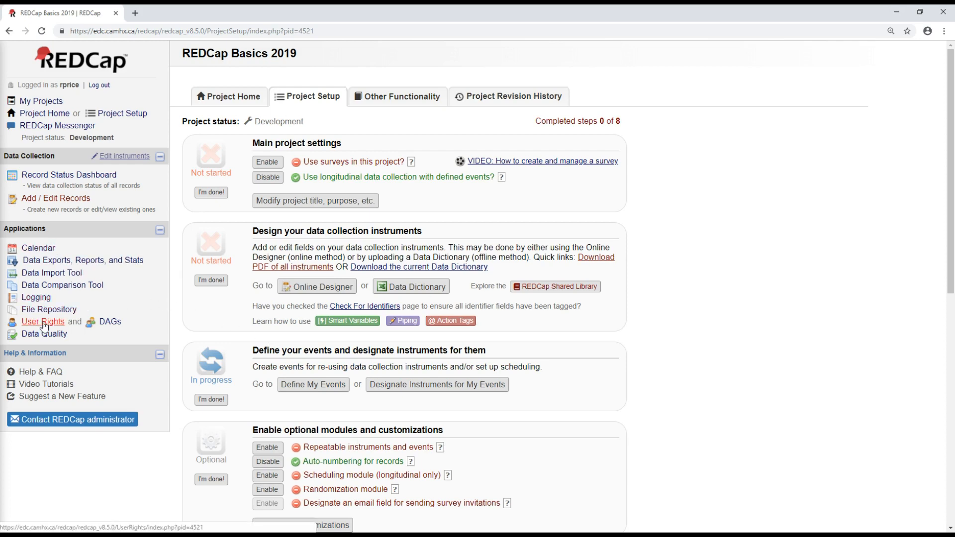
left_click(44, 322)
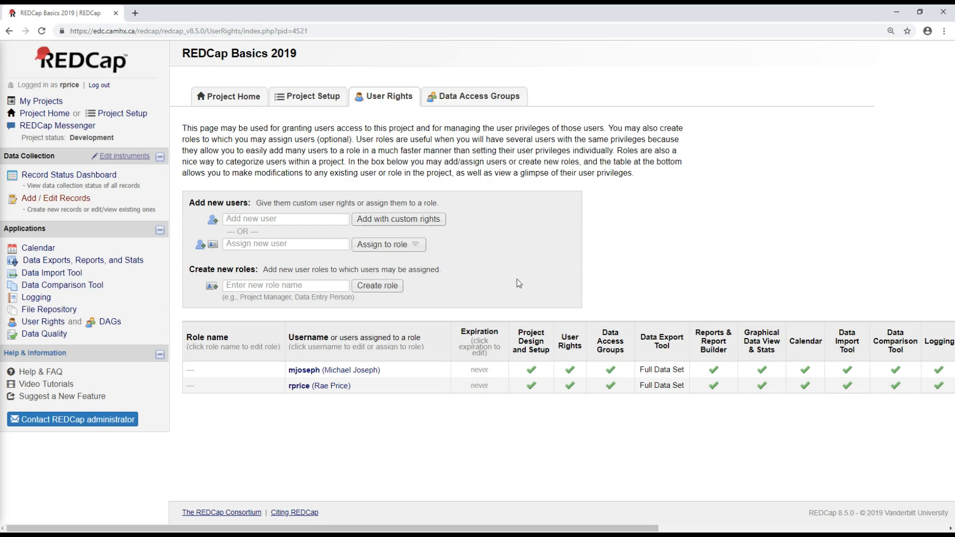
mouse_move(555, 270)
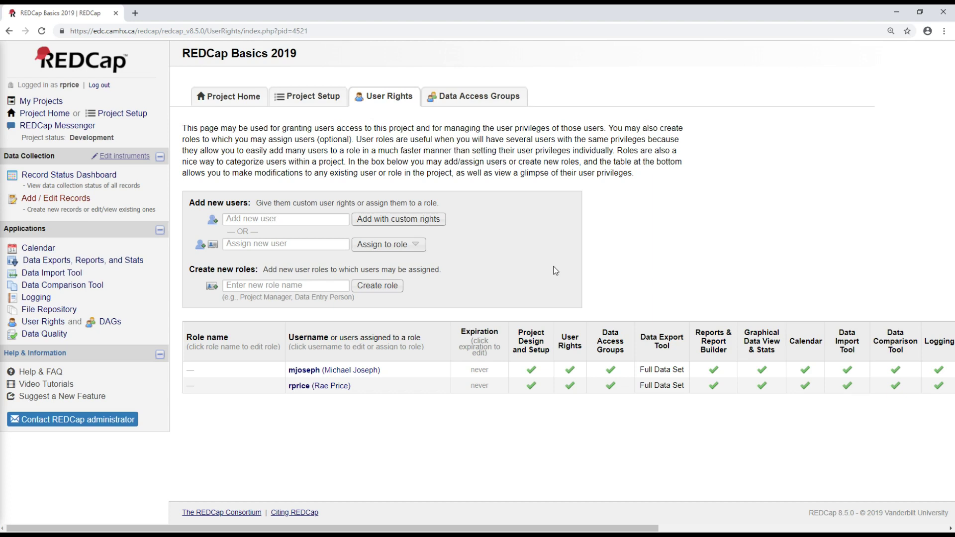
mouse_move(531, 384)
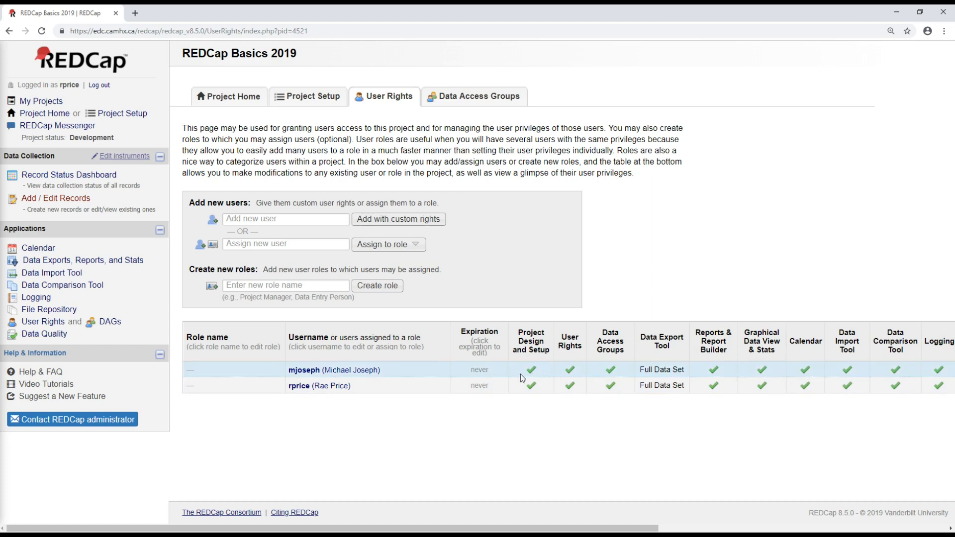
mouse_move(502, 372)
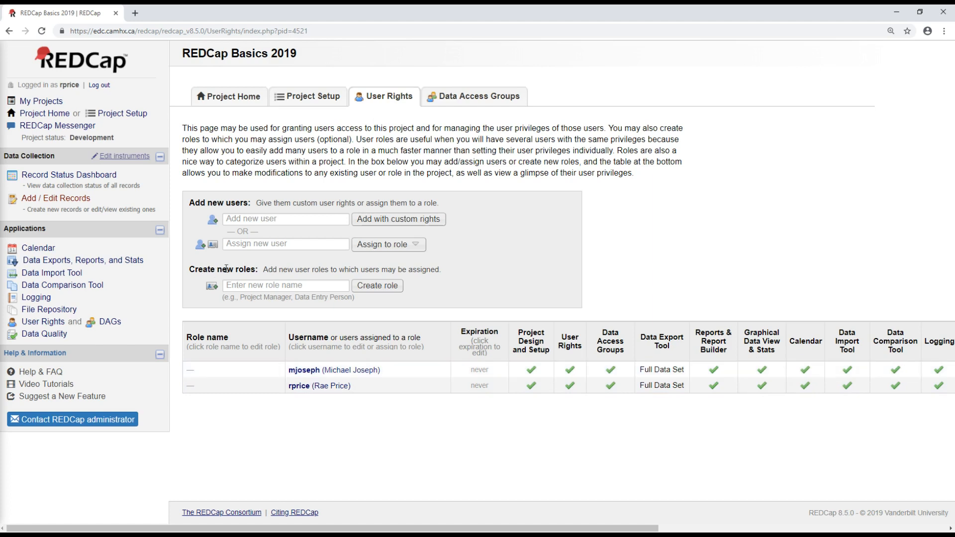
mouse_move(273, 270)
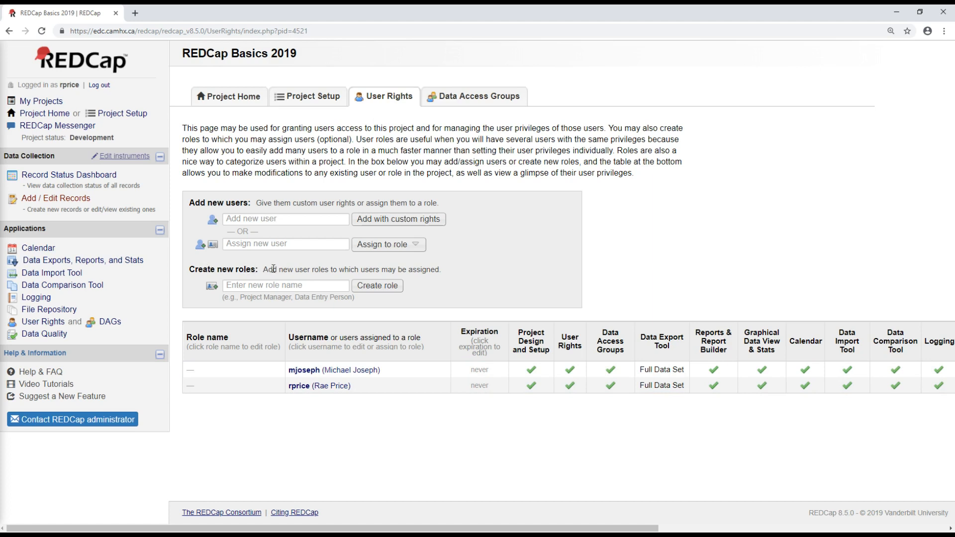
mouse_move(523, 296)
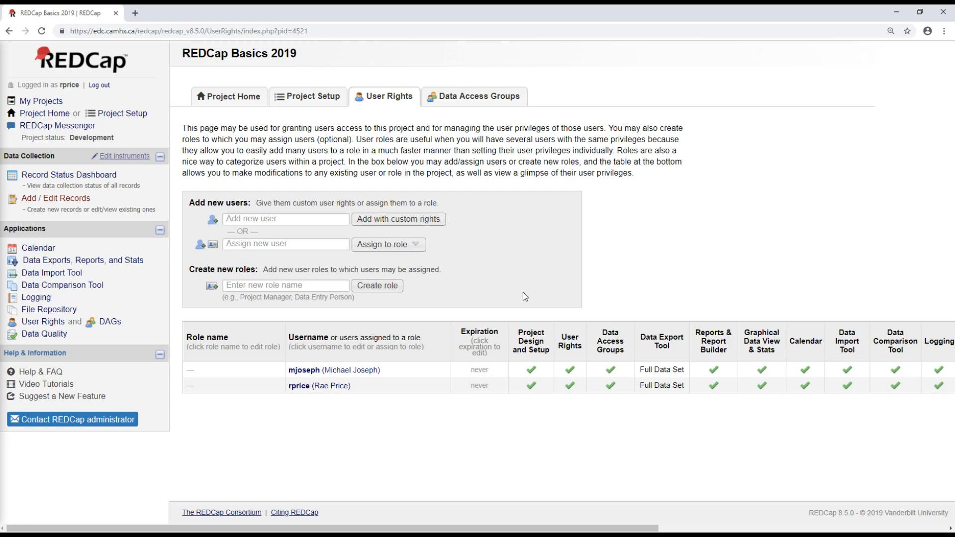
mouse_move(436, 293)
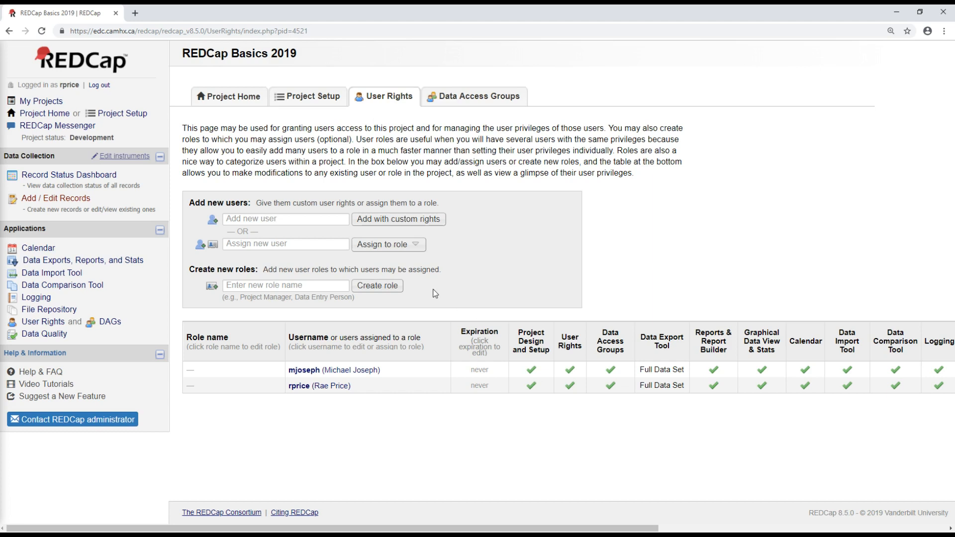
mouse_move(435, 293)
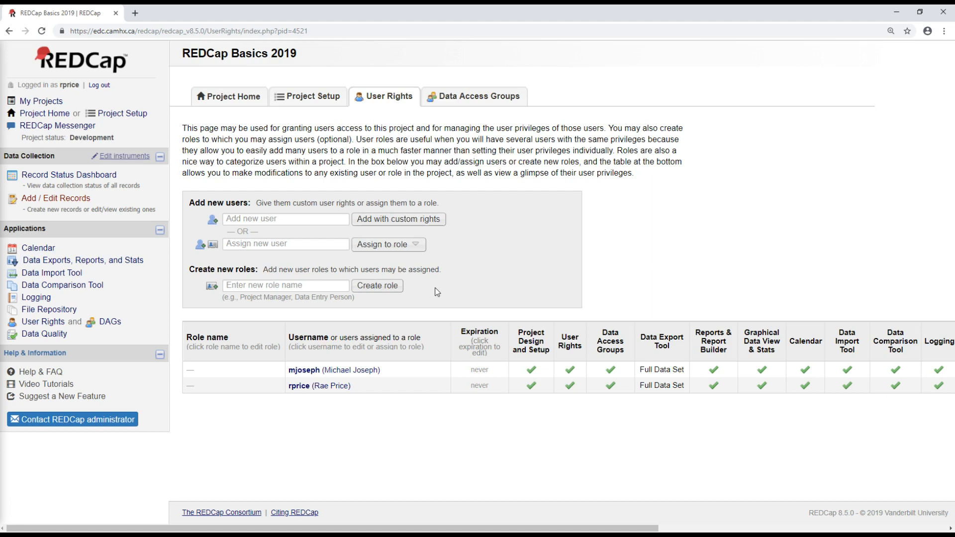
mouse_move(190, 286)
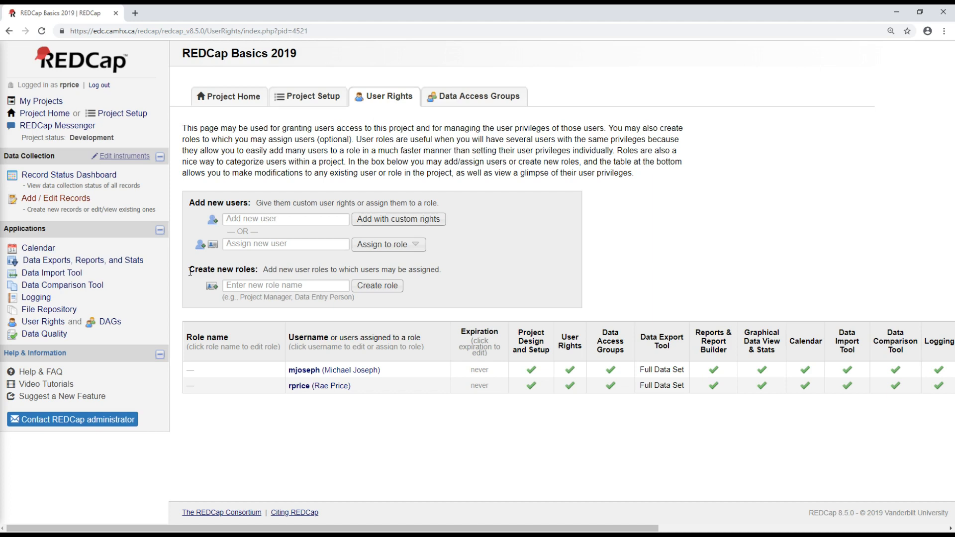
mouse_move(543, 342)
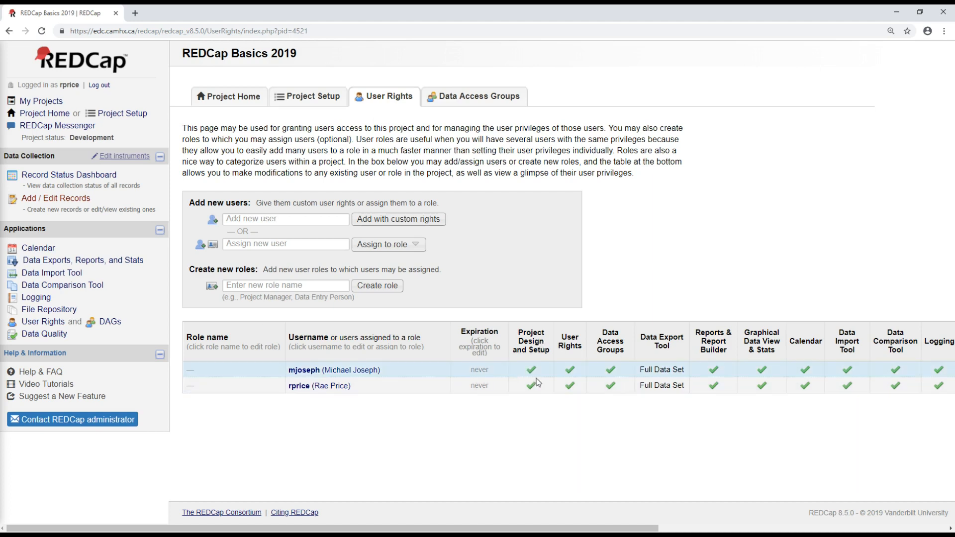
mouse_move(579, 398)
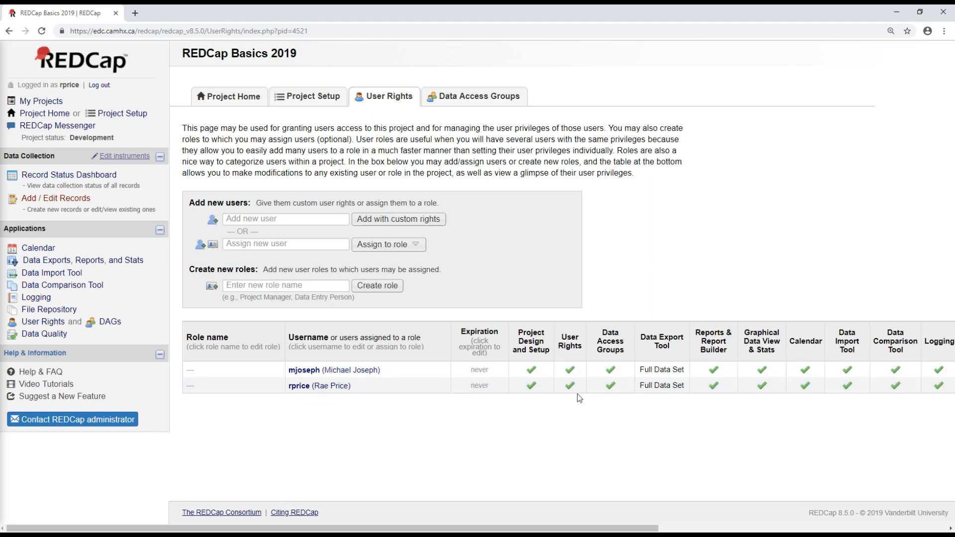
mouse_move(384, 316)
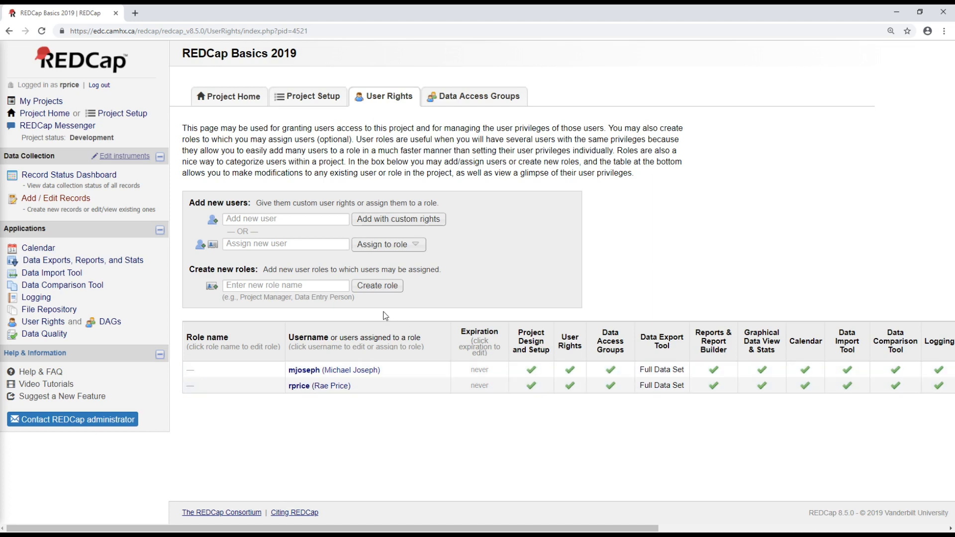
Enter Data Entry as a new role name under Create new roles
left_click(285, 285)
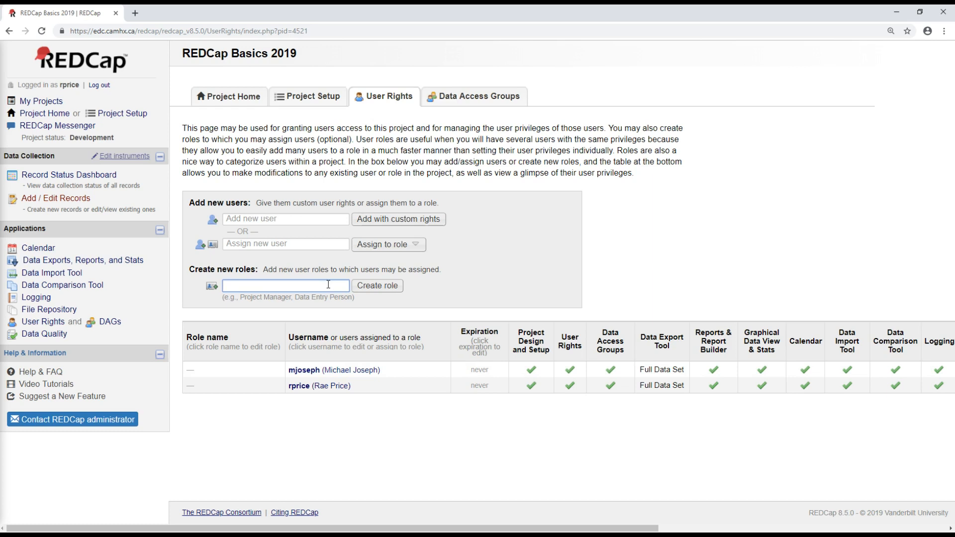
type("D")
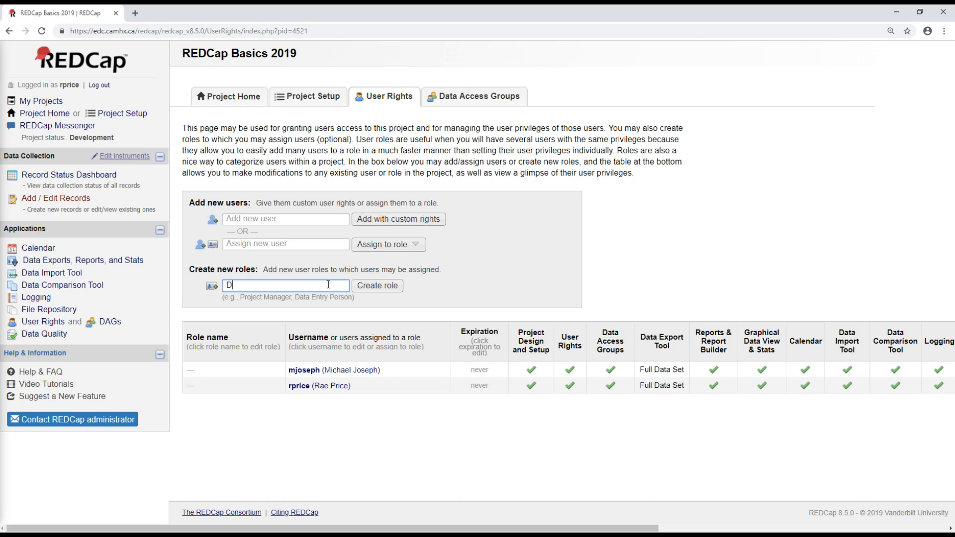
type("ata Entry")
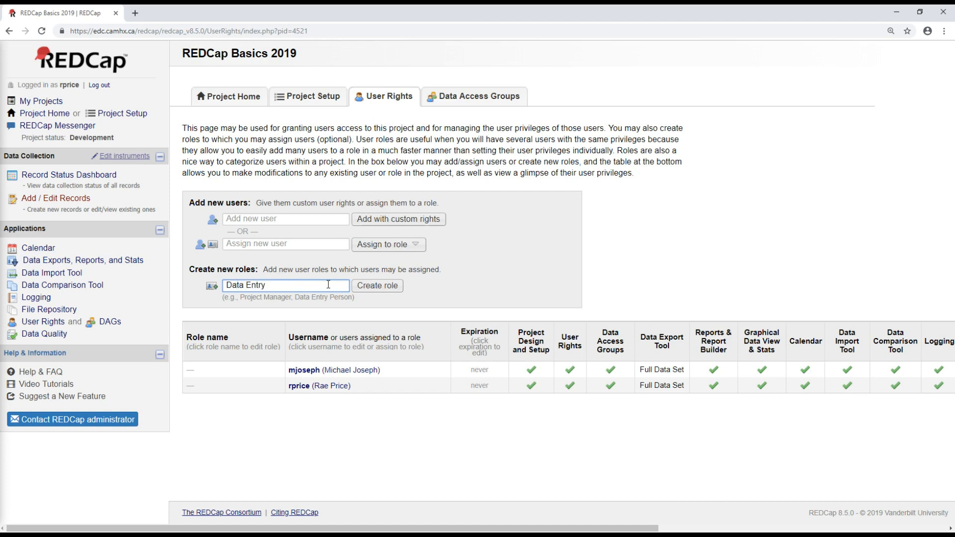
mouse_move(376, 288)
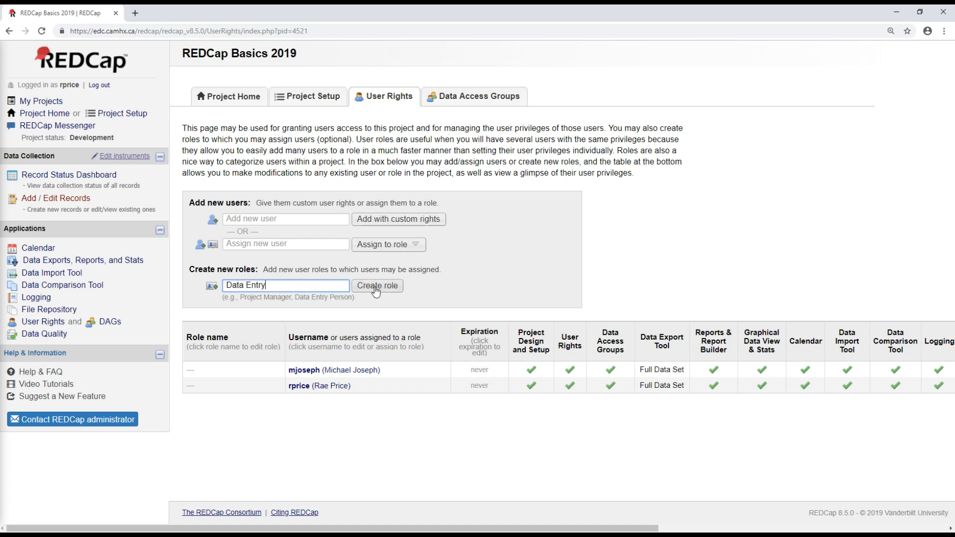
Create the Data Entry role, bringing up its privilege settings
left_click(377, 287)
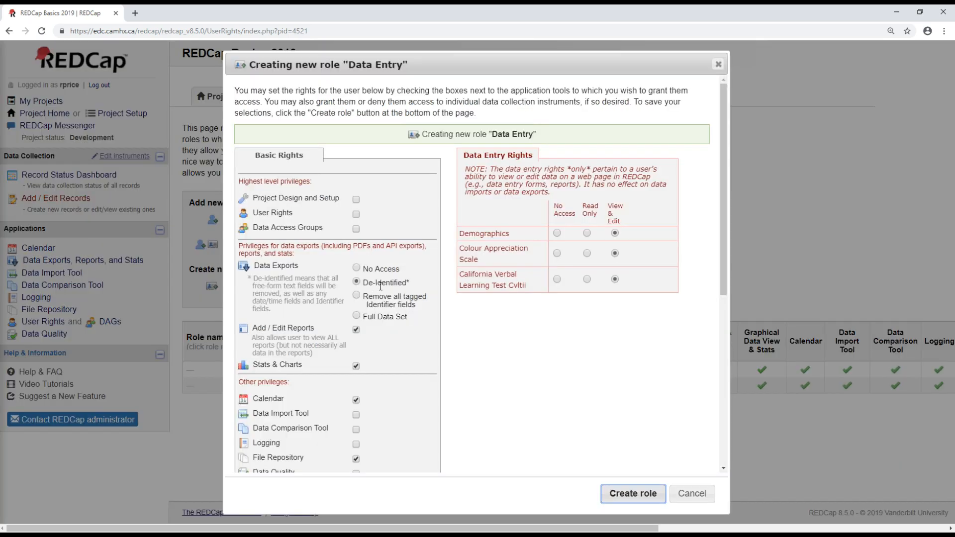
mouse_move(448, 222)
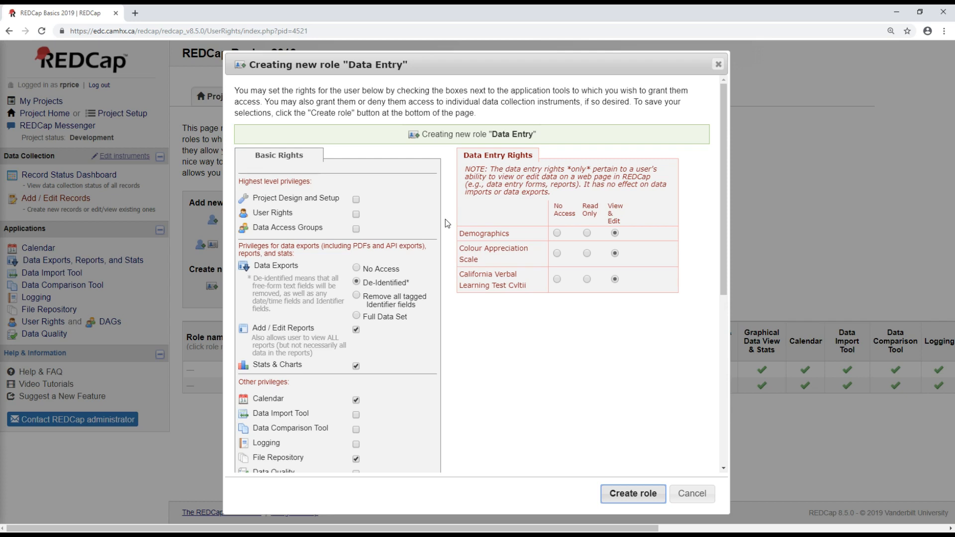
mouse_move(247, 203)
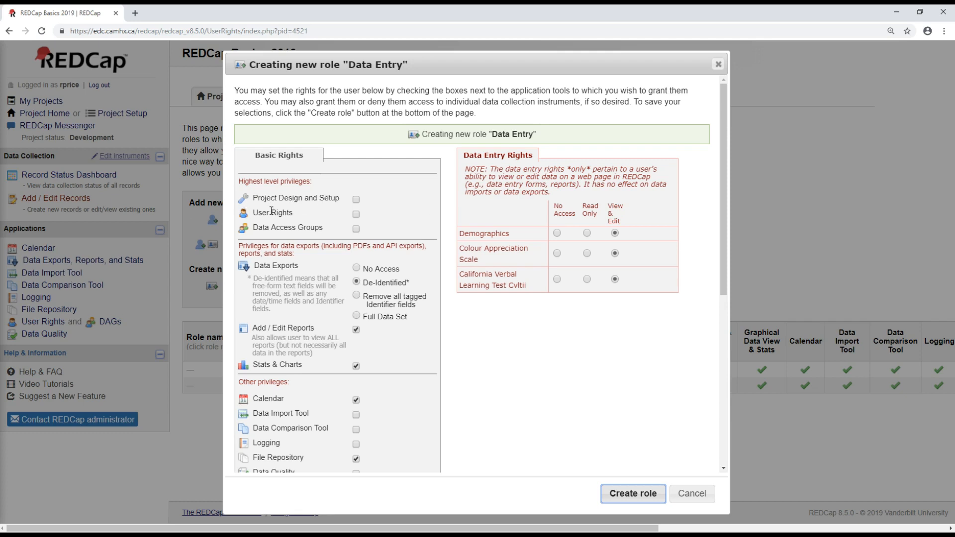
mouse_move(450, 203)
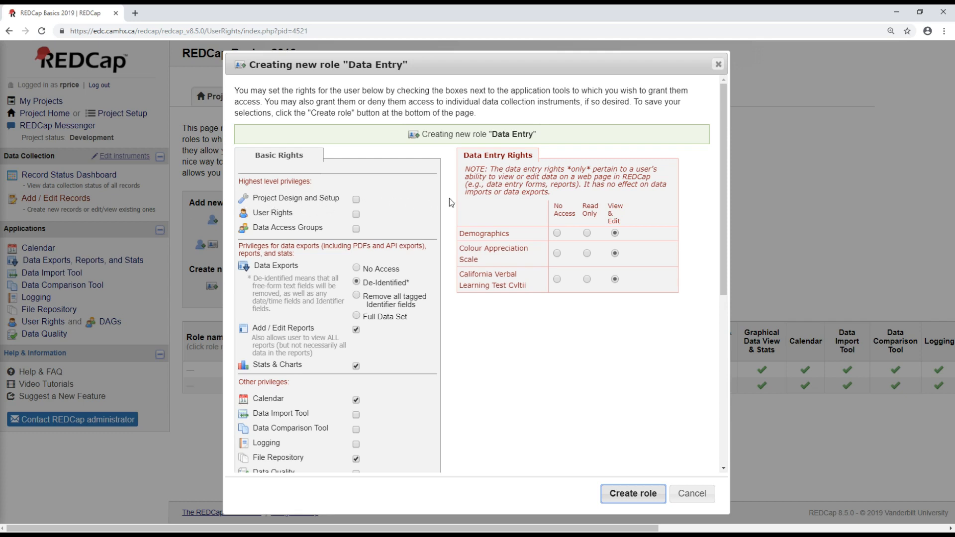
mouse_move(443, 163)
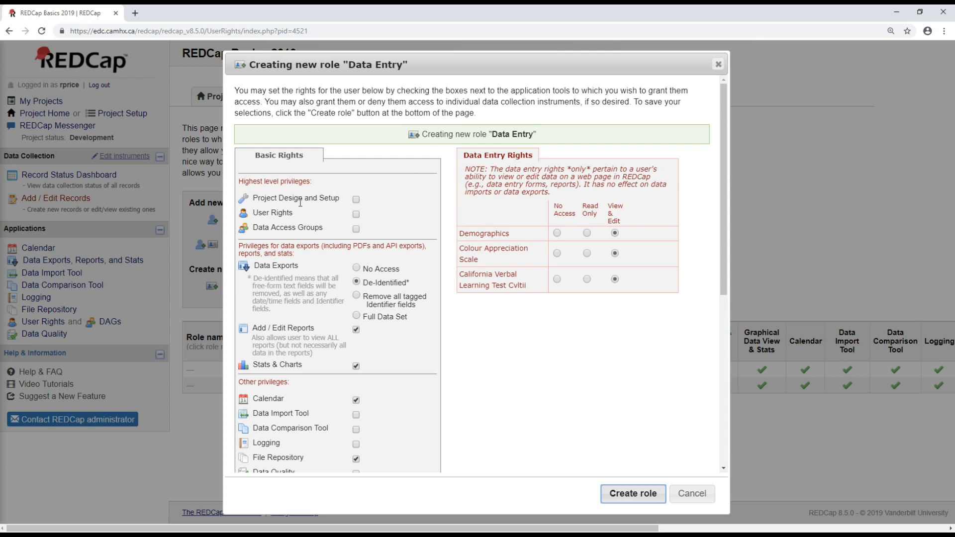
mouse_move(339, 199)
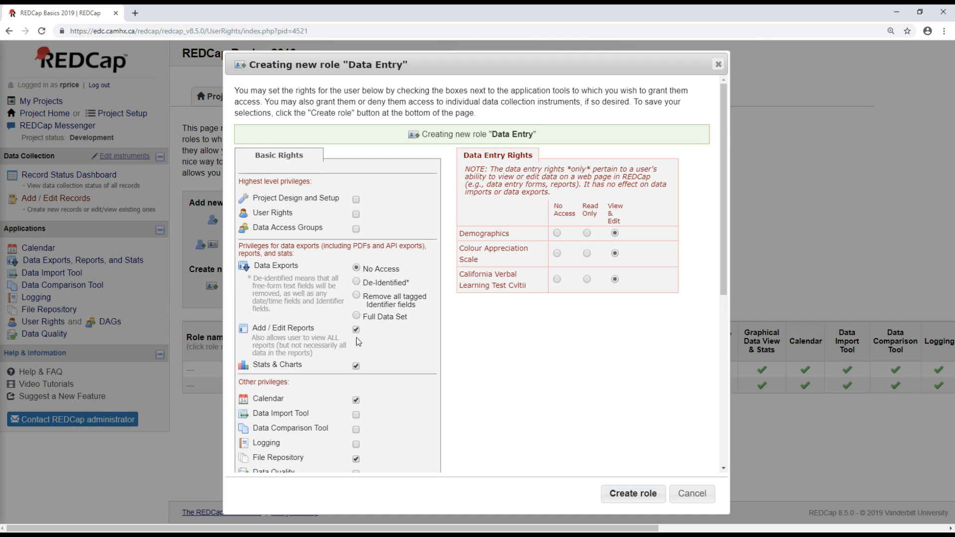
Turn off Add/Edit Reports and Stats & Charts for the role and allow Rename Records
left_click(356, 329)
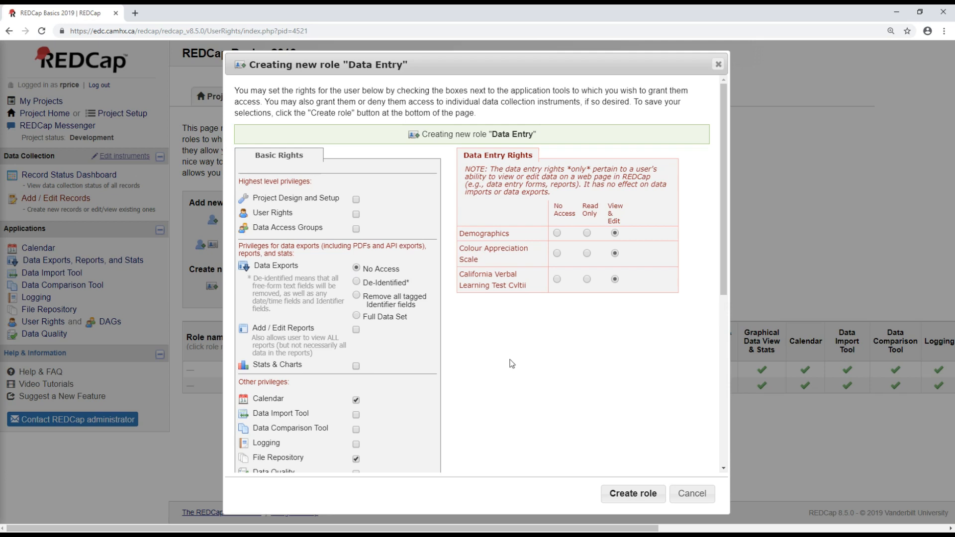
scroll("down", 3)
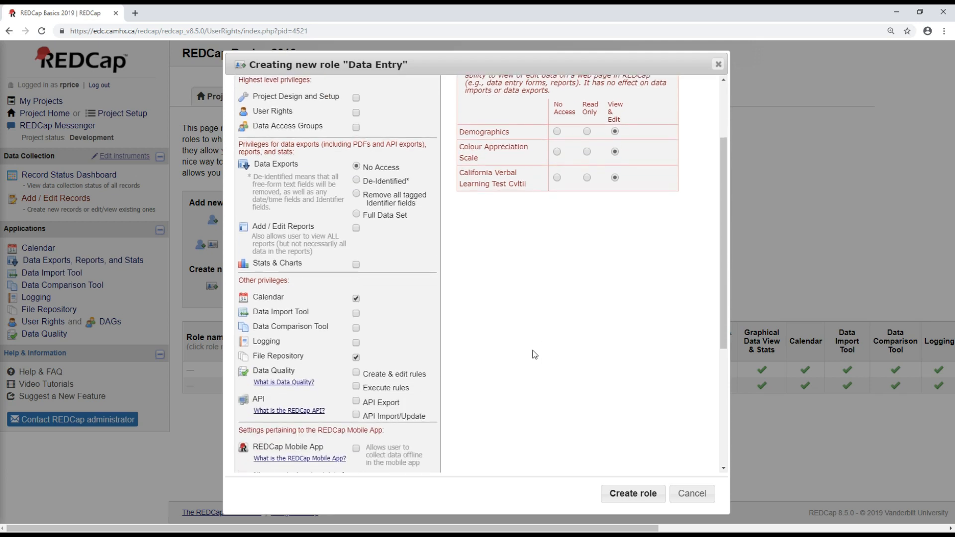
scroll("down", 3)
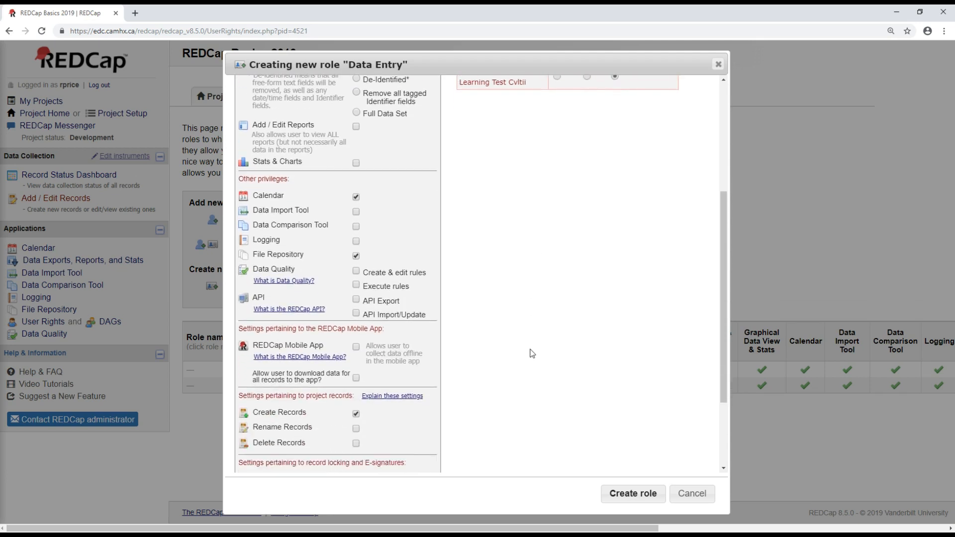
scroll("down", 3)
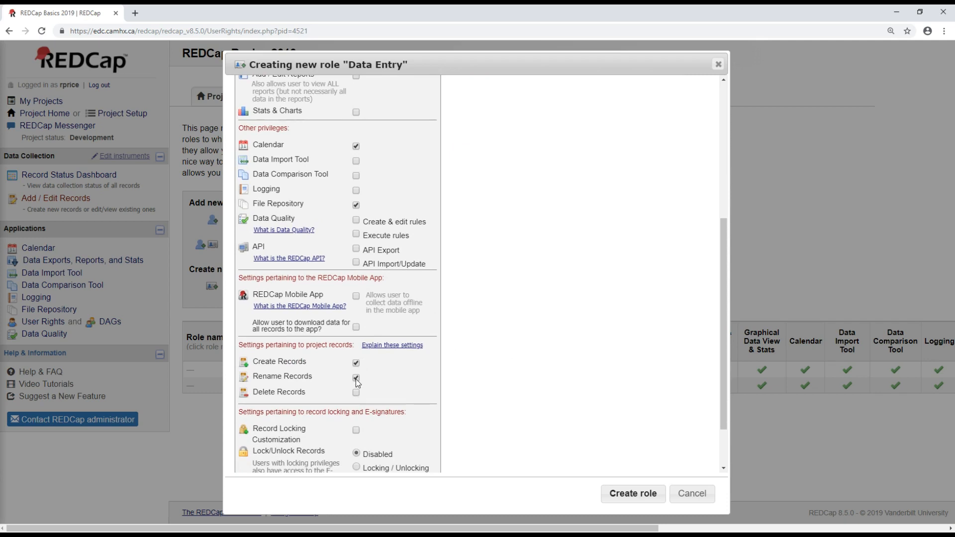
left_click(354, 376)
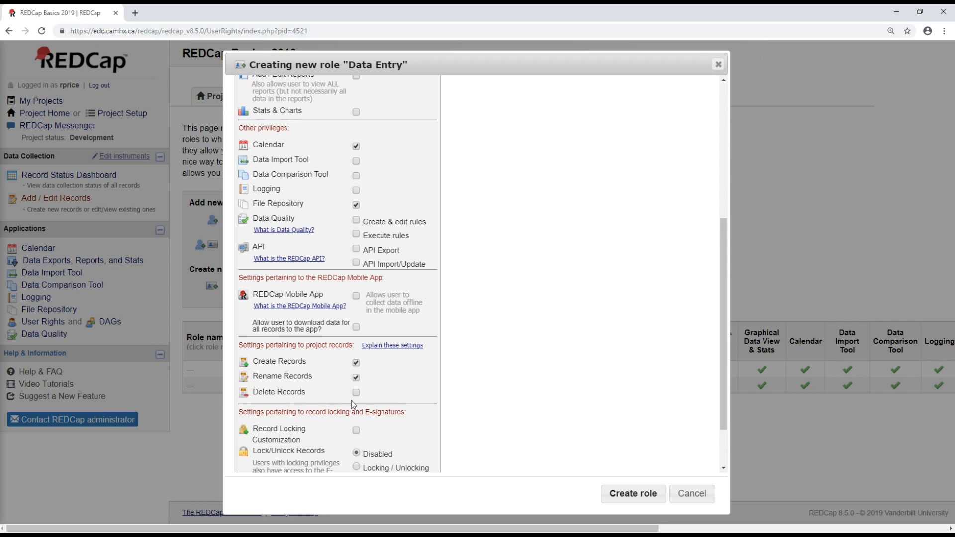
mouse_move(388, 393)
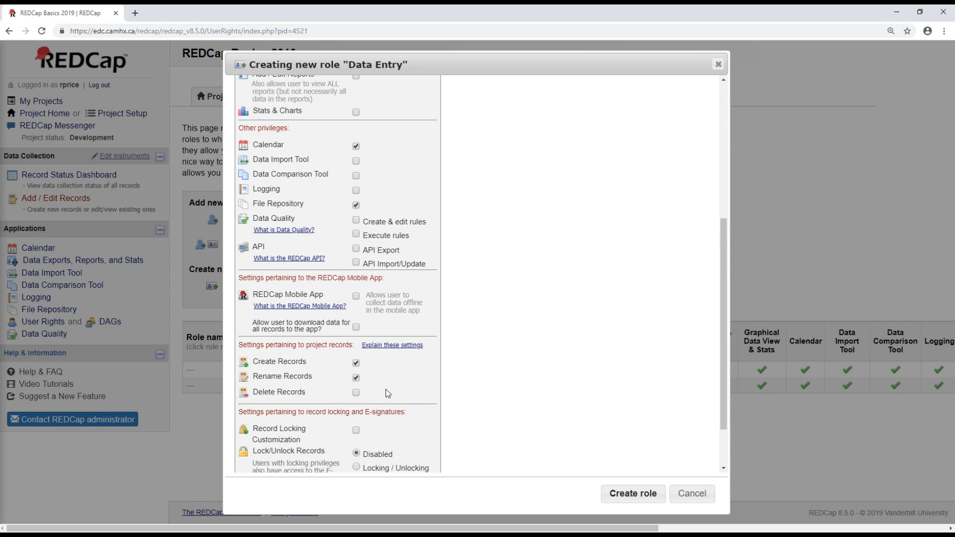
mouse_move(362, 397)
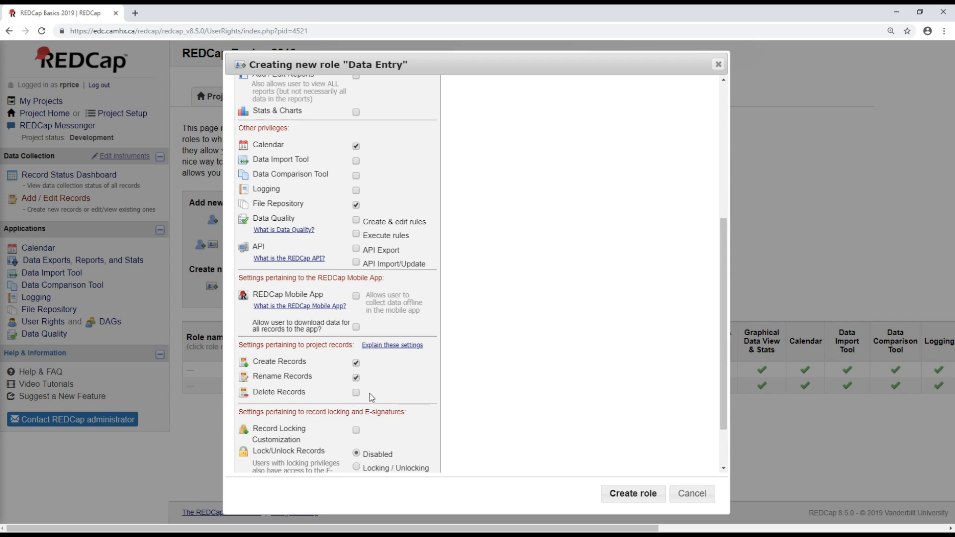
mouse_move(356, 400)
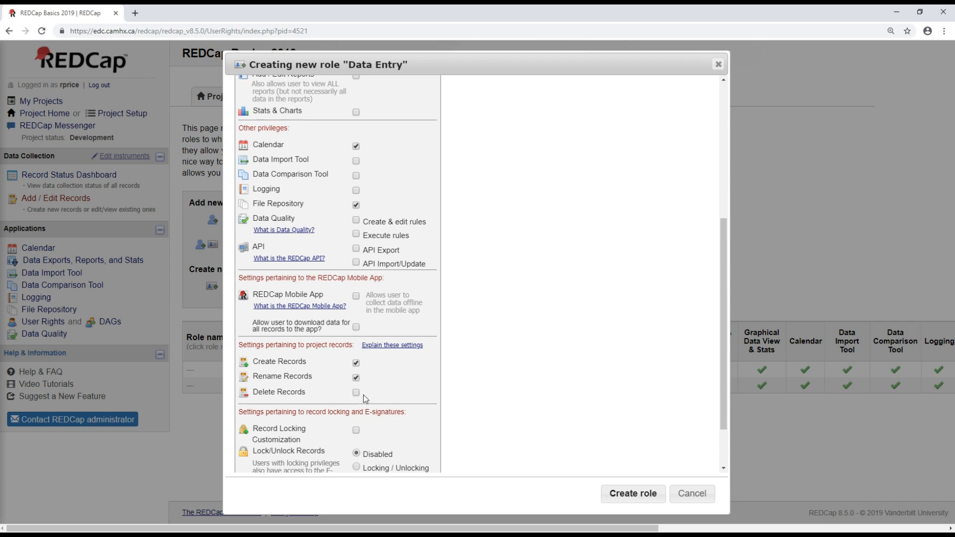
mouse_move(351, 404)
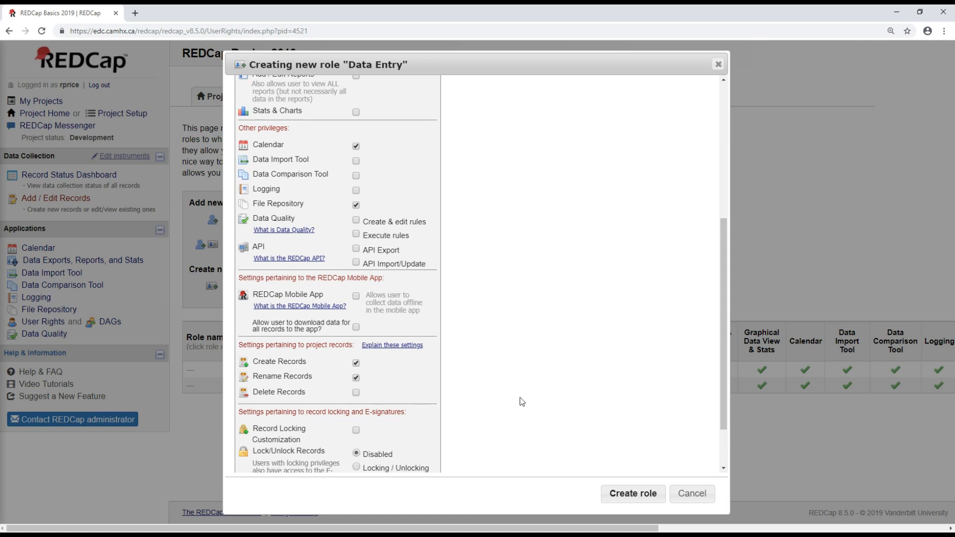
Review the Data Entry rights and create the role
scroll("up", 3)
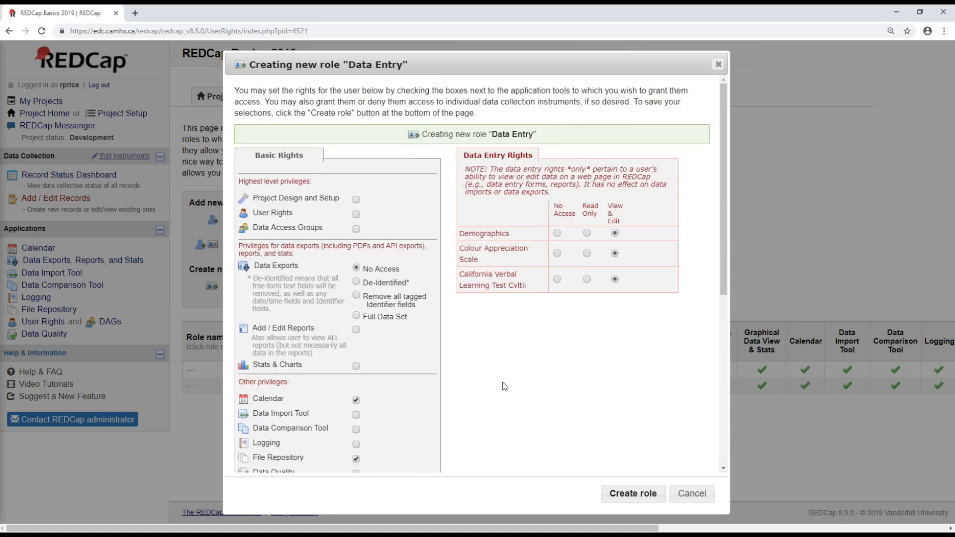
mouse_move(555, 232)
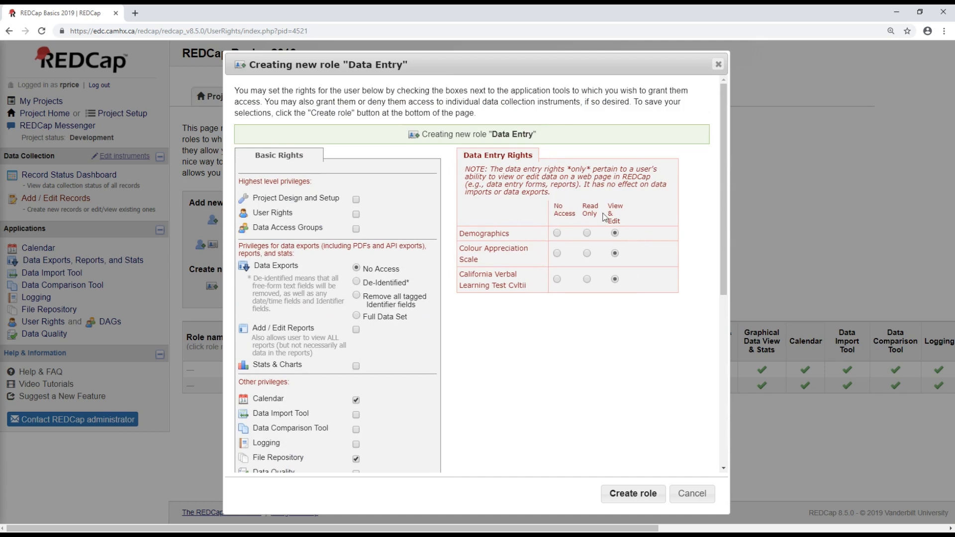
mouse_move(546, 241)
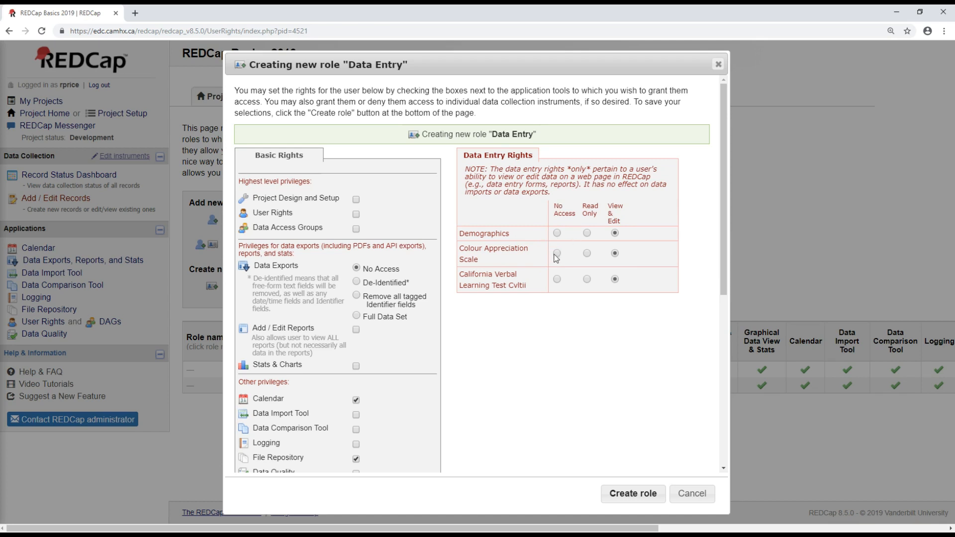
mouse_move(561, 267)
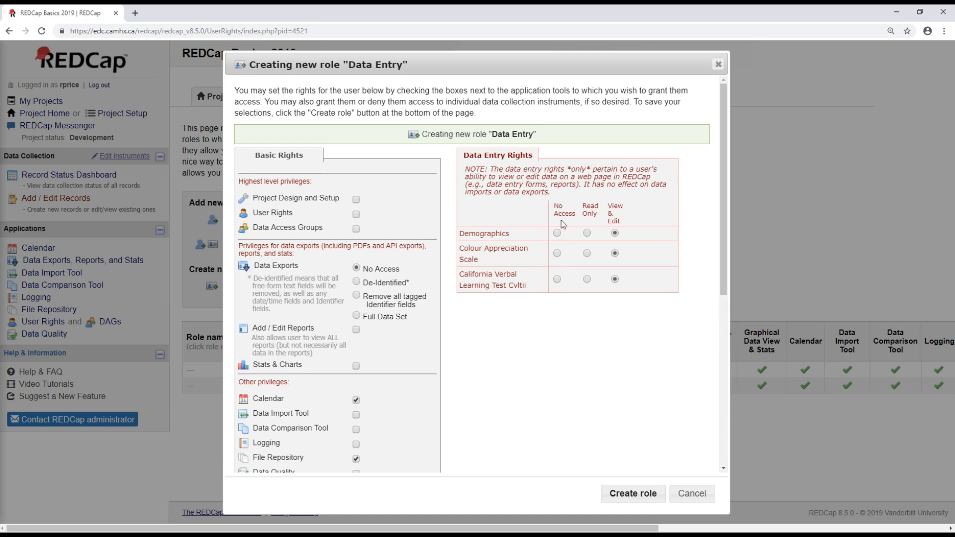
mouse_move(507, 311)
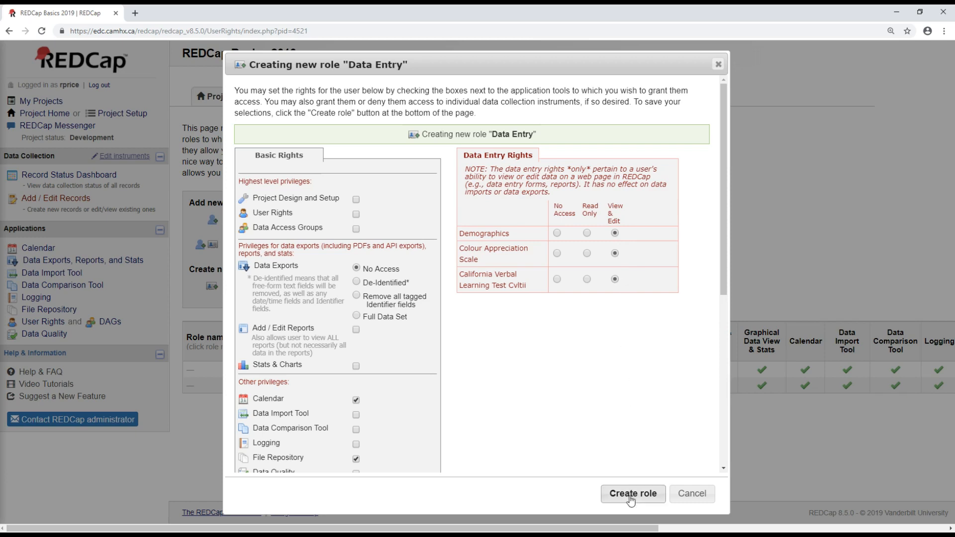
left_click(633, 494)
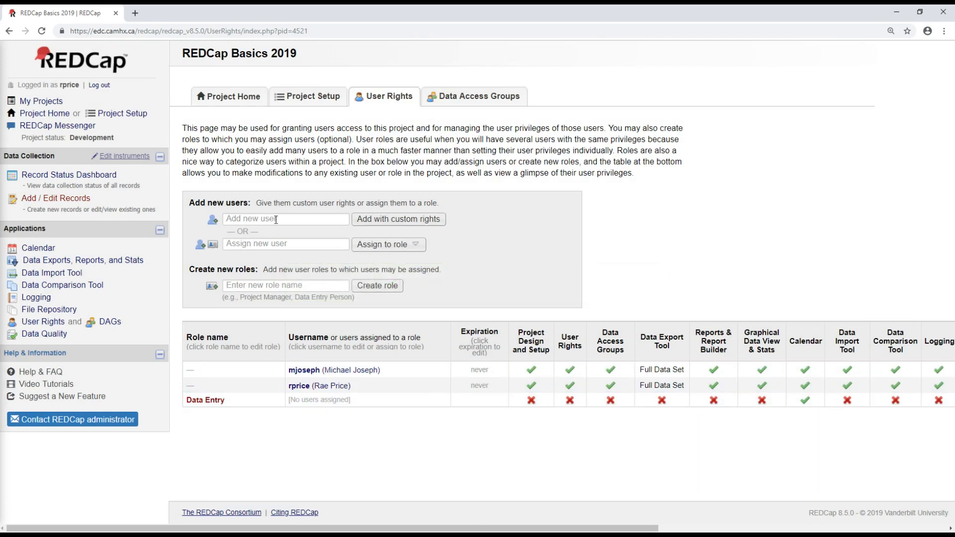
Assign user training_r1 to the Data Entry role and confirm
left_click(284, 245)
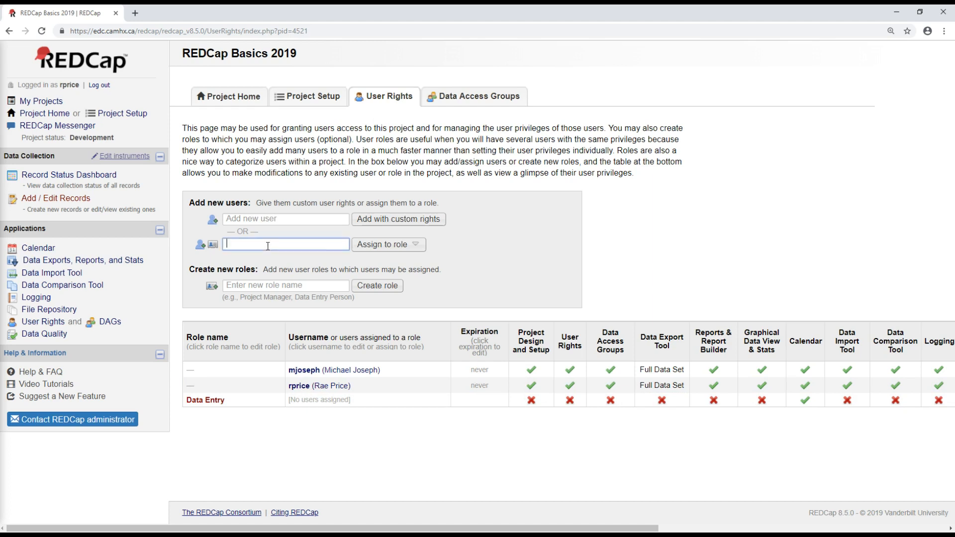
type("train")
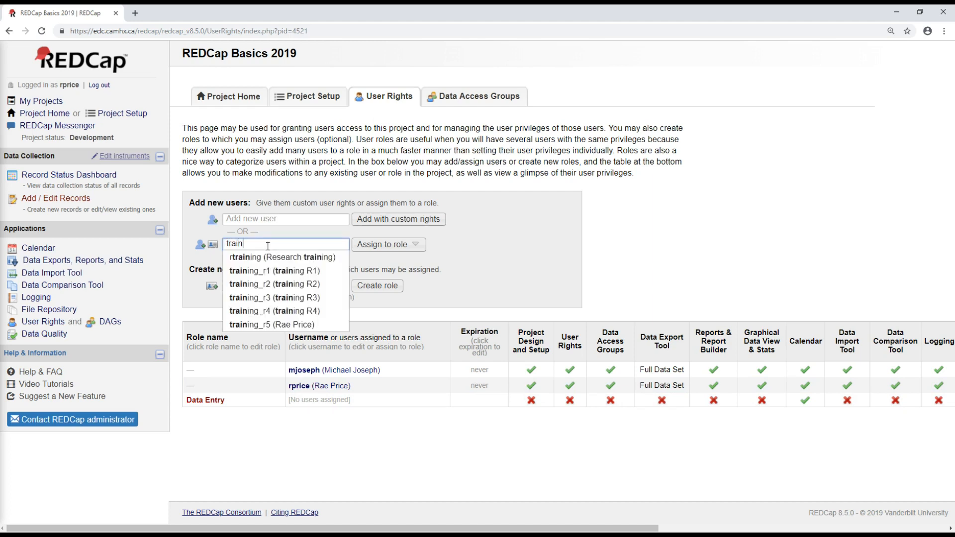
mouse_move(252, 276)
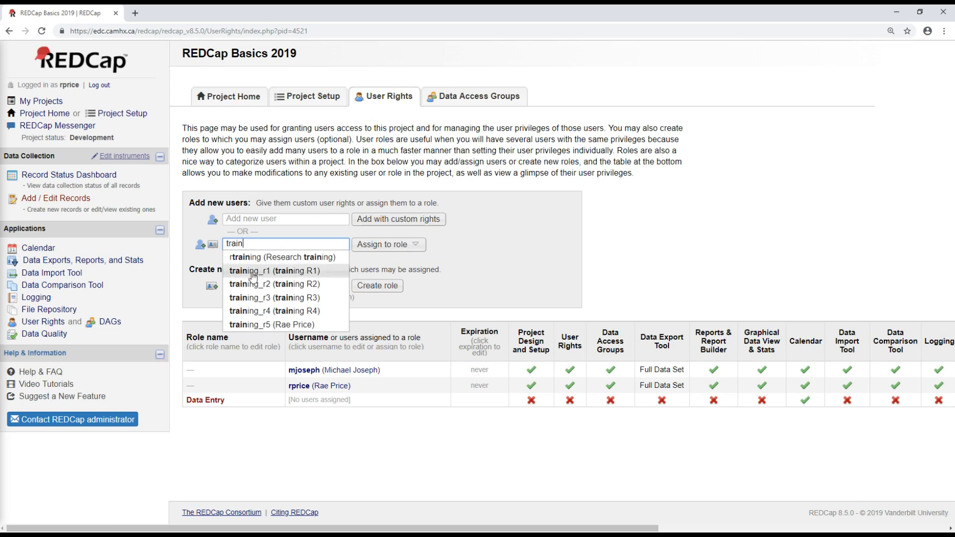
left_click(268, 271)
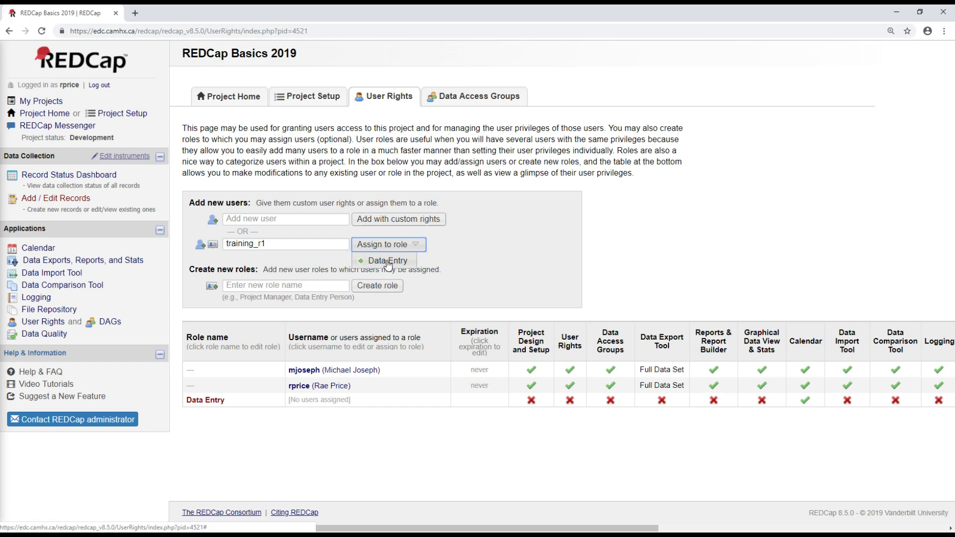
left_click(388, 261)
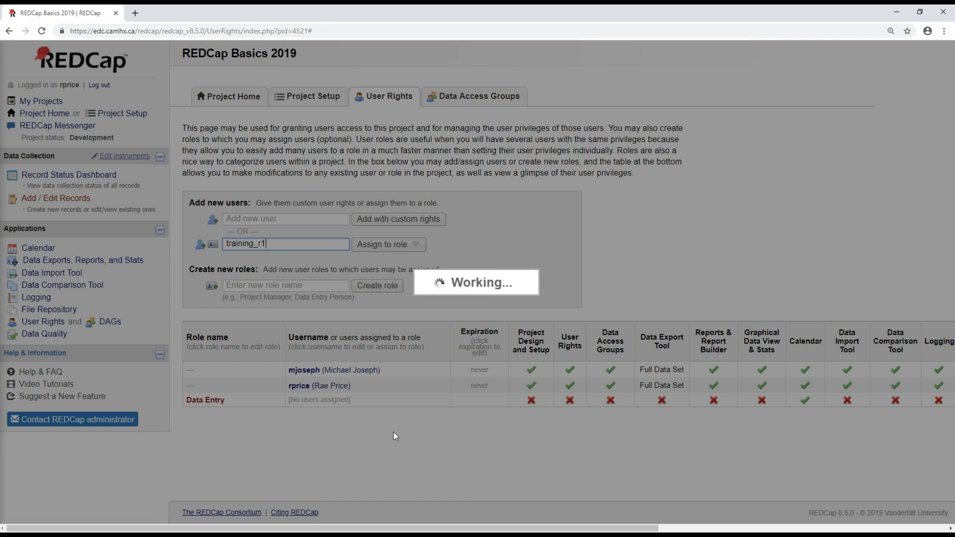
left_click(384, 245)
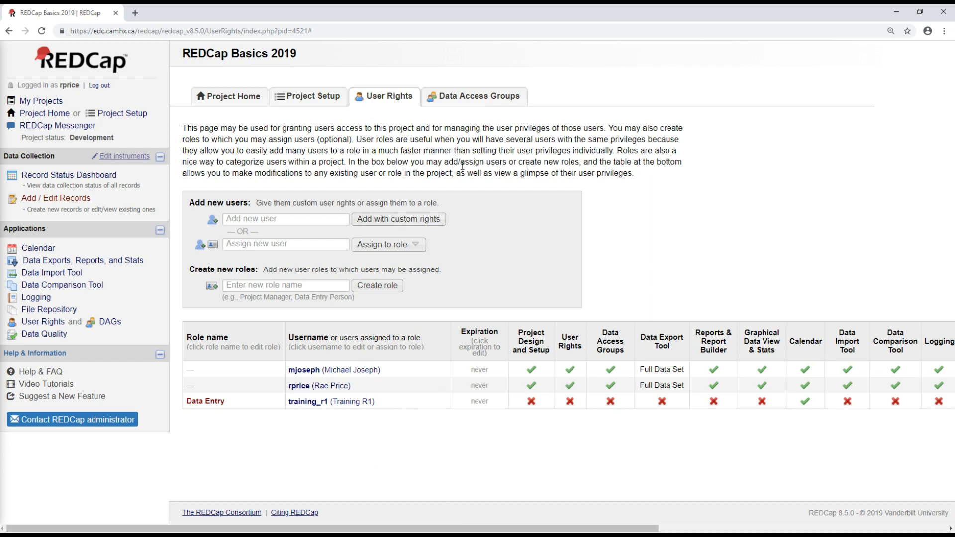
mouse_move(471, 226)
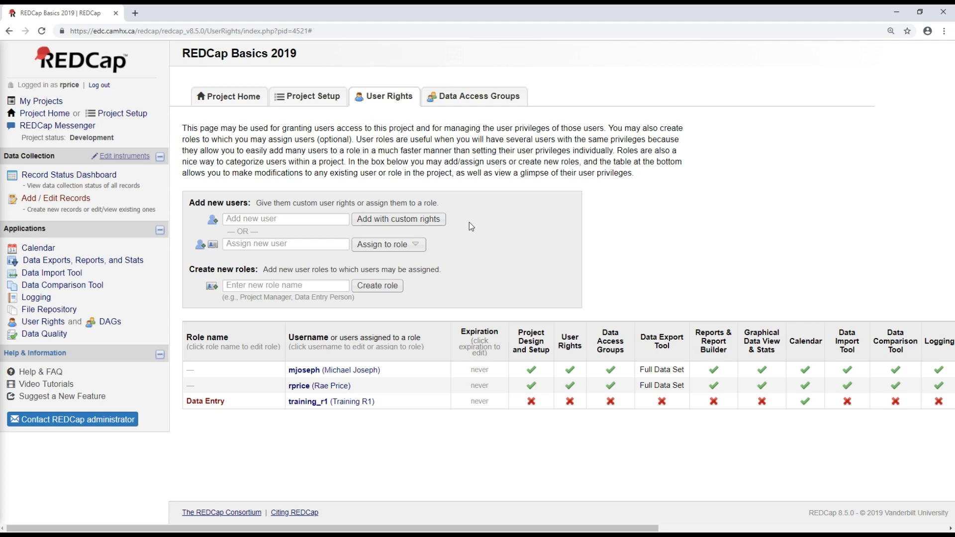
mouse_move(385, 512)
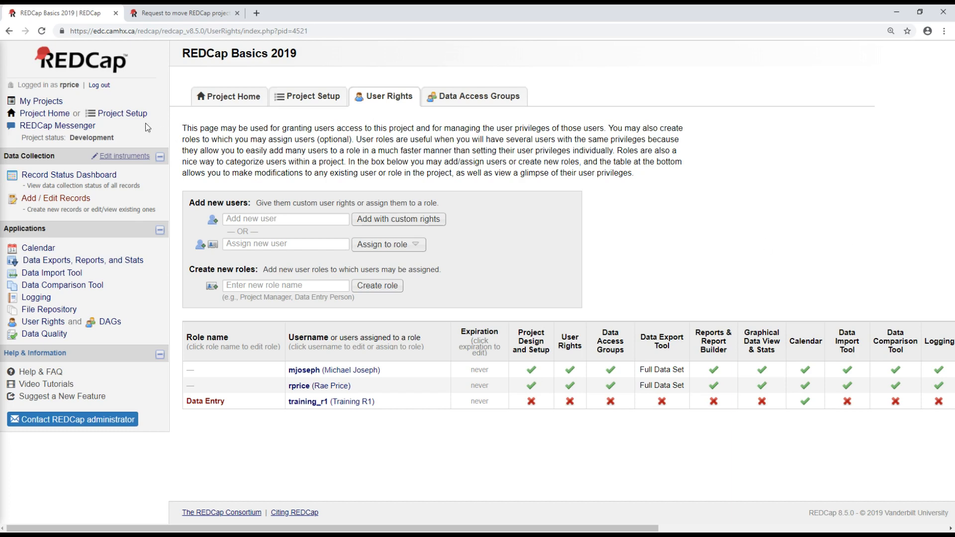
Return to the Project Setup checklist and look over its first steps
left_click(308, 97)
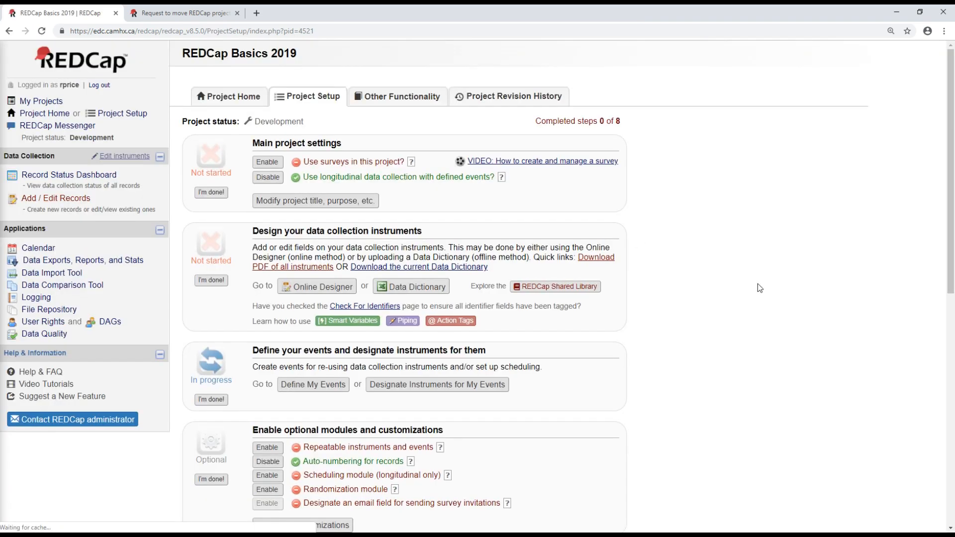
scroll("down", 3)
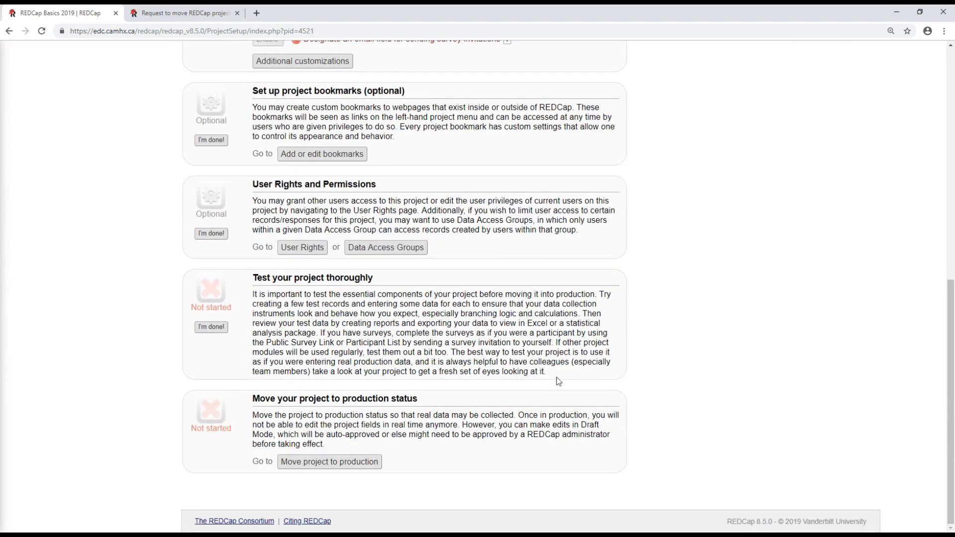
mouse_move(386, 468)
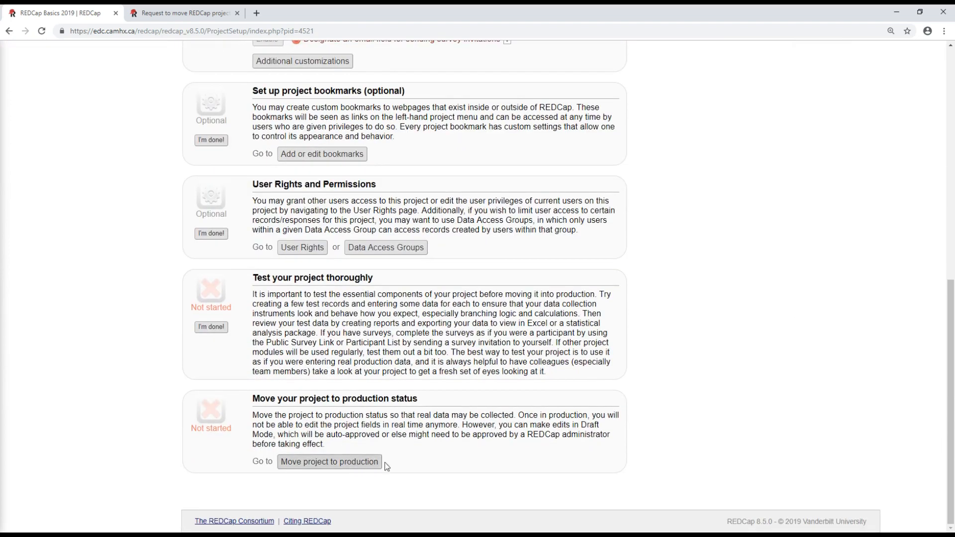
mouse_move(698, 403)
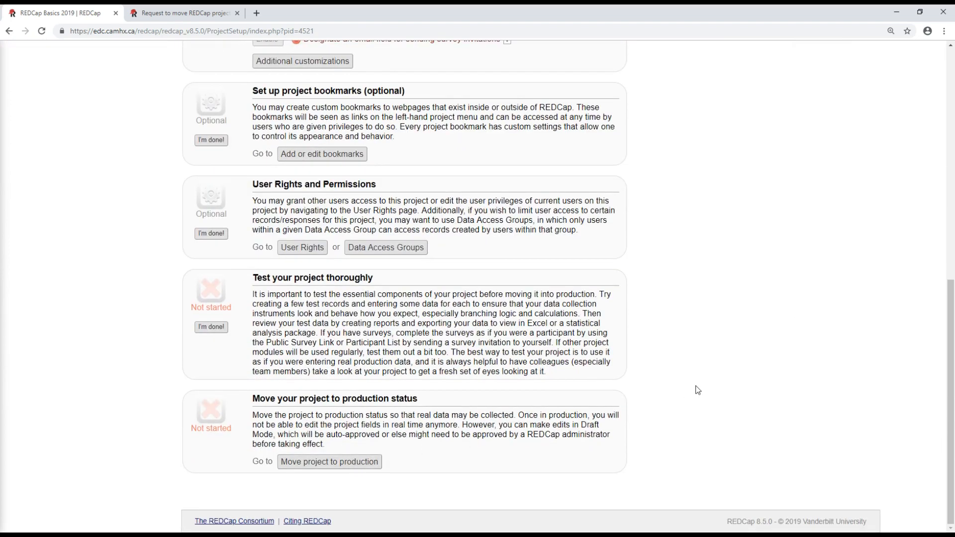
mouse_move(698, 375)
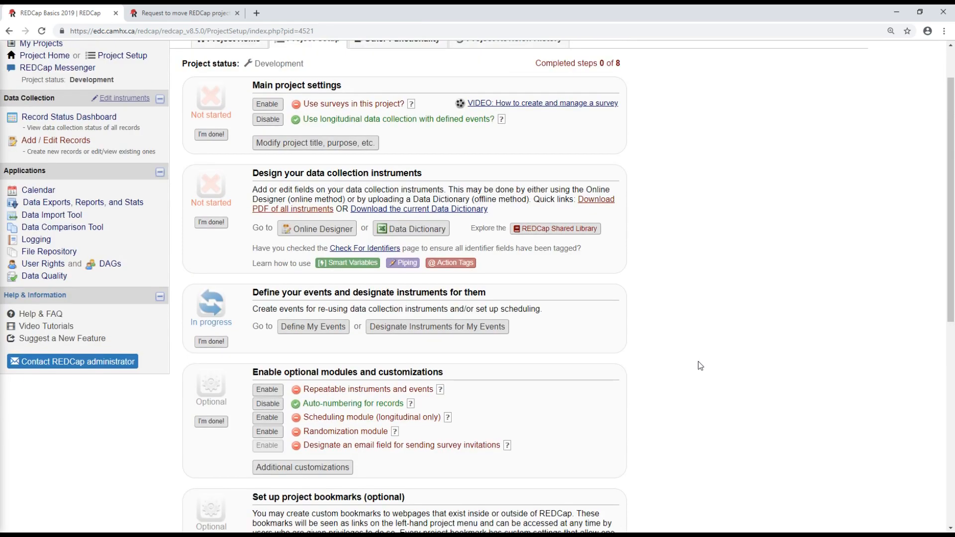
scroll("up", 3)
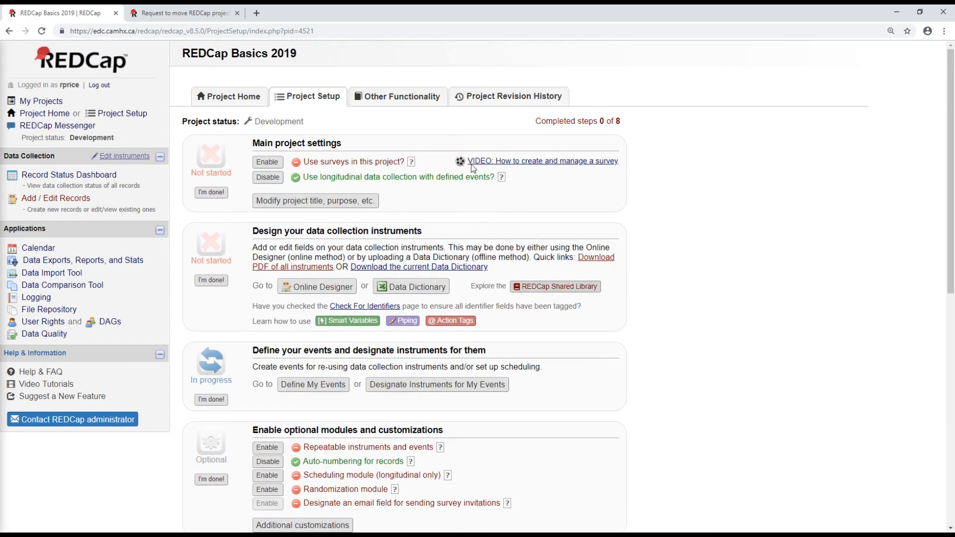
scroll("down", 3)
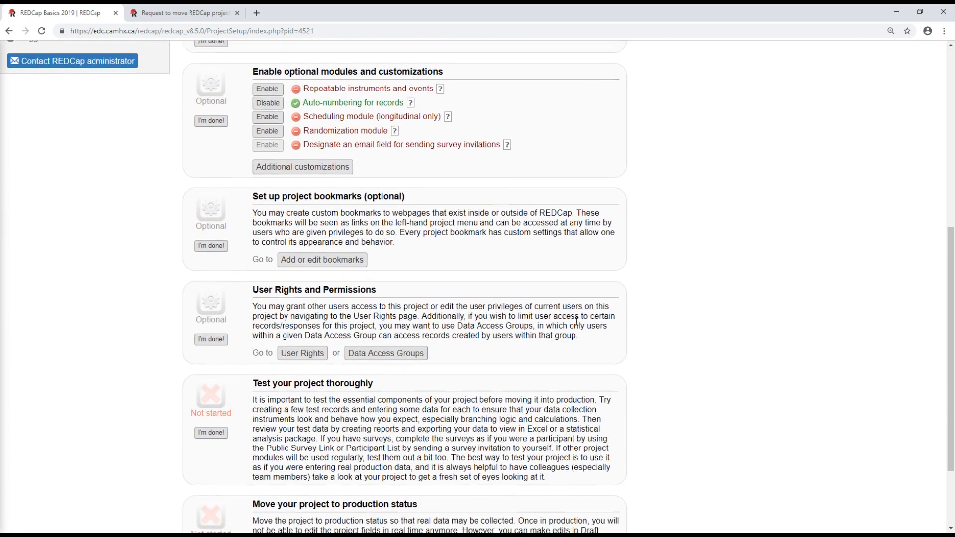
scroll("down", 3)
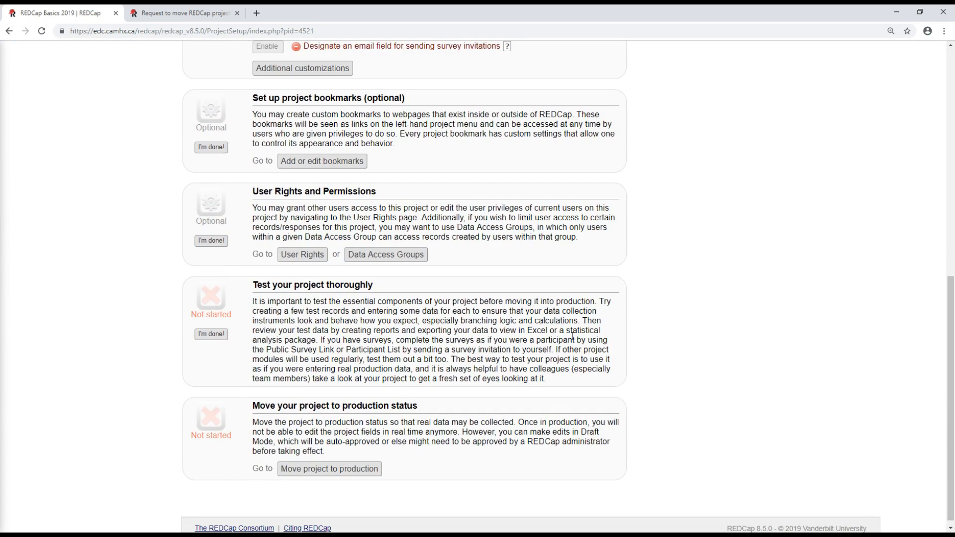
scroll("up", 3)
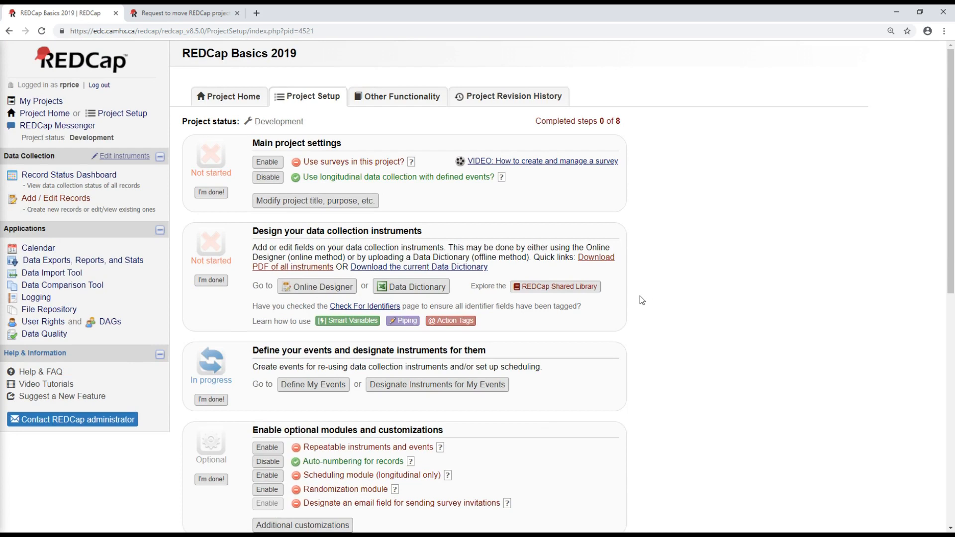
mouse_move(224, 219)
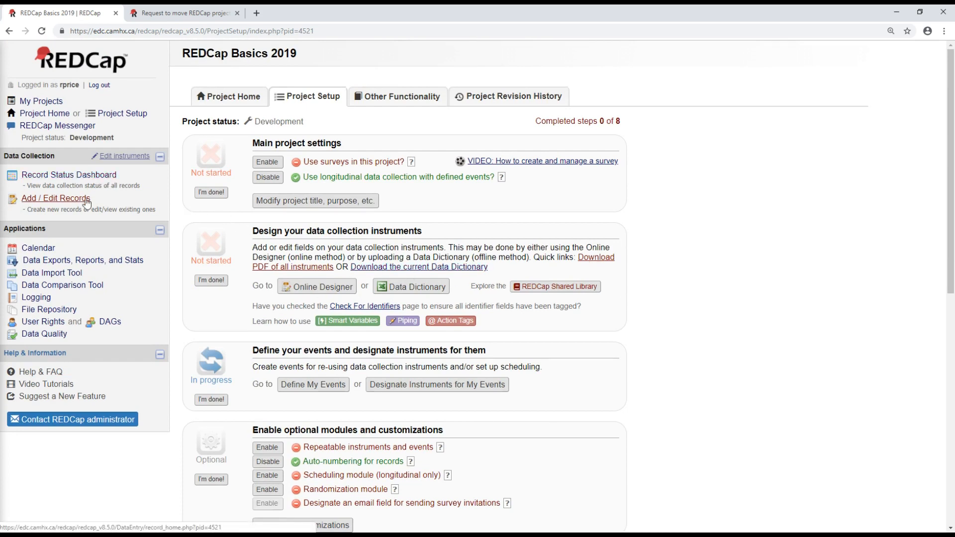
mouse_move(87, 182)
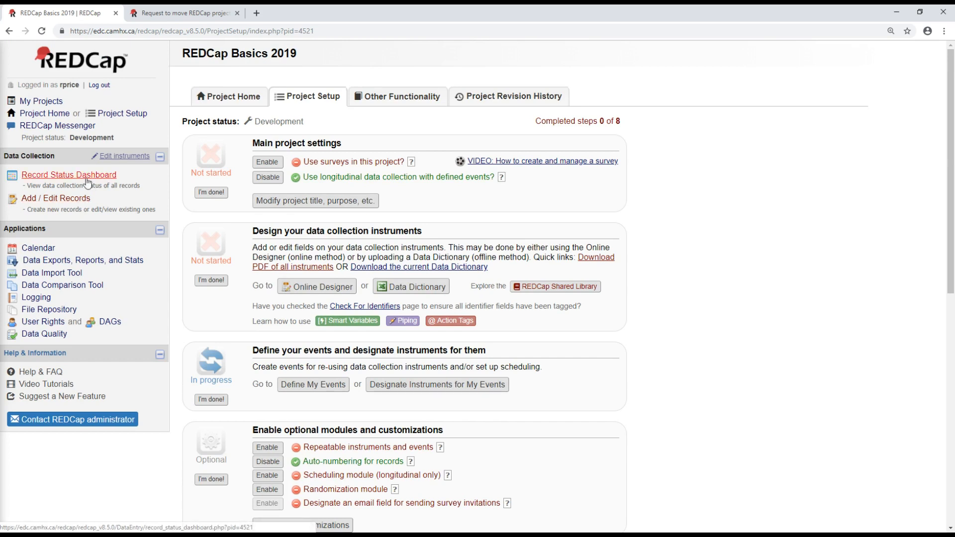
mouse_move(89, 180)
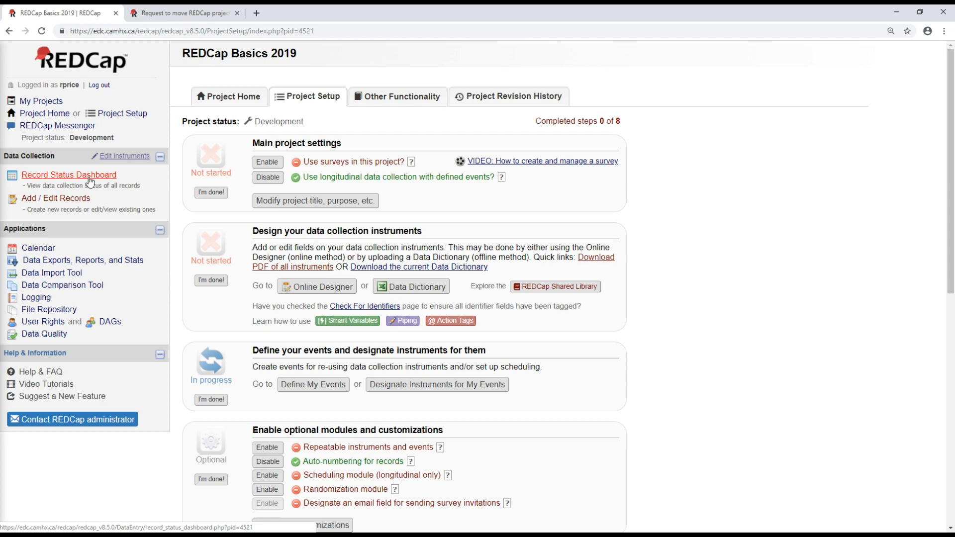
mouse_move(96, 179)
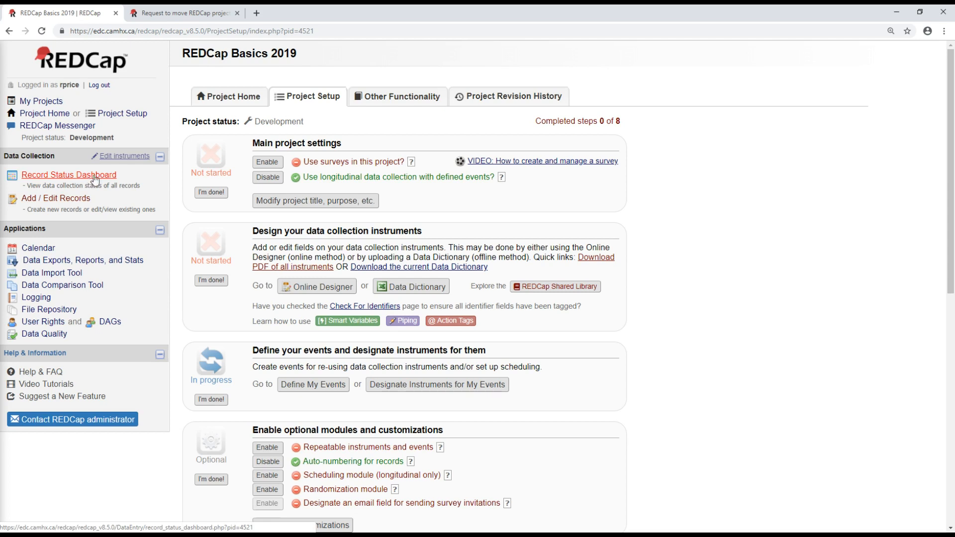
mouse_move(783, 328)
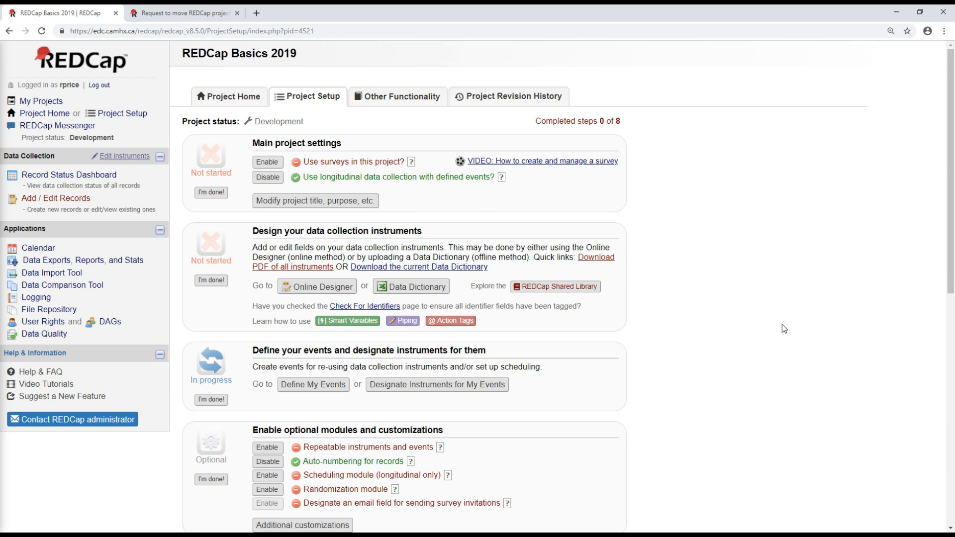
mouse_move(768, 326)
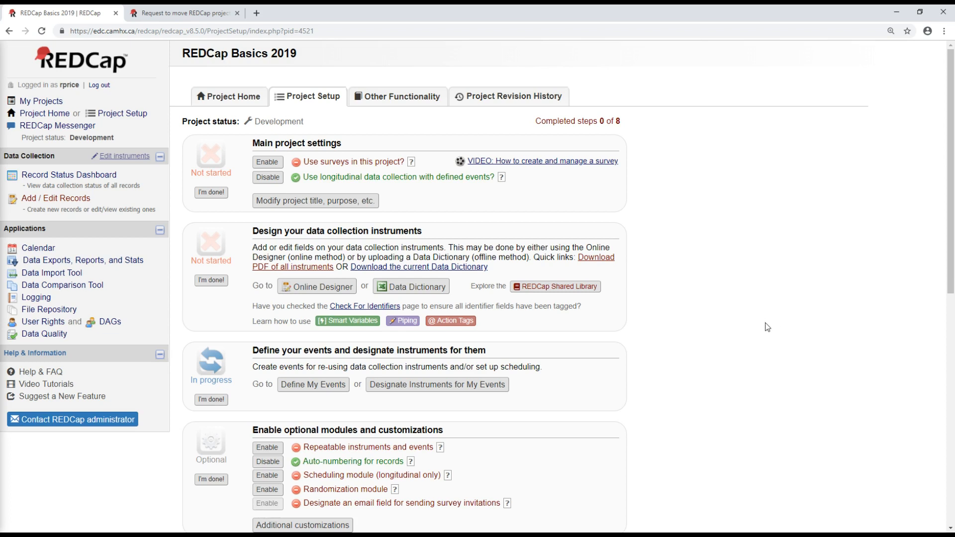
Scroll the checklist down to the 'Move your project to production status' step
scroll("down", 3)
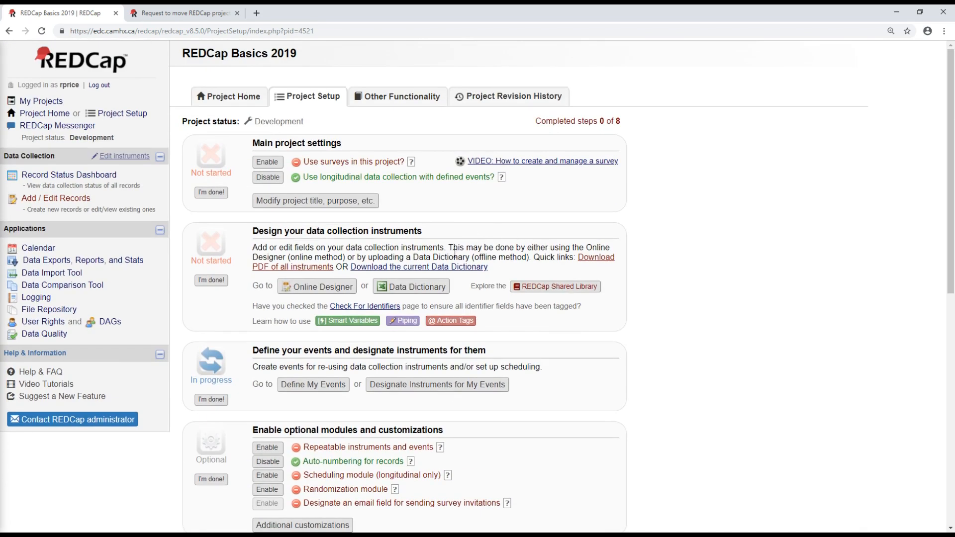
mouse_move(614, 328)
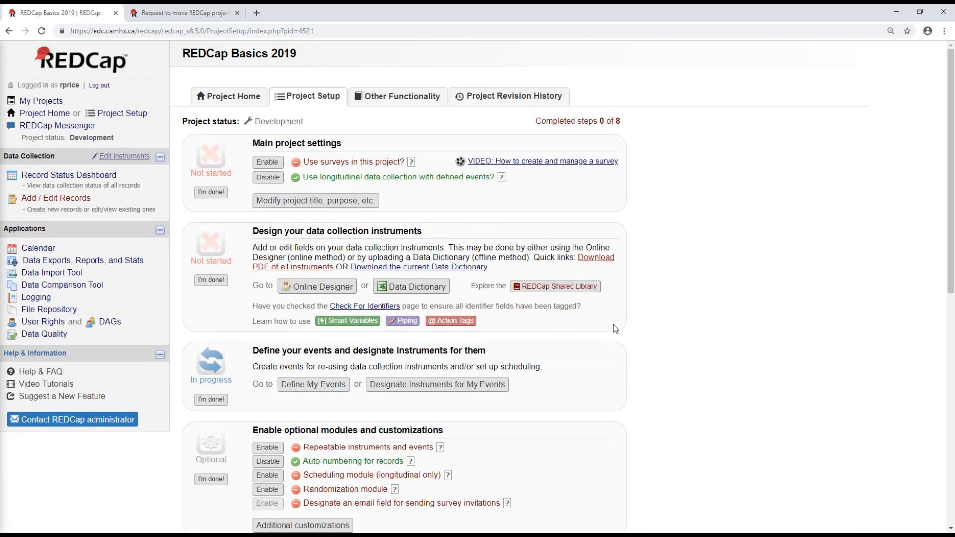
scroll("down", 3)
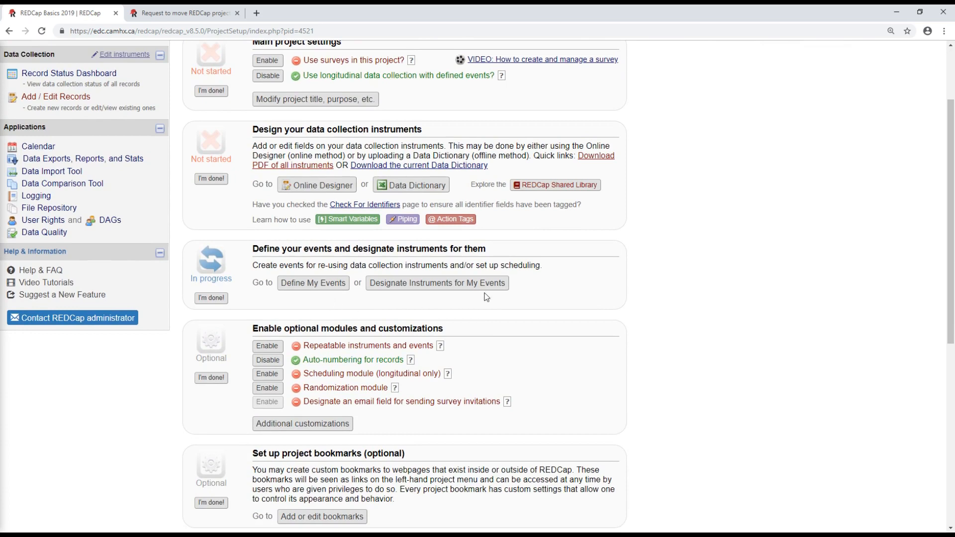
mouse_move(324, 287)
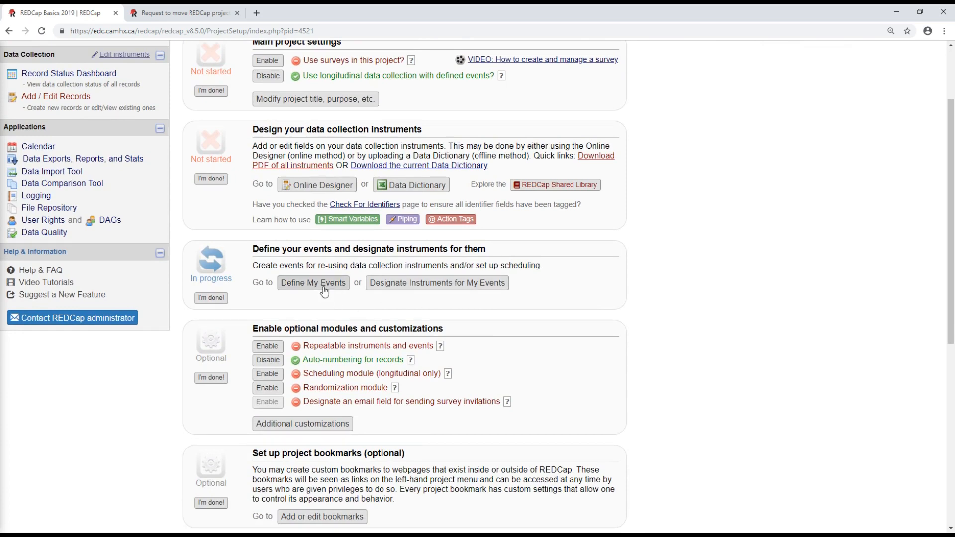
scroll("down", 3)
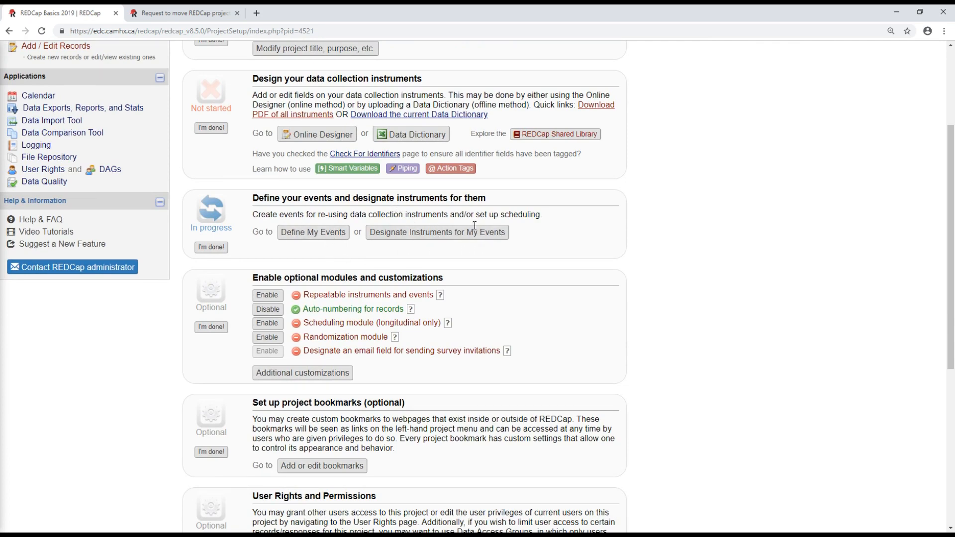
scroll("down", 3)
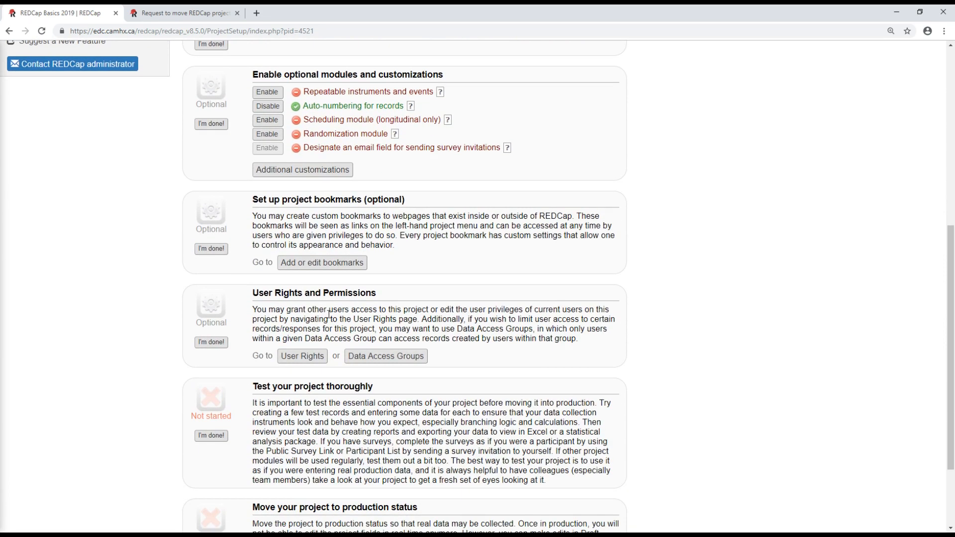
mouse_move(496, 322)
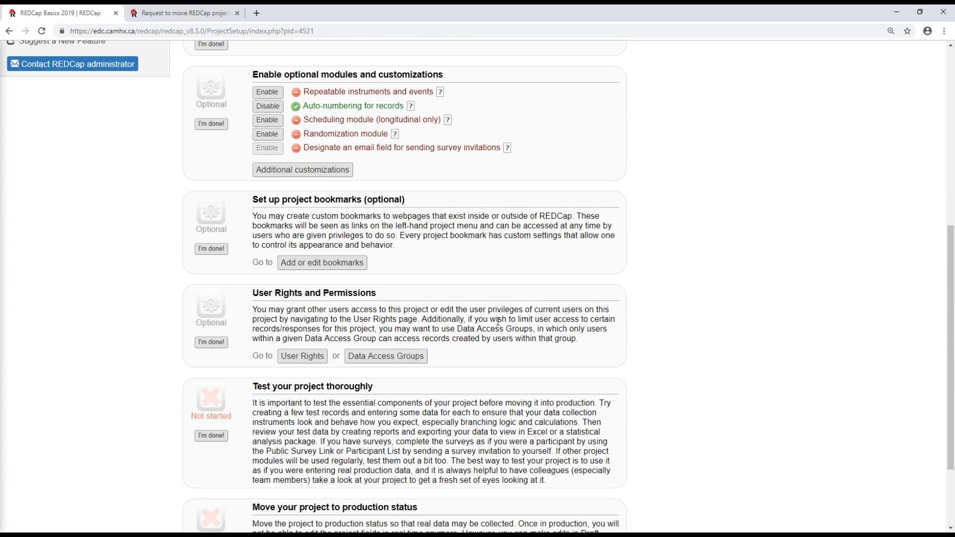
scroll("down", 3)
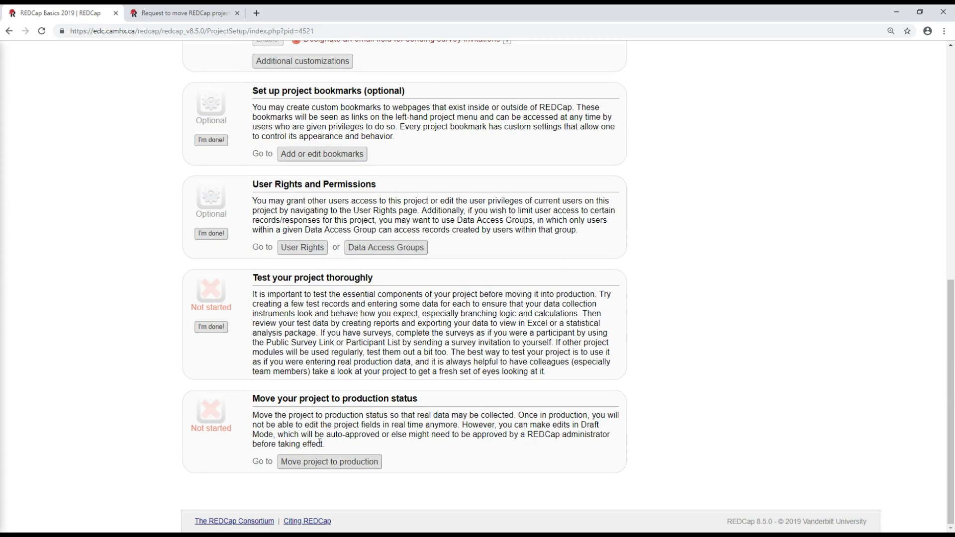
mouse_move(329, 462)
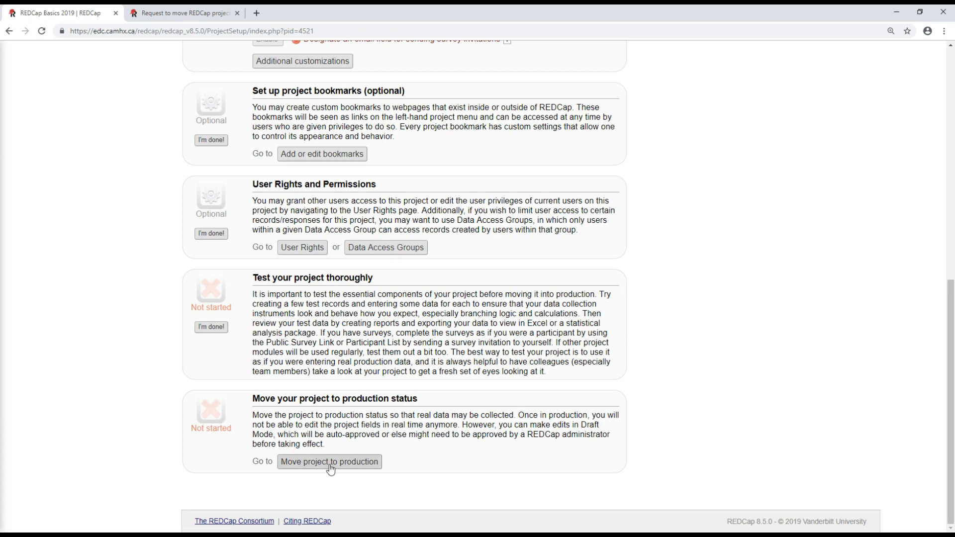
Start the move to production and load the request survey in a new tab
left_click(329, 461)
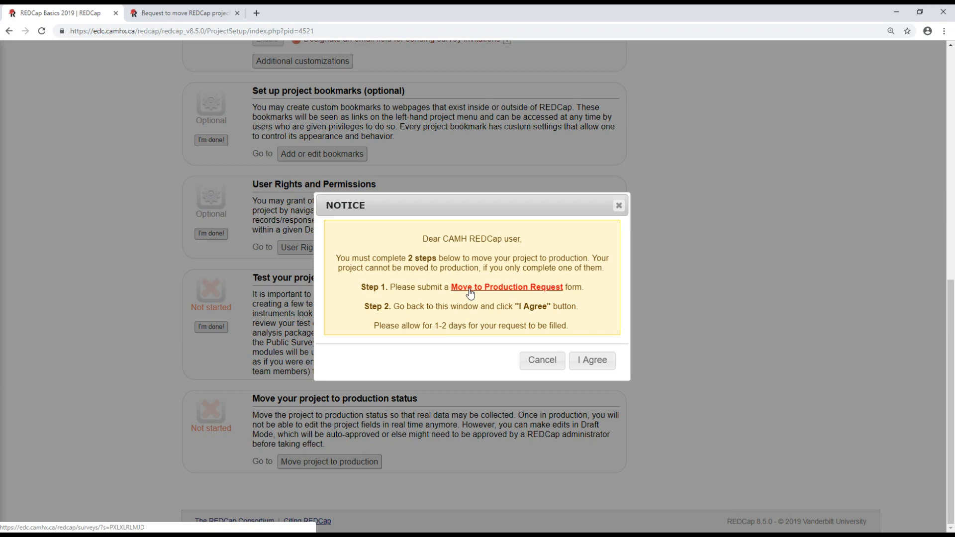
left_click(508, 287)
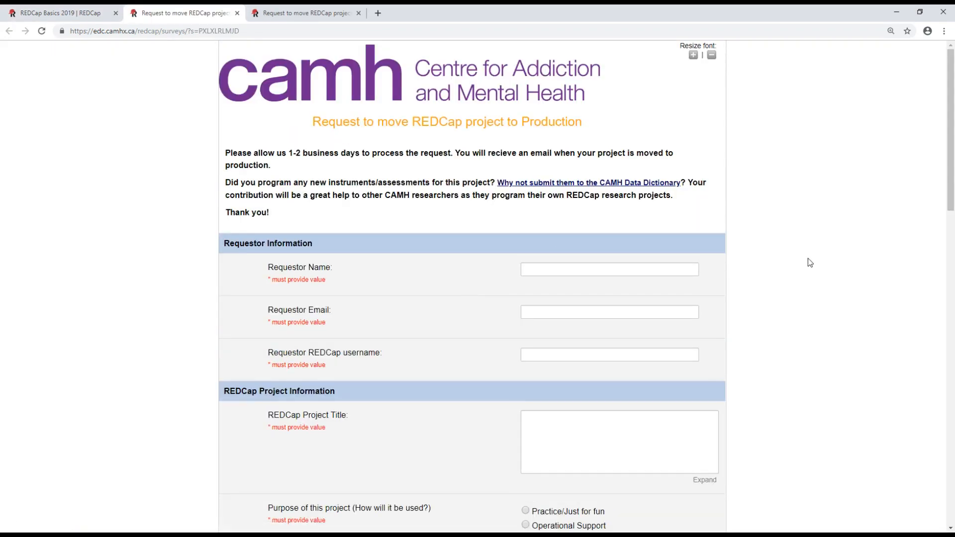
scroll("down", 3)
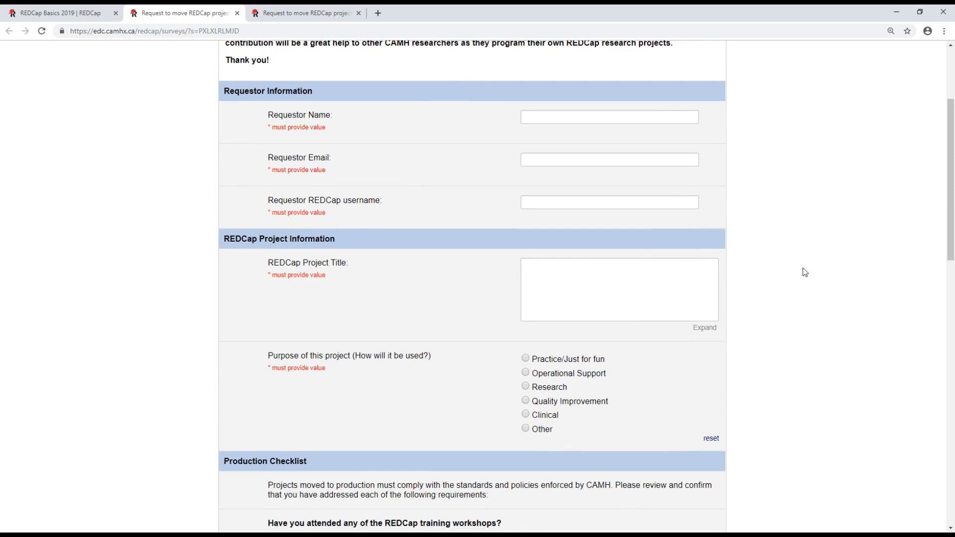
mouse_move(806, 271)
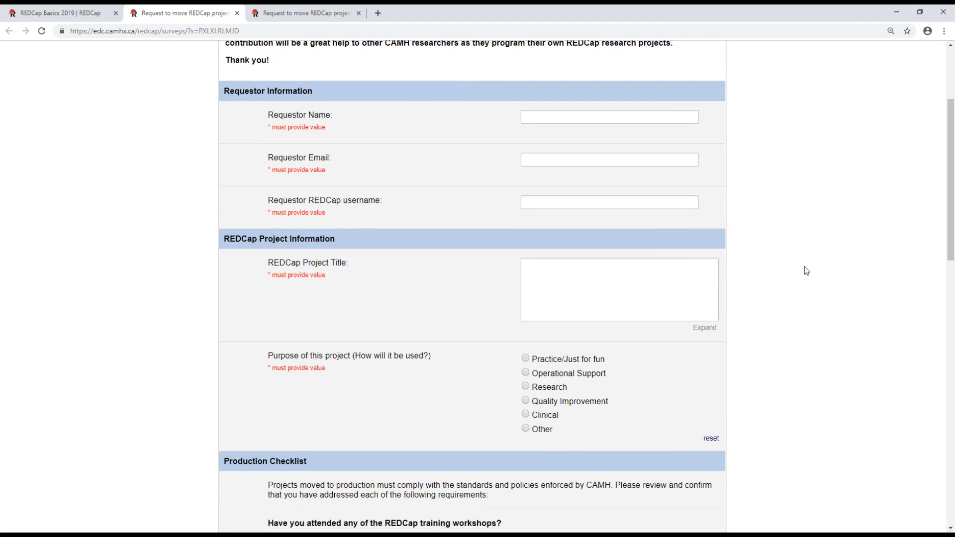
scroll("down", 3)
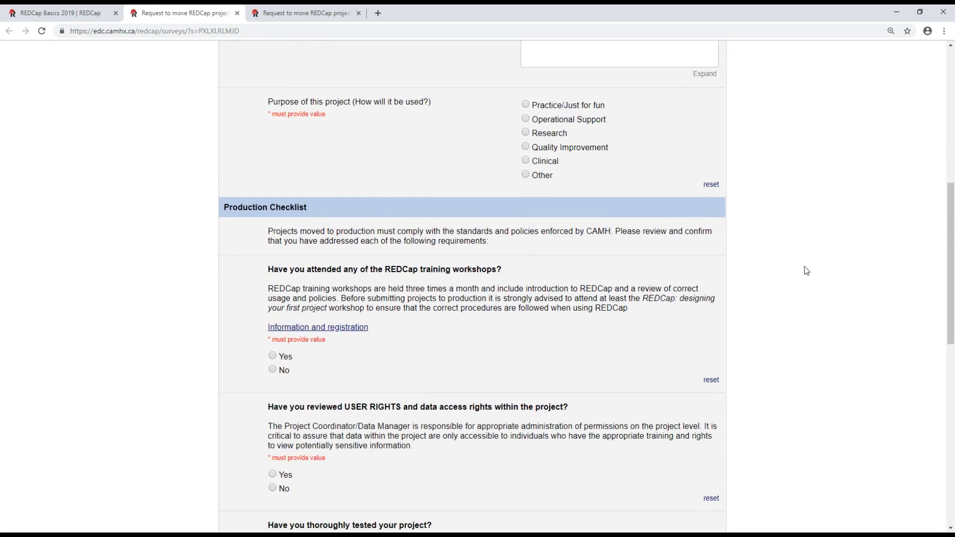
scroll("down", 3)
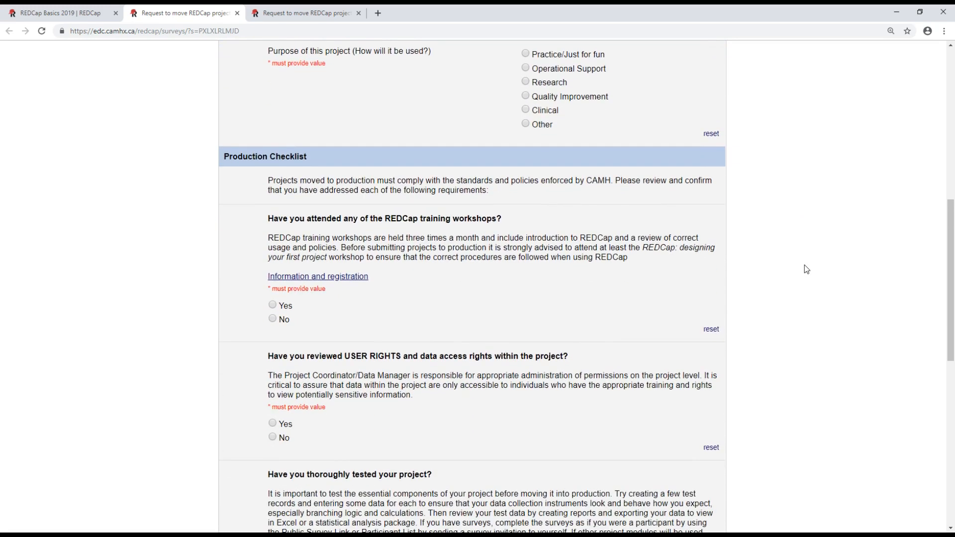
Read through the request survey down to the user agreement and Submit area
scroll("down", 3)
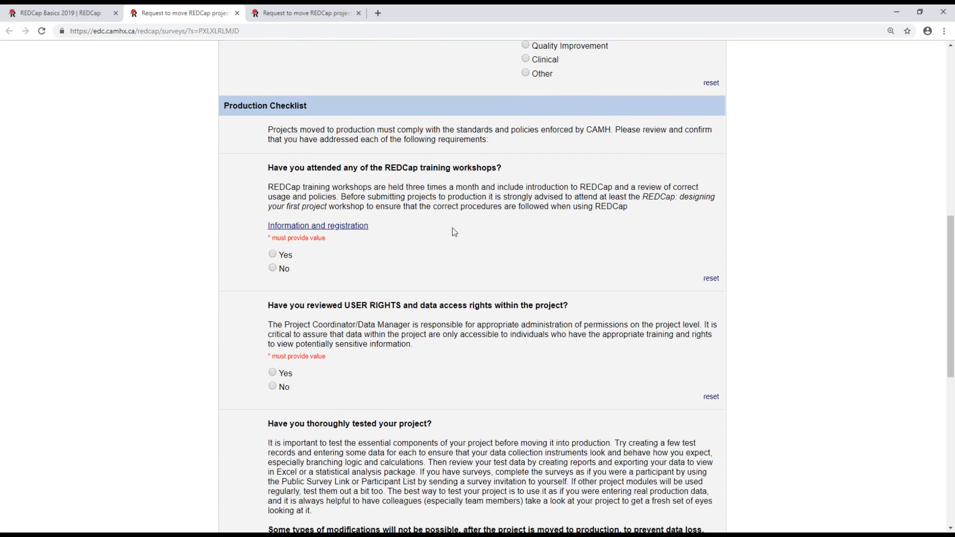
scroll("down", 3)
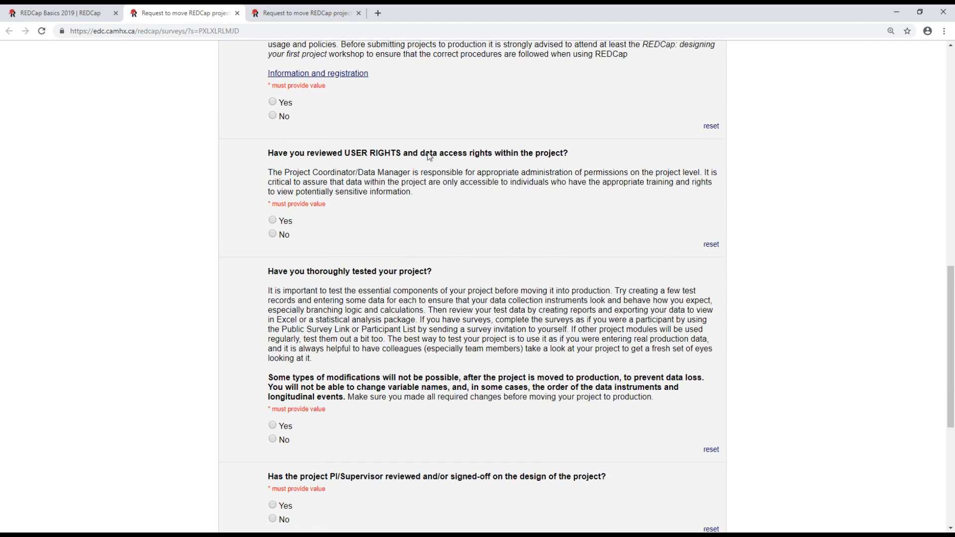
scroll("down", 3)
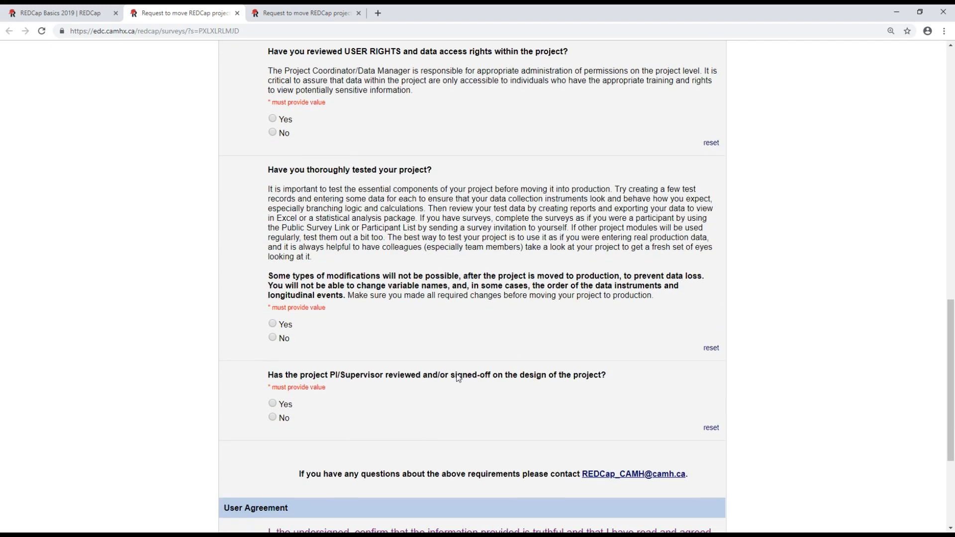
scroll("down", 3)
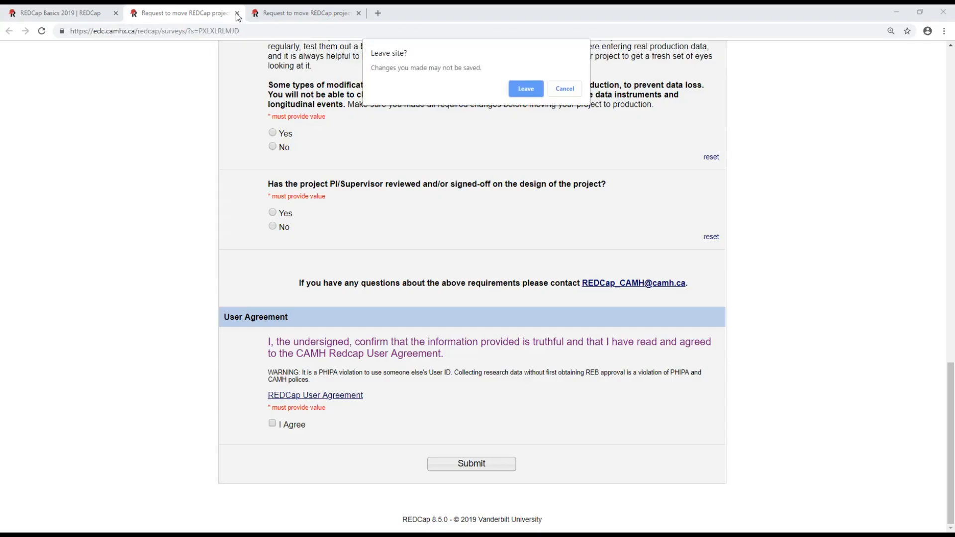
Leave the unsaved request form and cancel the move-to-production notice
left_click(525, 88)
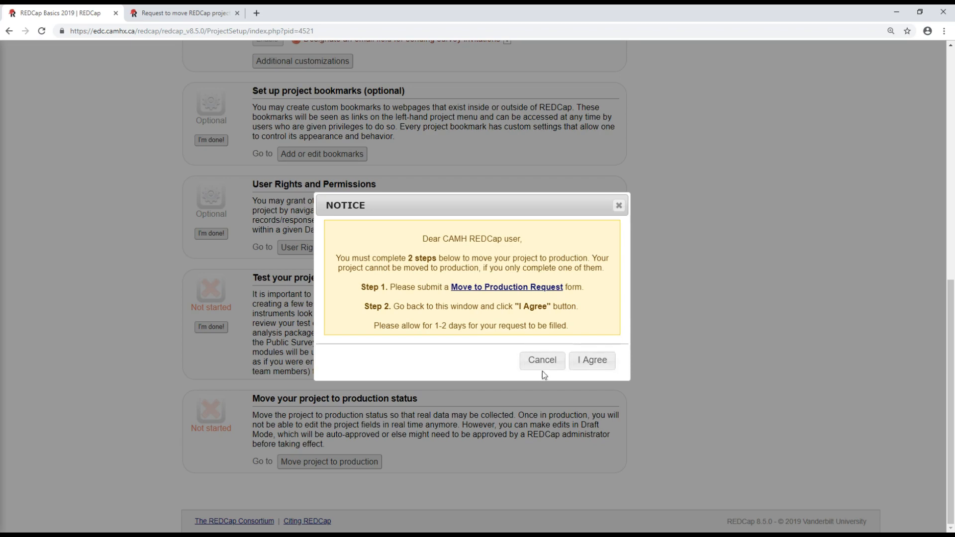
left_click(542, 361)
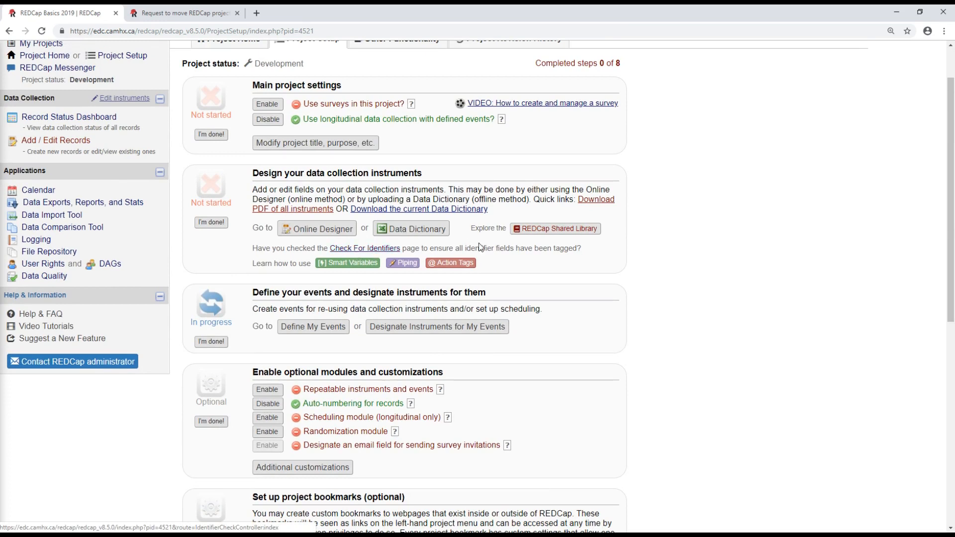
mouse_move(505, 258)
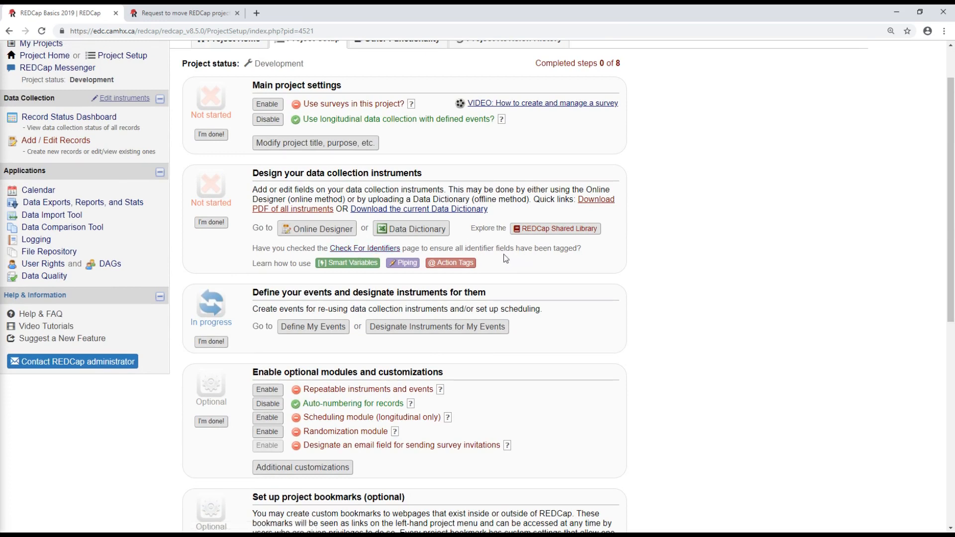
mouse_move(595, 274)
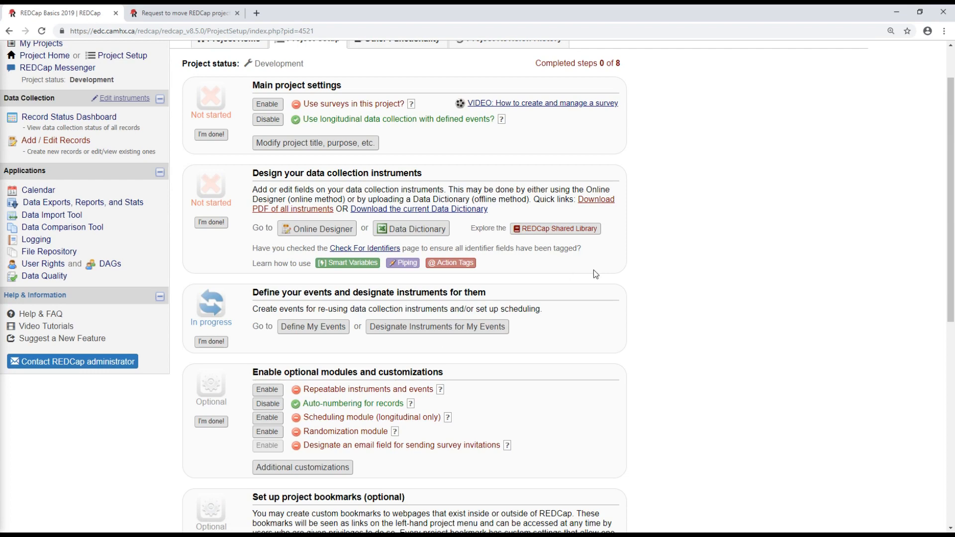
scroll("down", 3)
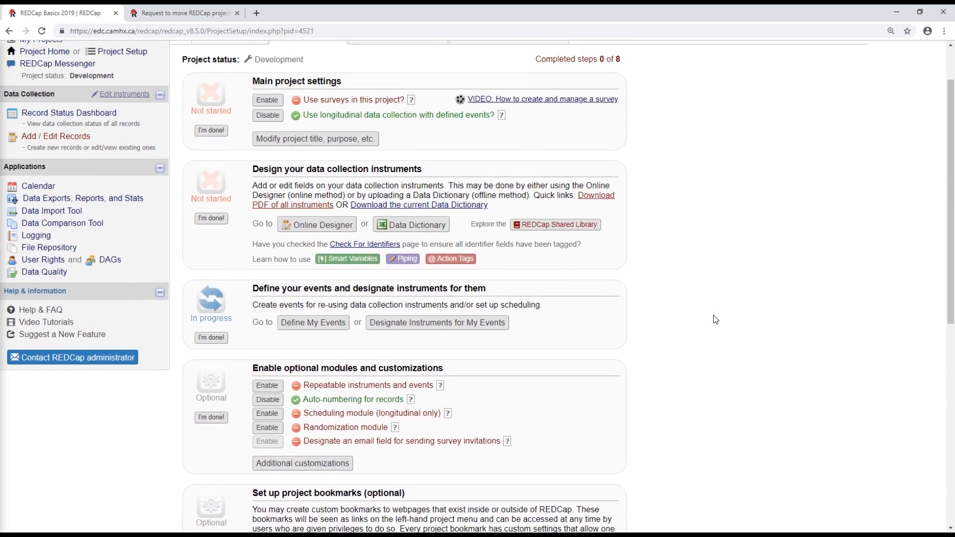
scroll("down", 3)
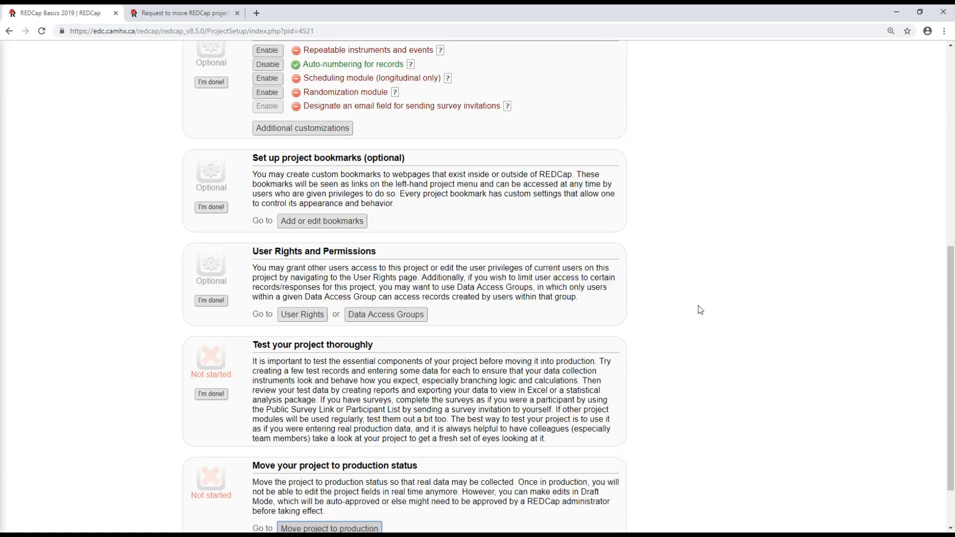
scroll("up", 3)
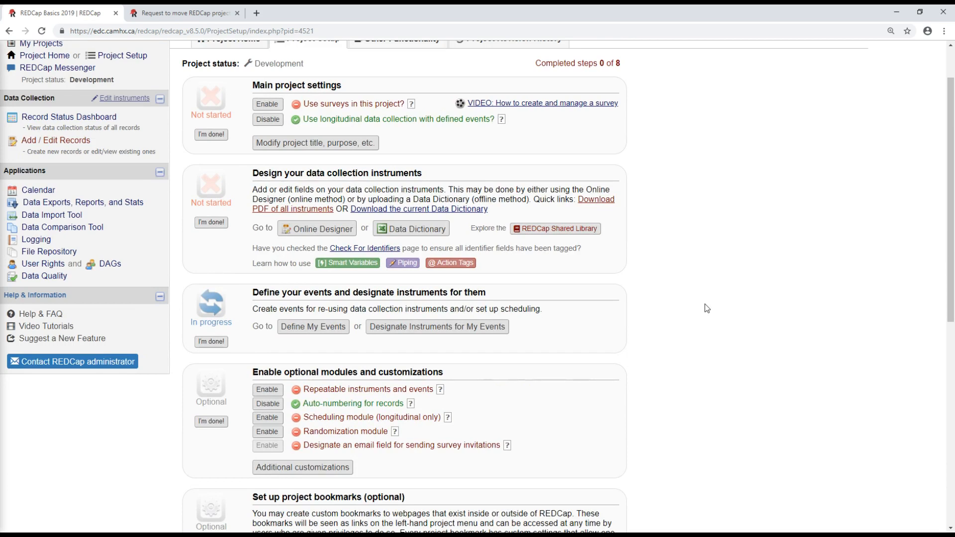
mouse_move(716, 308)
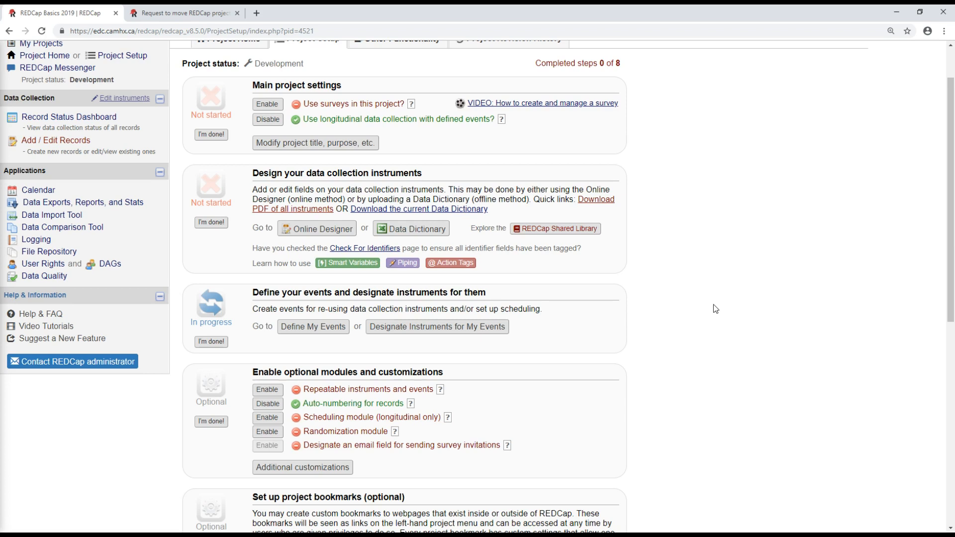
mouse_move(142, 183)
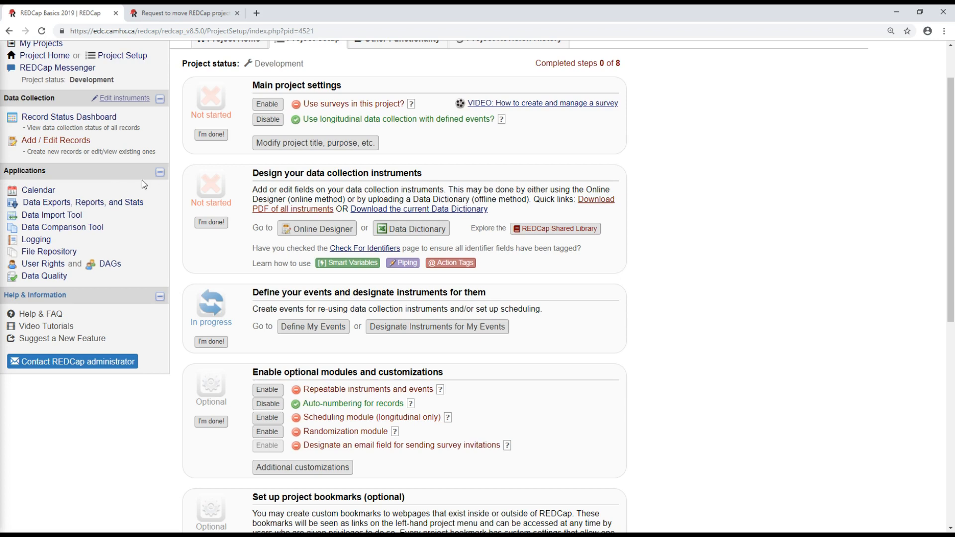
mouse_move(312, 235)
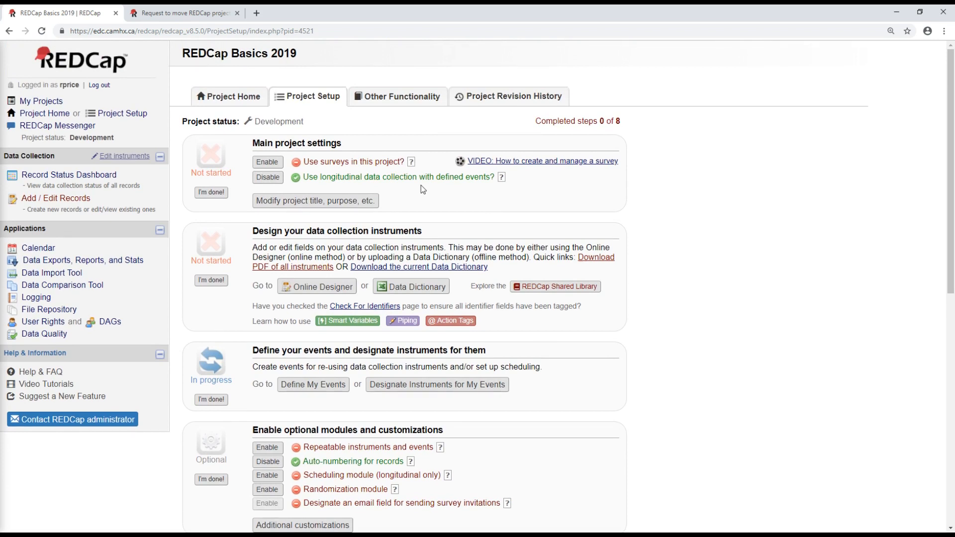
mouse_move(420, 165)
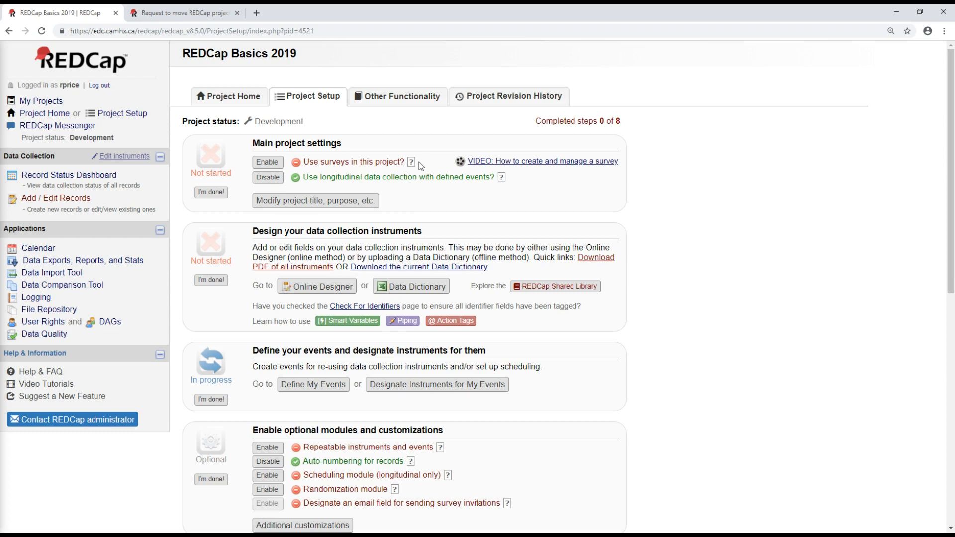
mouse_move(445, 131)
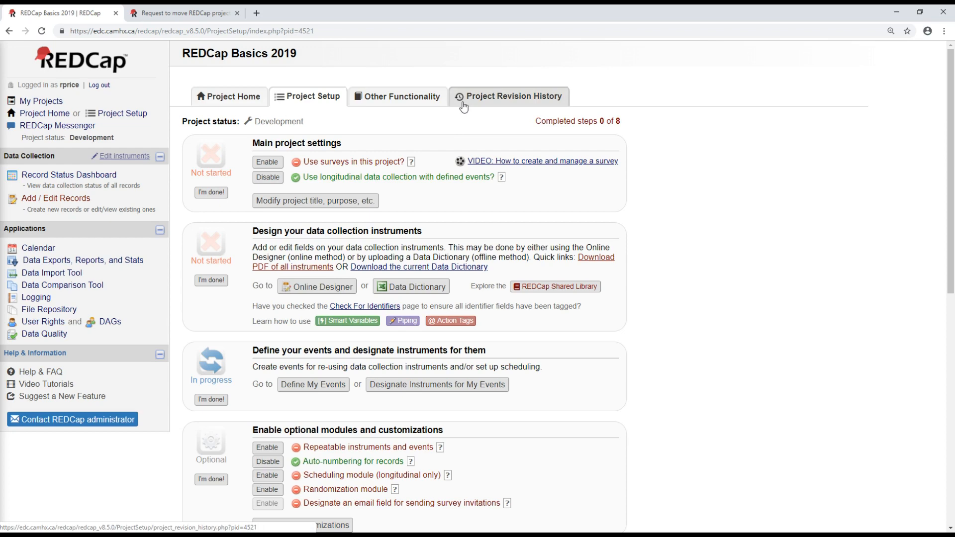
mouse_move(405, 105)
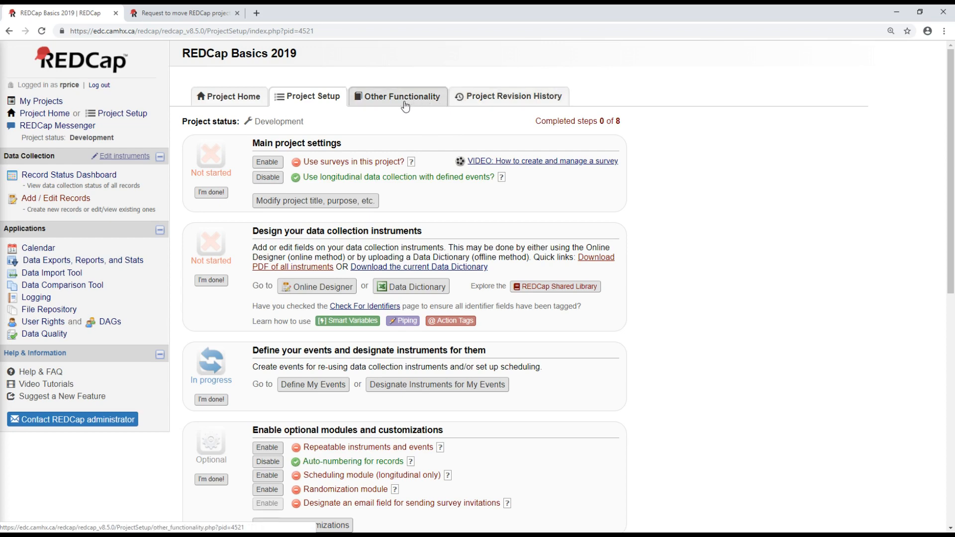
From Other Functionality, demonstrate Delete the project with DELETE typed, cancel it, and return to Project Home
left_click(402, 96)
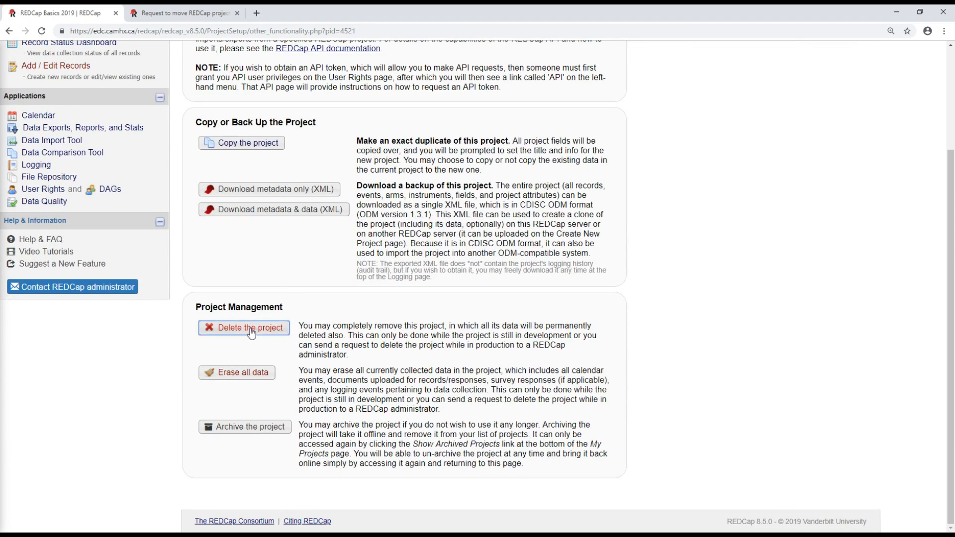
left_click(244, 328)
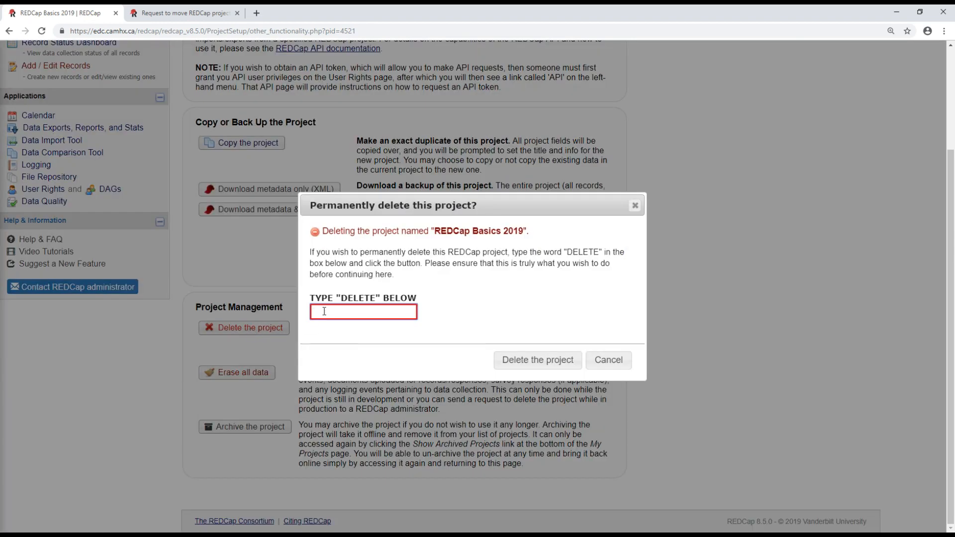
type("DELETE")
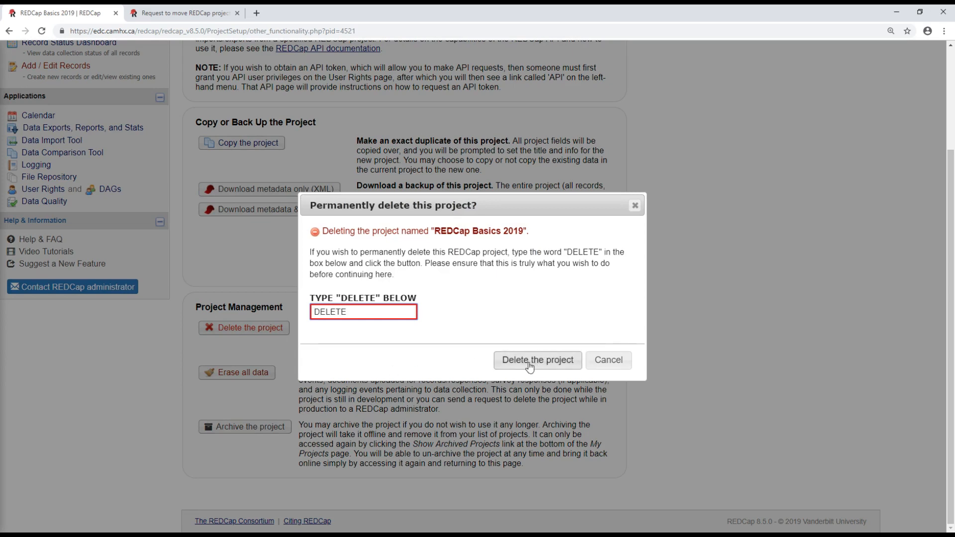
mouse_move(609, 360)
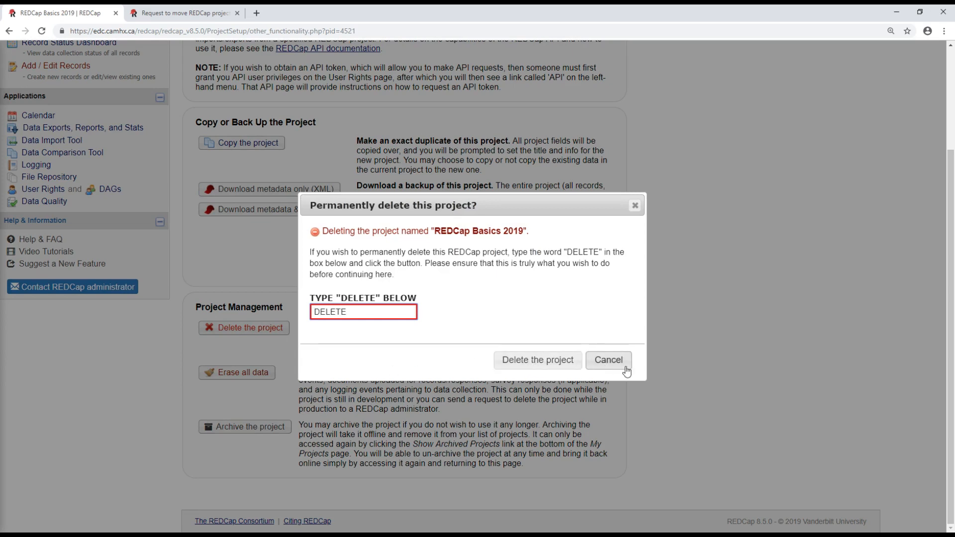
left_click(609, 360)
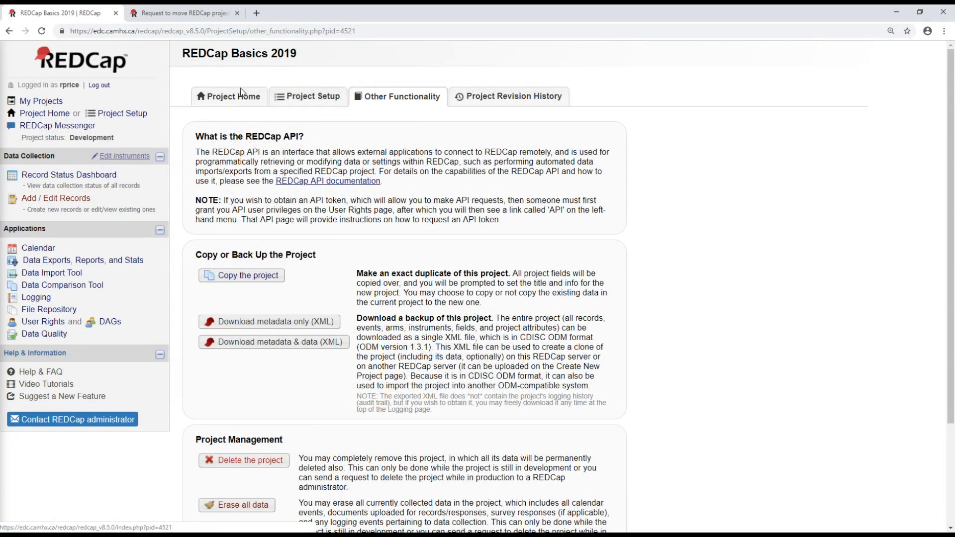
left_click(234, 96)
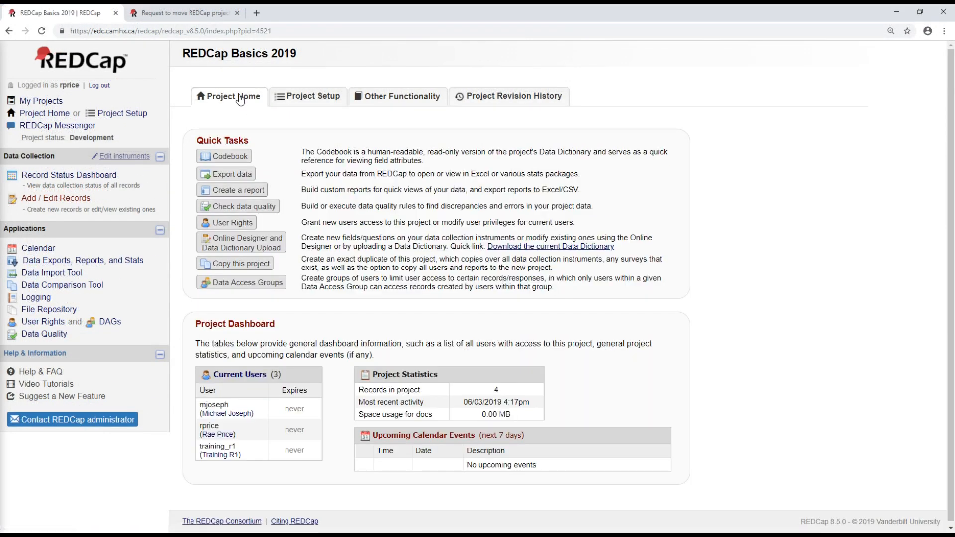